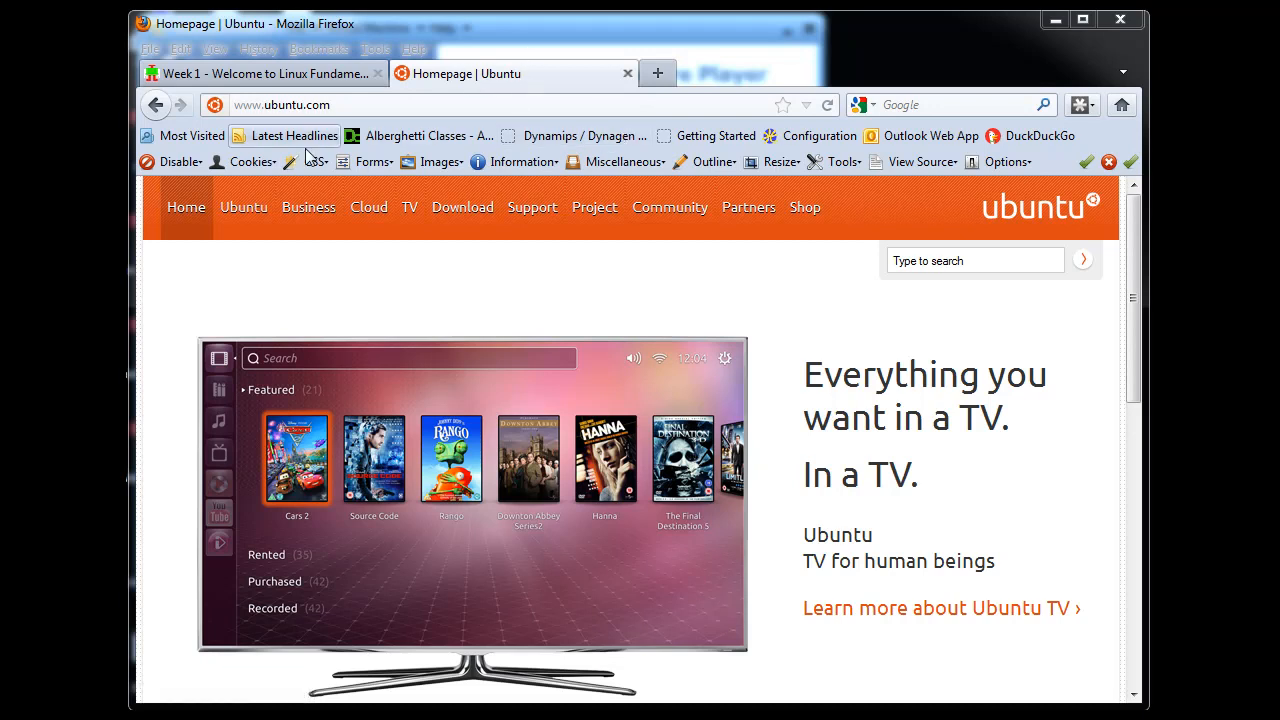
Follow 'Get Ubuntu now' to the Download Ubuntu page and scroll to the Download and install options
scroll("down", 3)
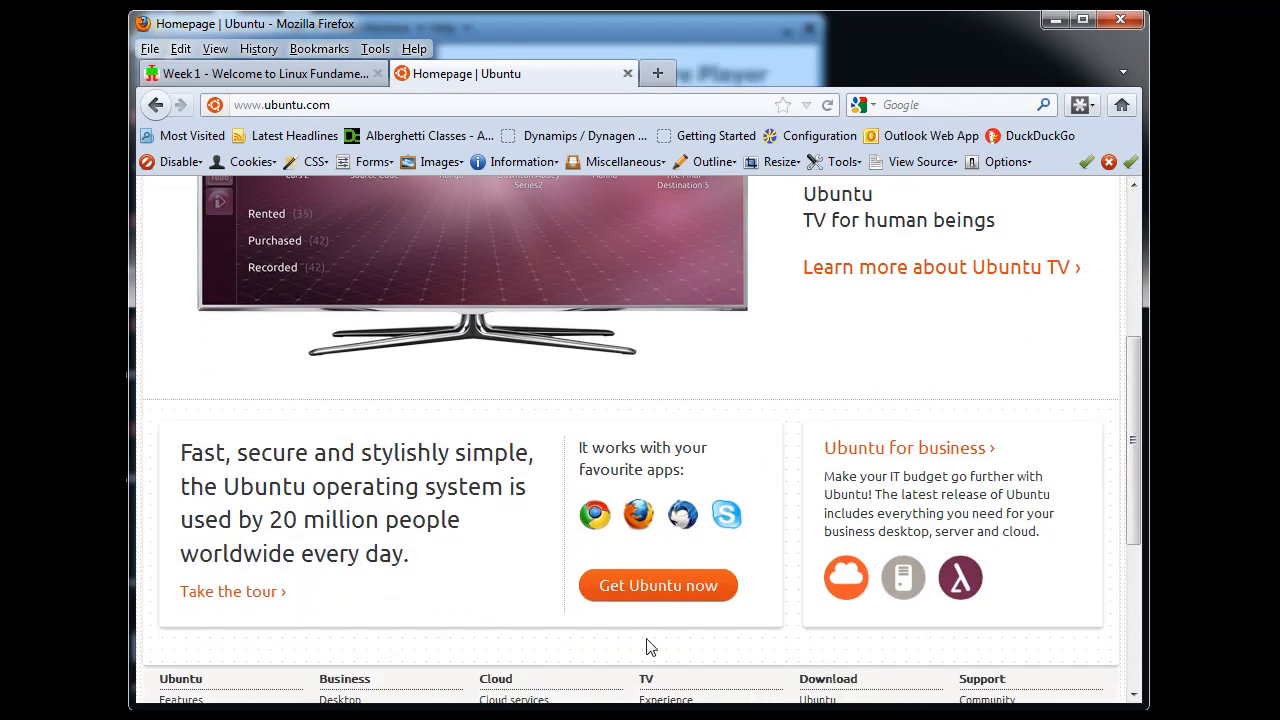
mouse_move(648, 598)
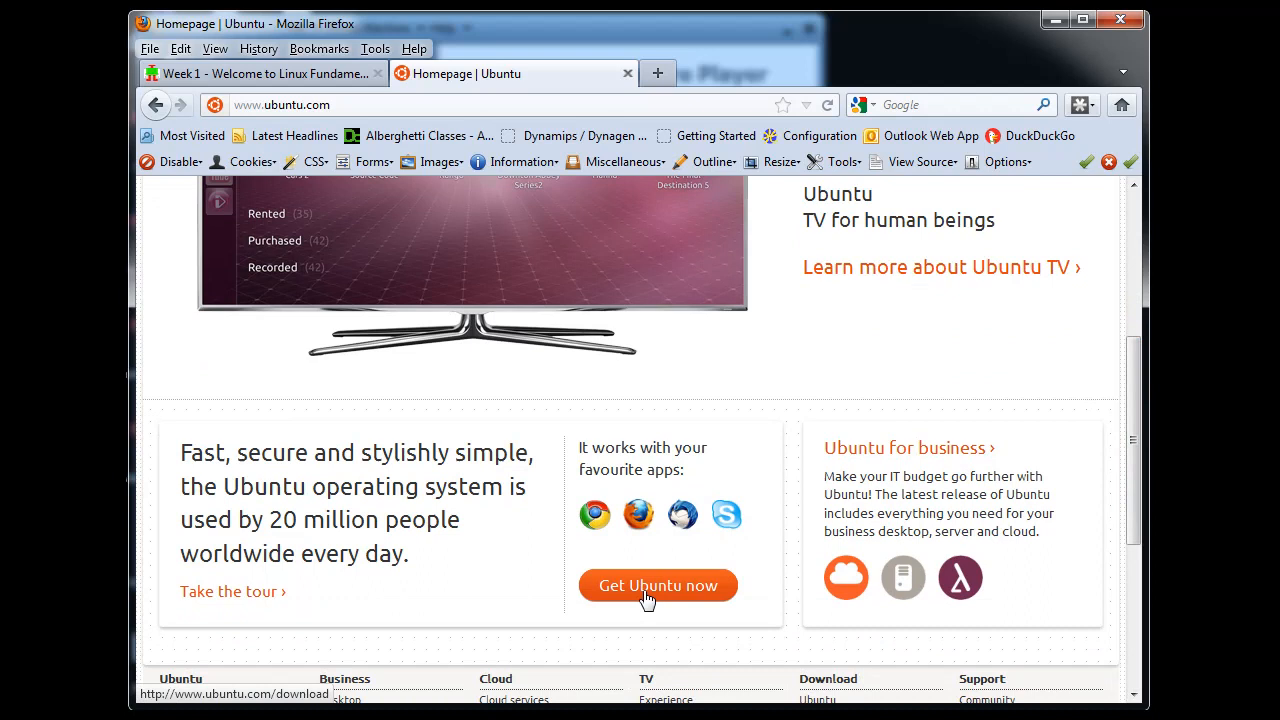
left_click(656, 584)
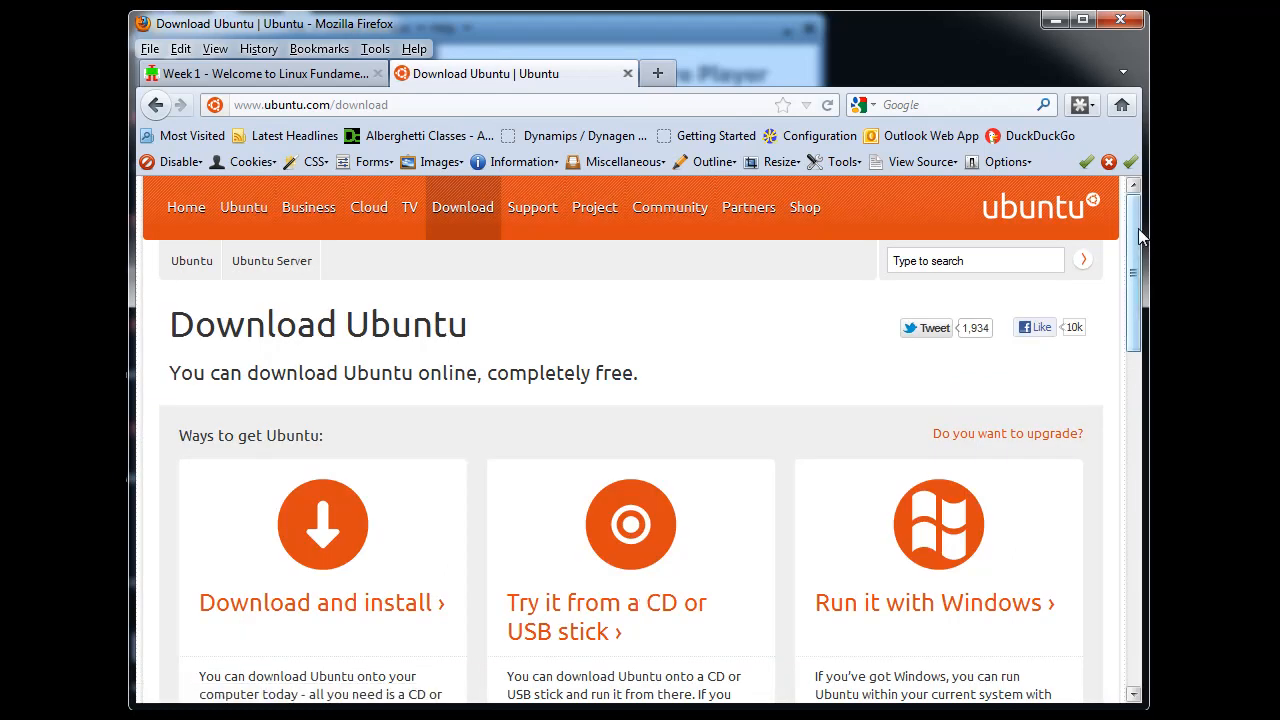
scroll("down", 3)
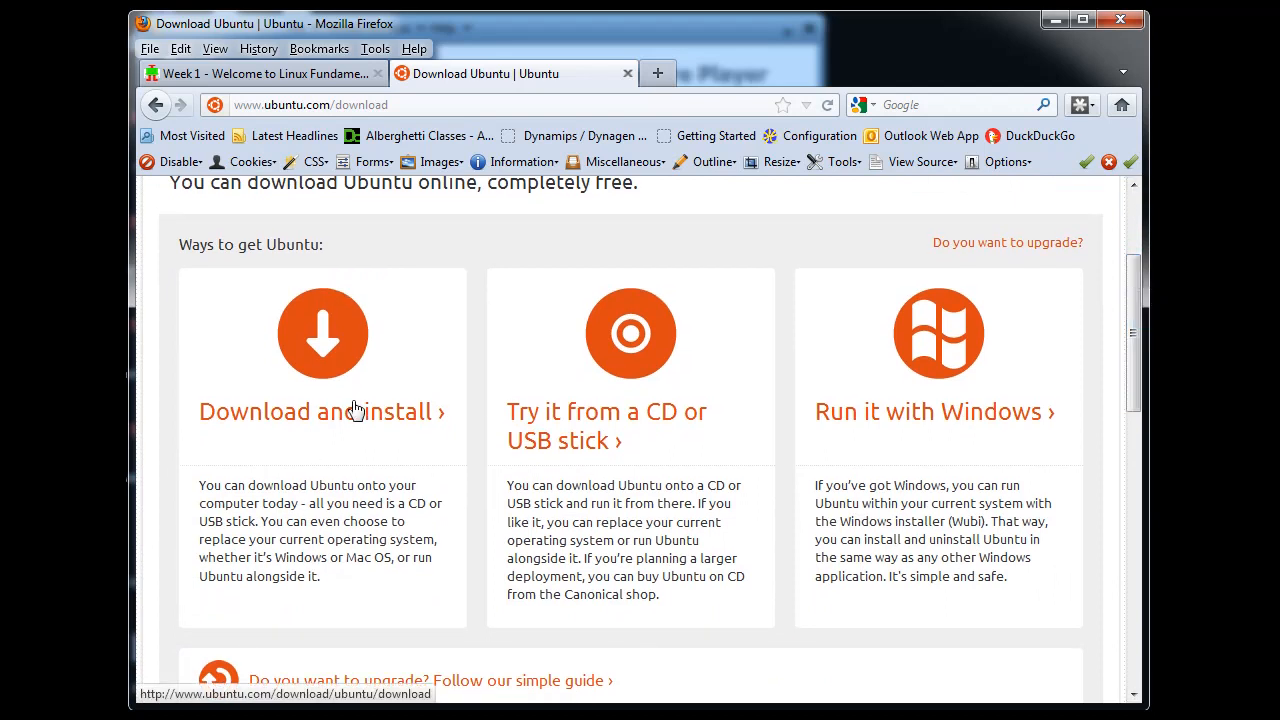
mouse_move(360, 482)
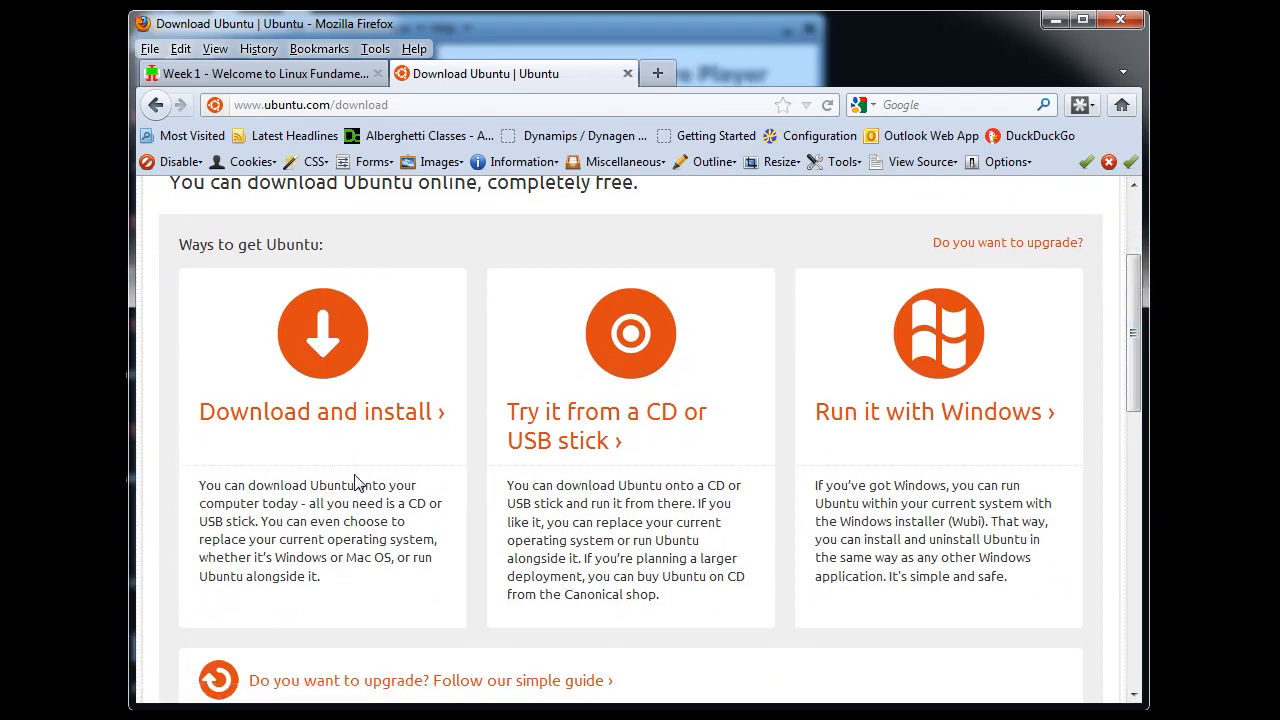
mouse_move(650, 370)
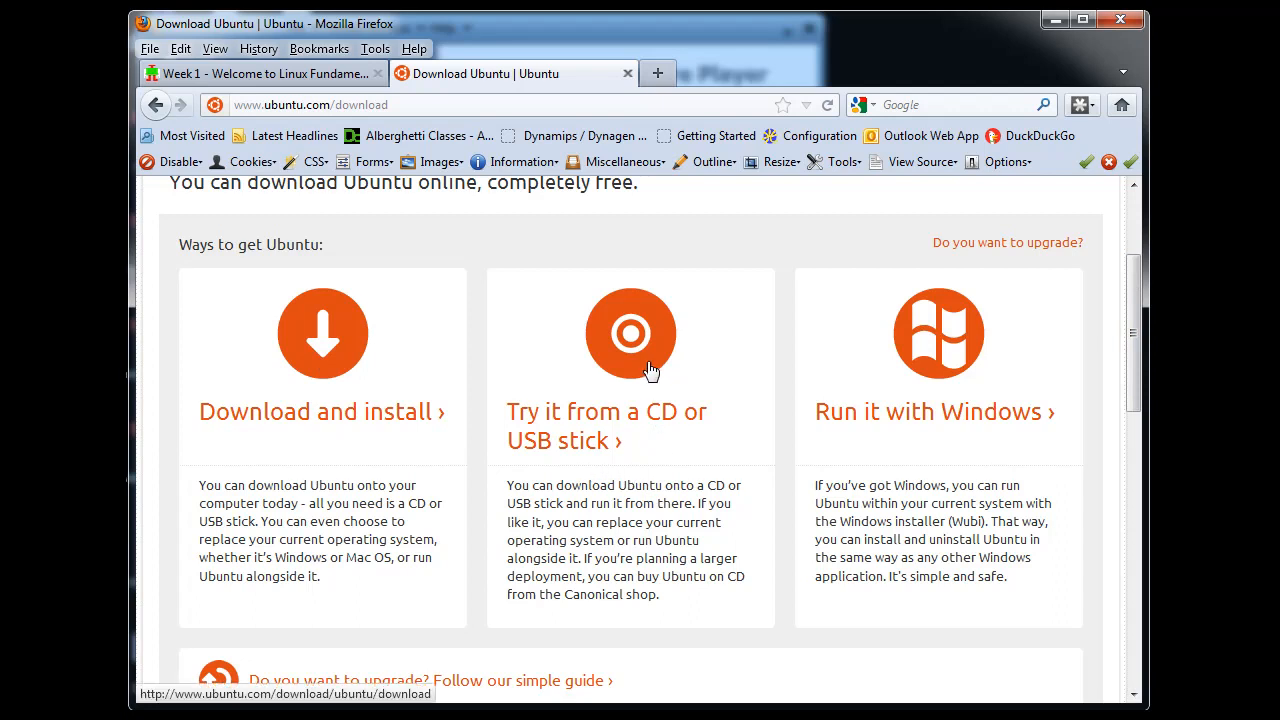
mouse_move(960, 408)
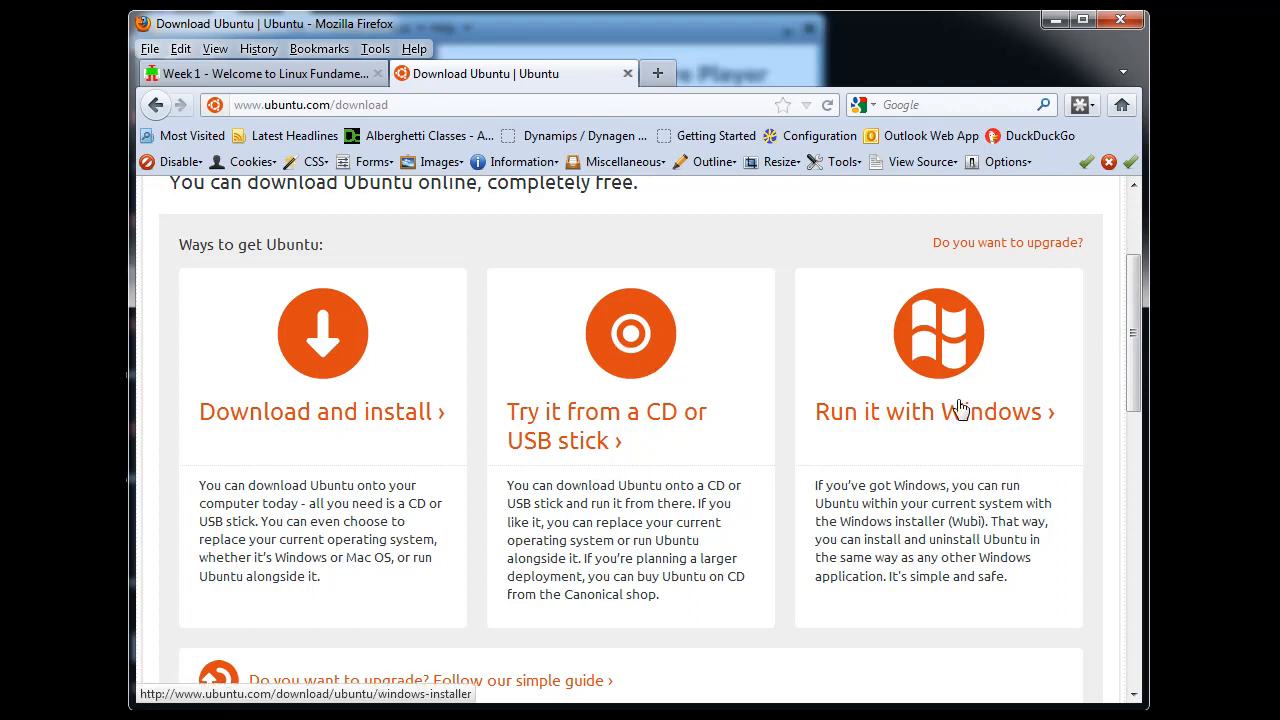
mouse_move(996, 376)
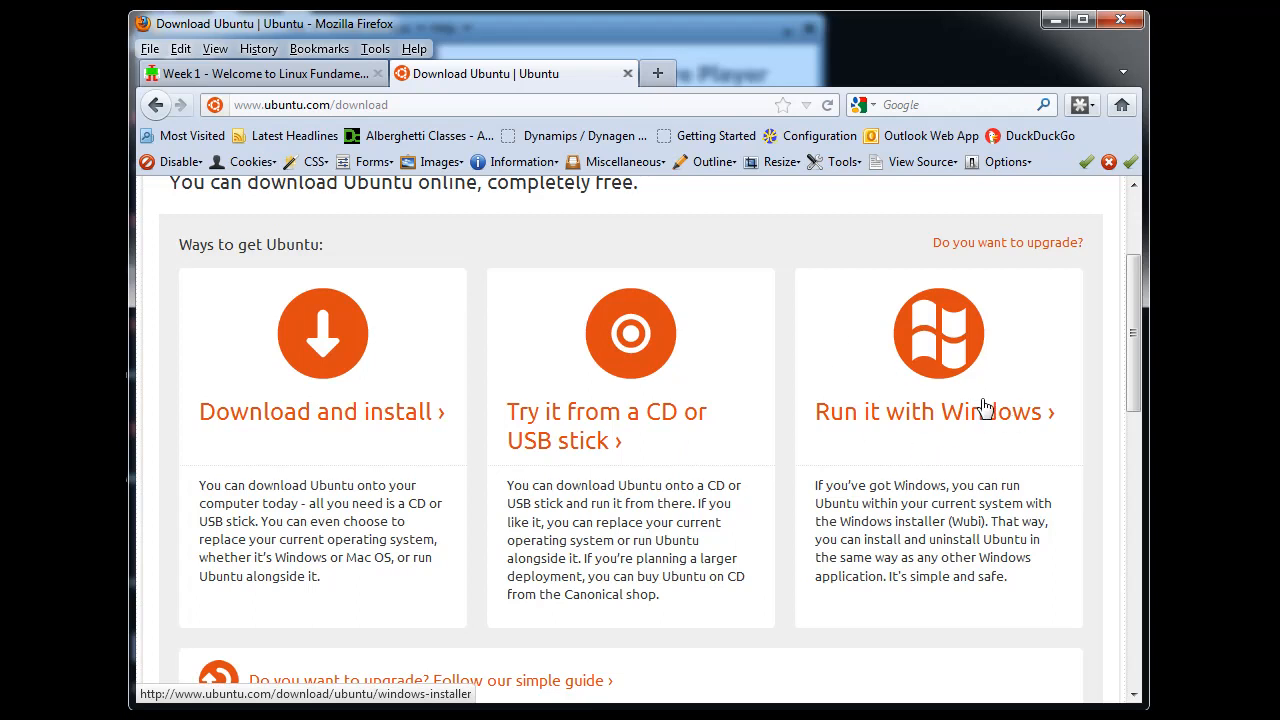
mouse_move(268, 370)
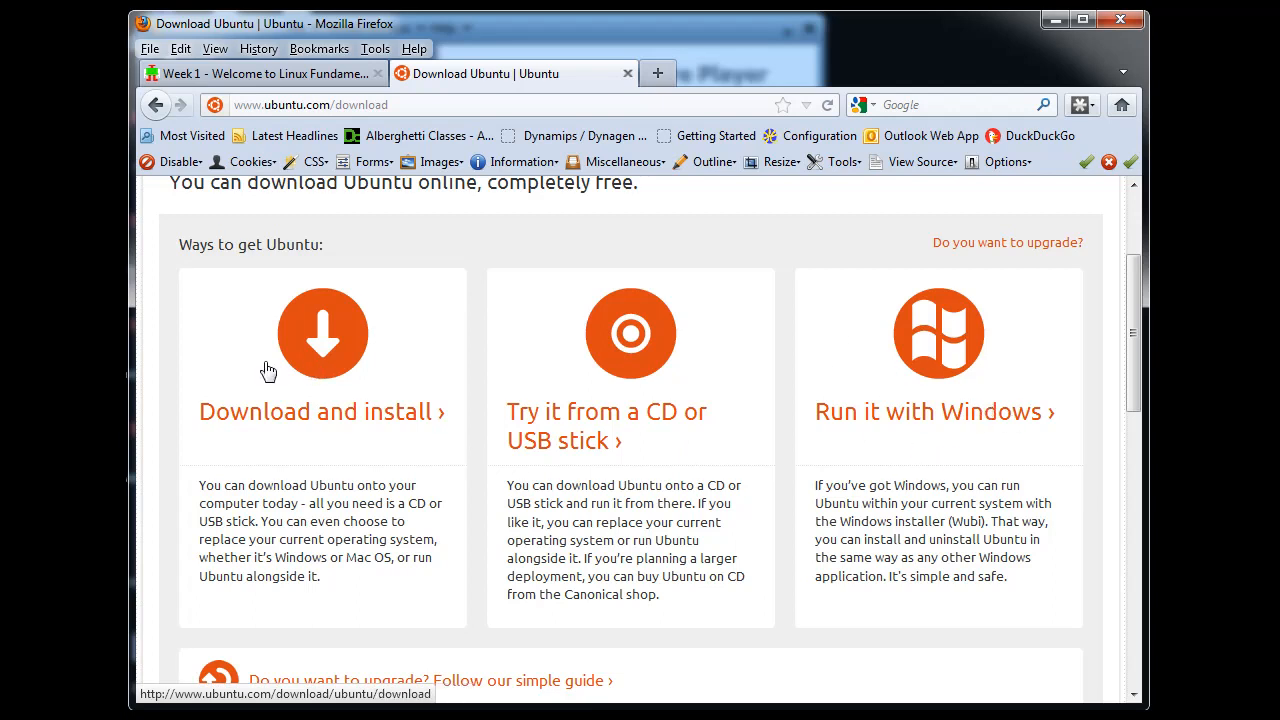
Choose 'Download and install' to reach the Ubuntu 11.10 32-bit download page with Start download
left_click(320, 412)
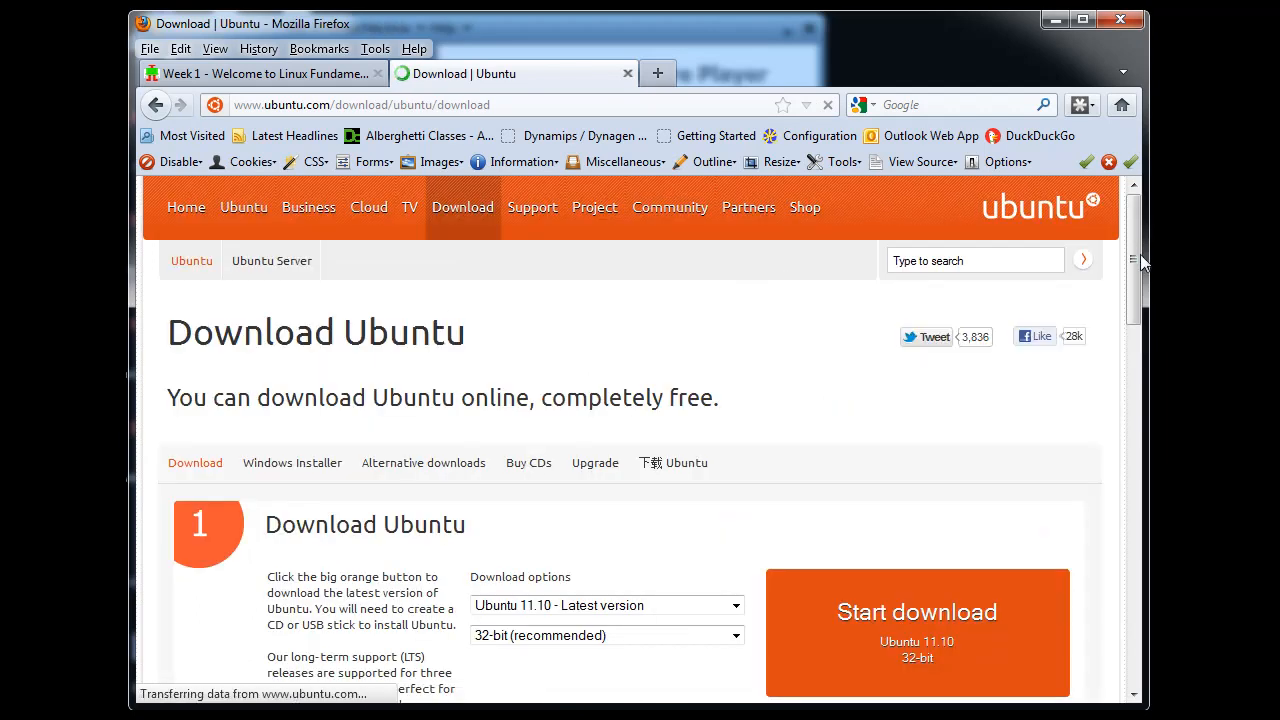
scroll("down", 3)
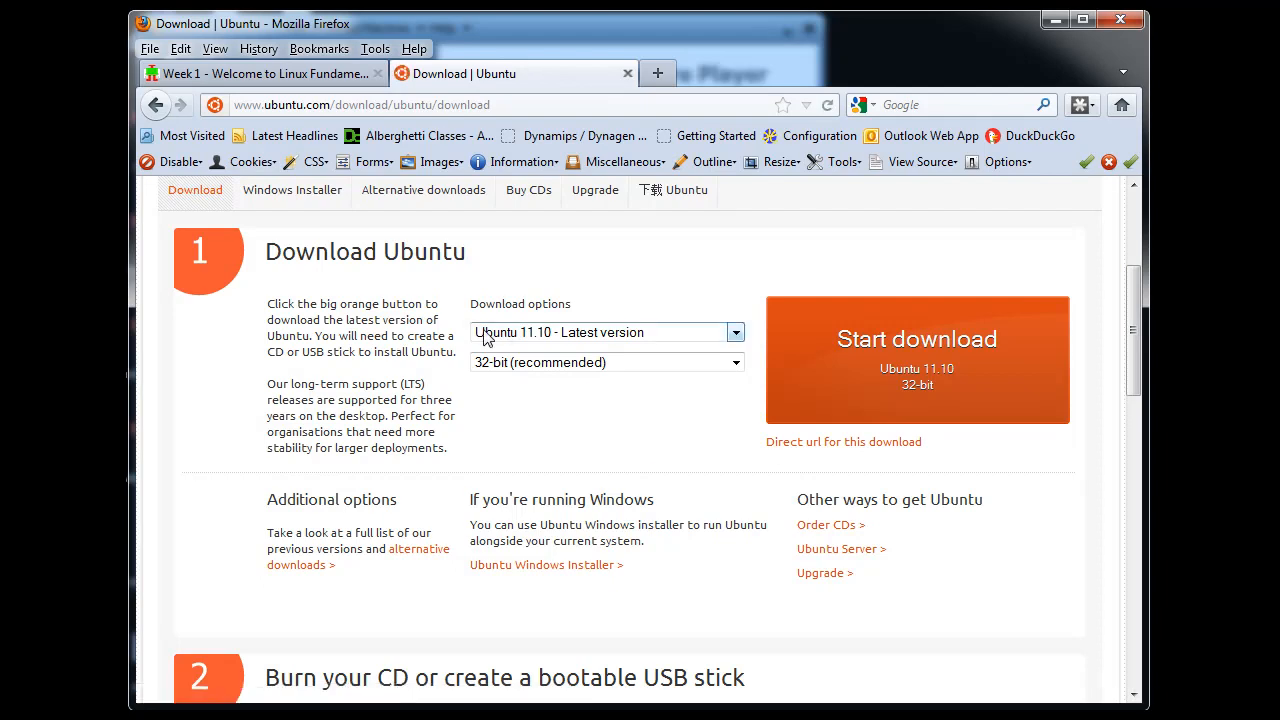
mouse_move(544, 344)
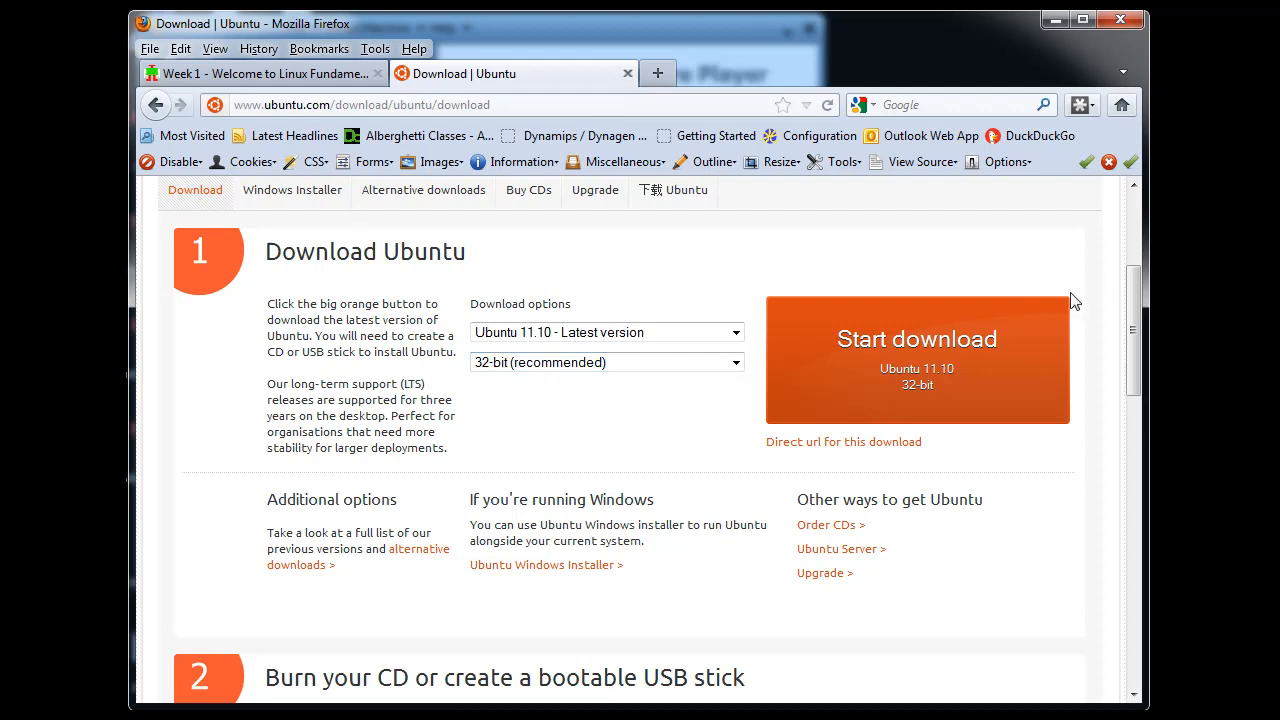
mouse_move(952, 342)
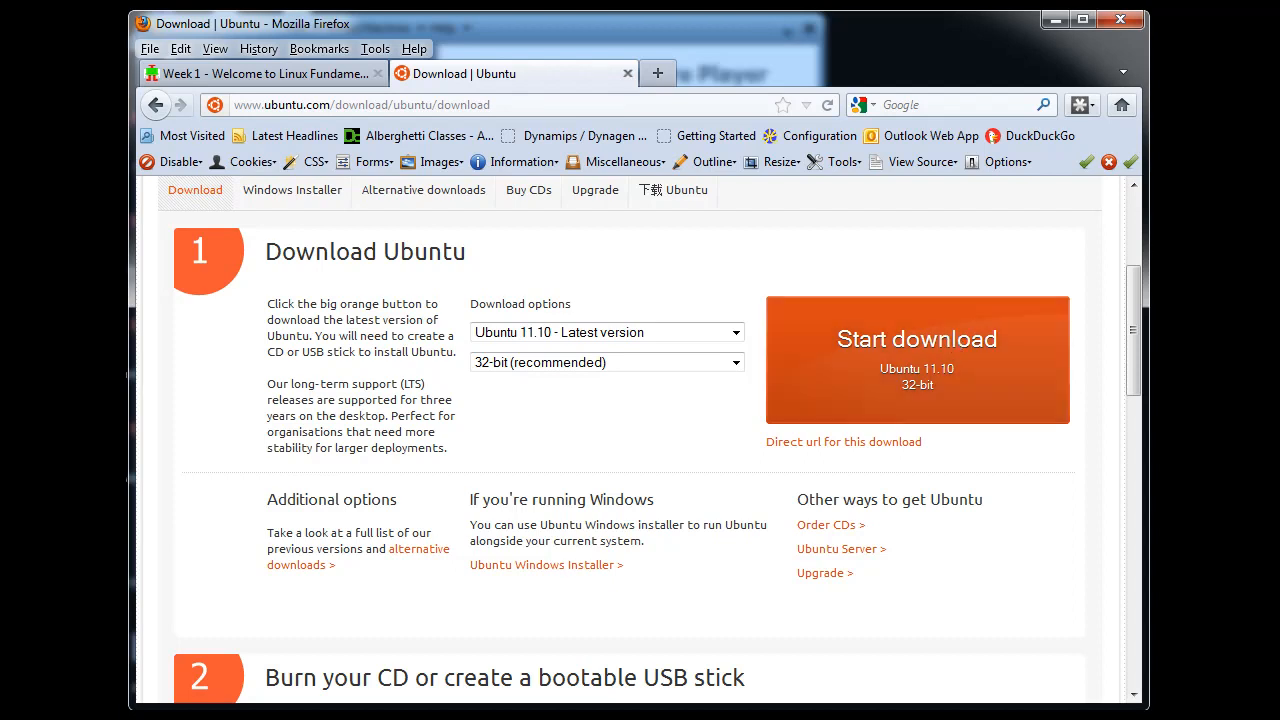
mouse_move(964, 364)
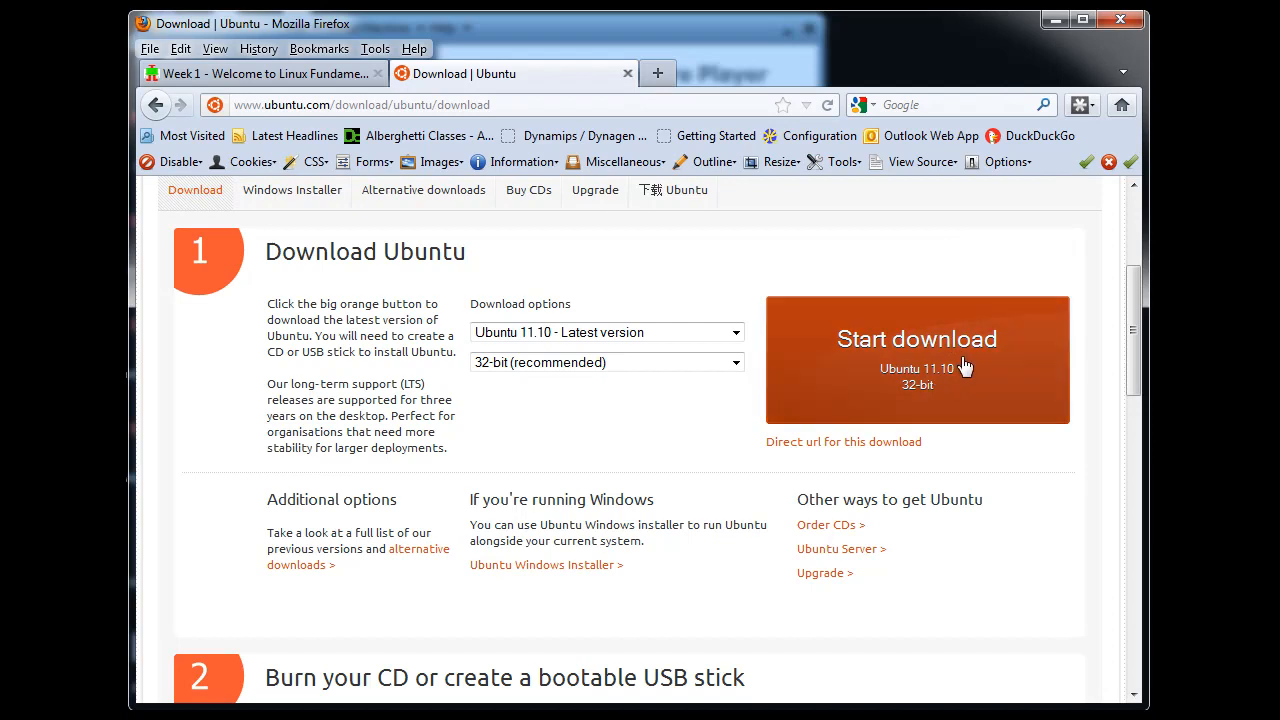
mouse_move(1052, 20)
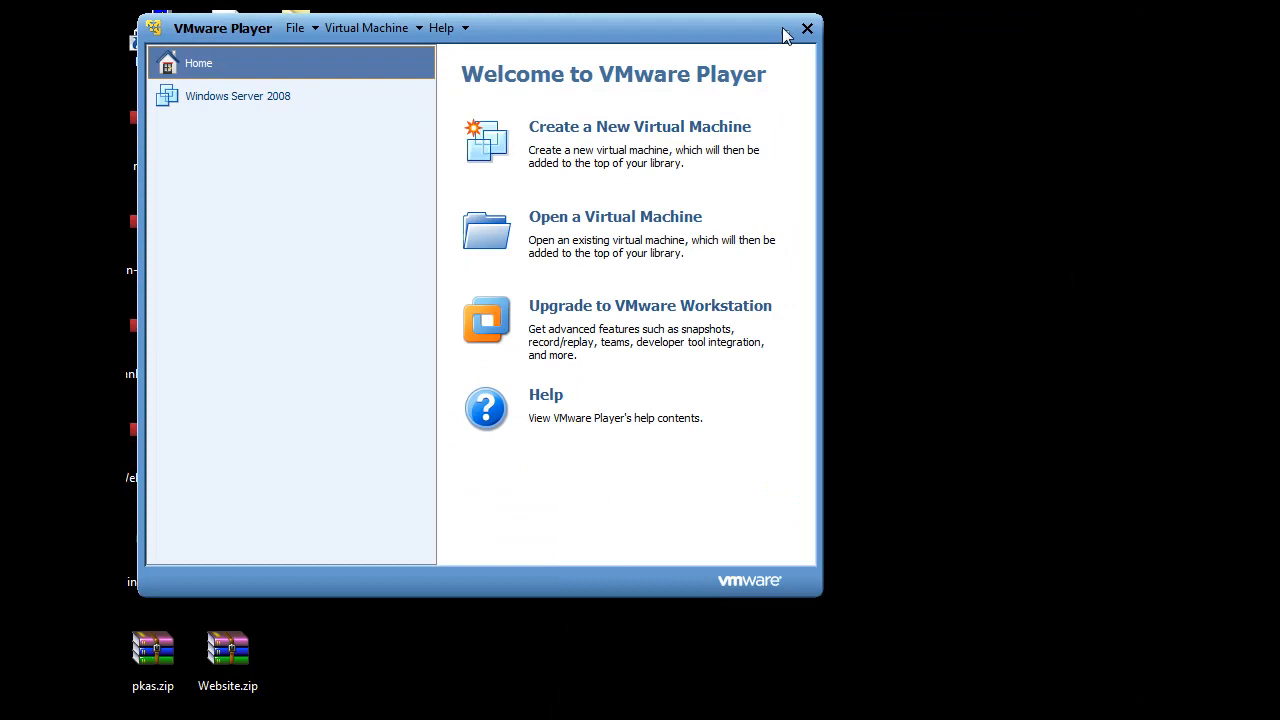
Show the Windows desktop and view the context menu of ubuntu-11.10-desktop-i386.iso, then dismiss it
left_click(808, 28)
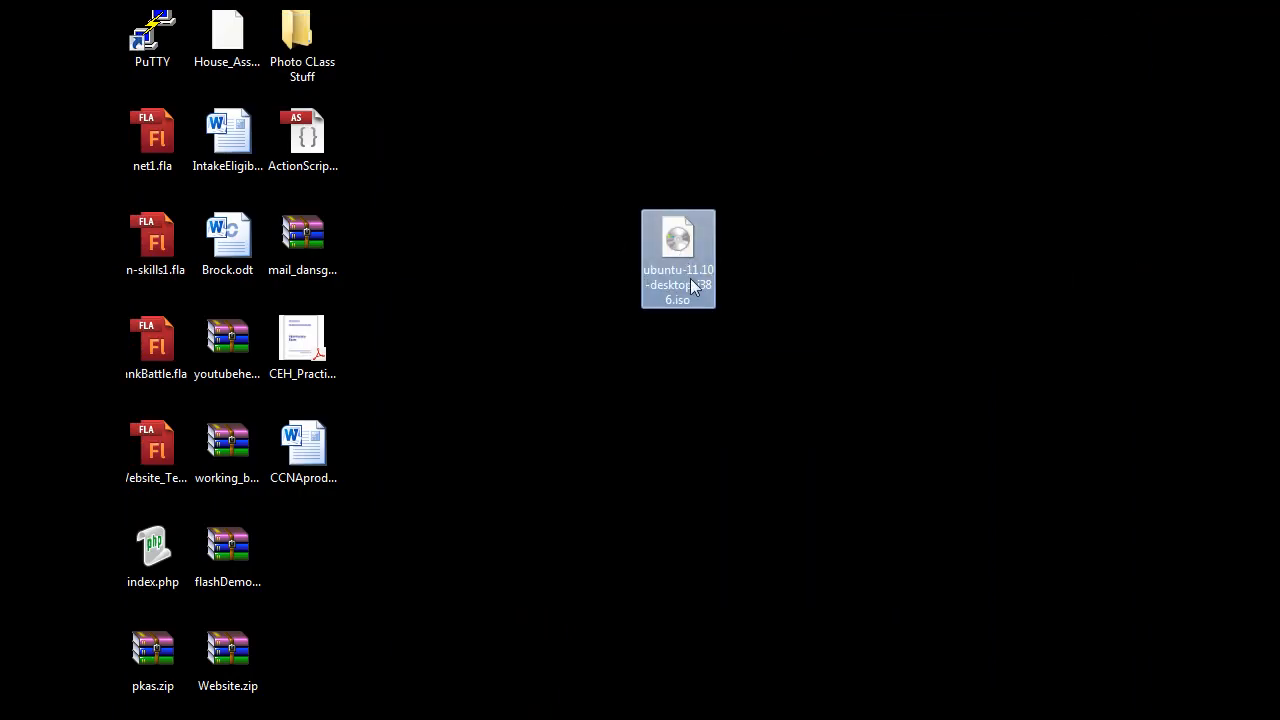
mouse_move(688, 318)
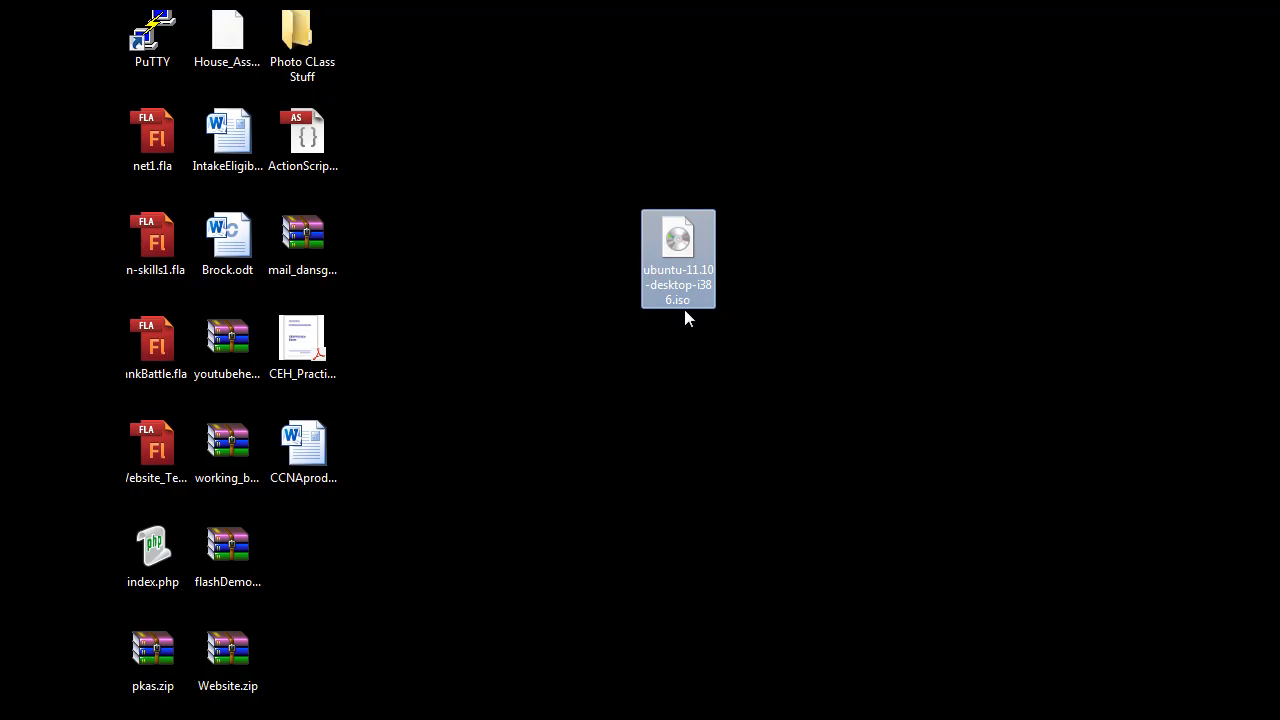
mouse_move(798, 382)
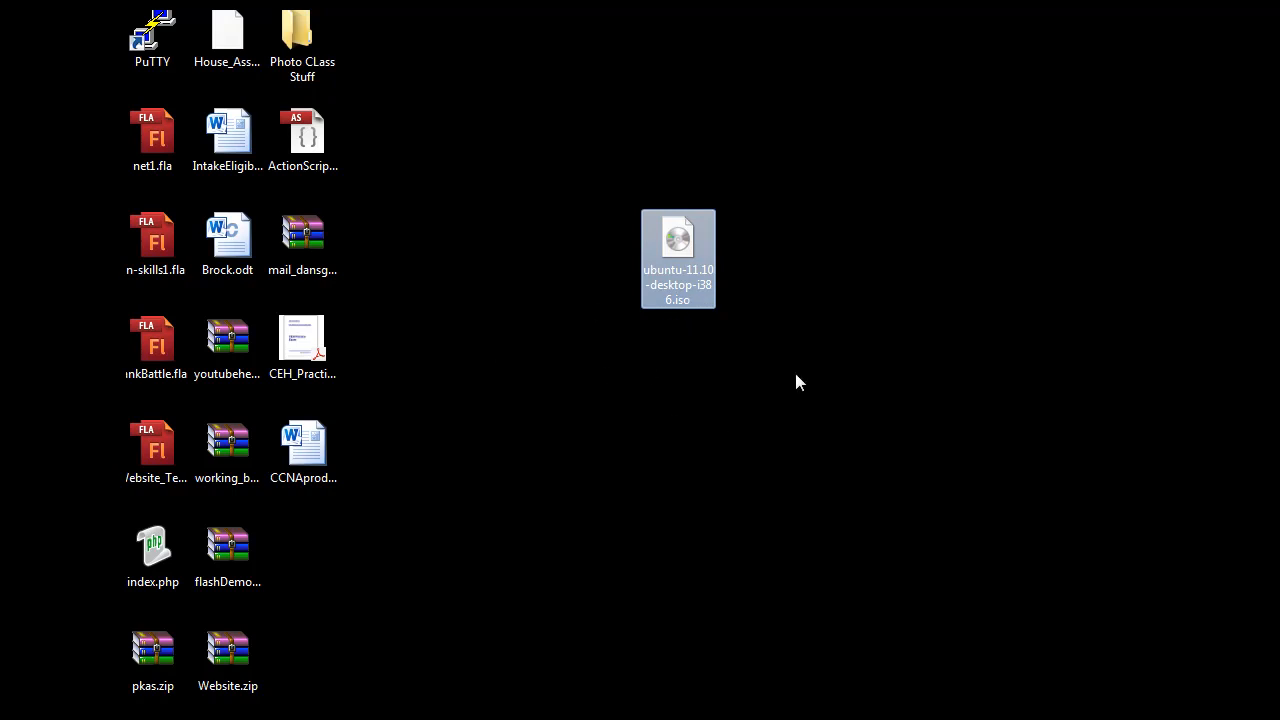
right_click(678, 240)
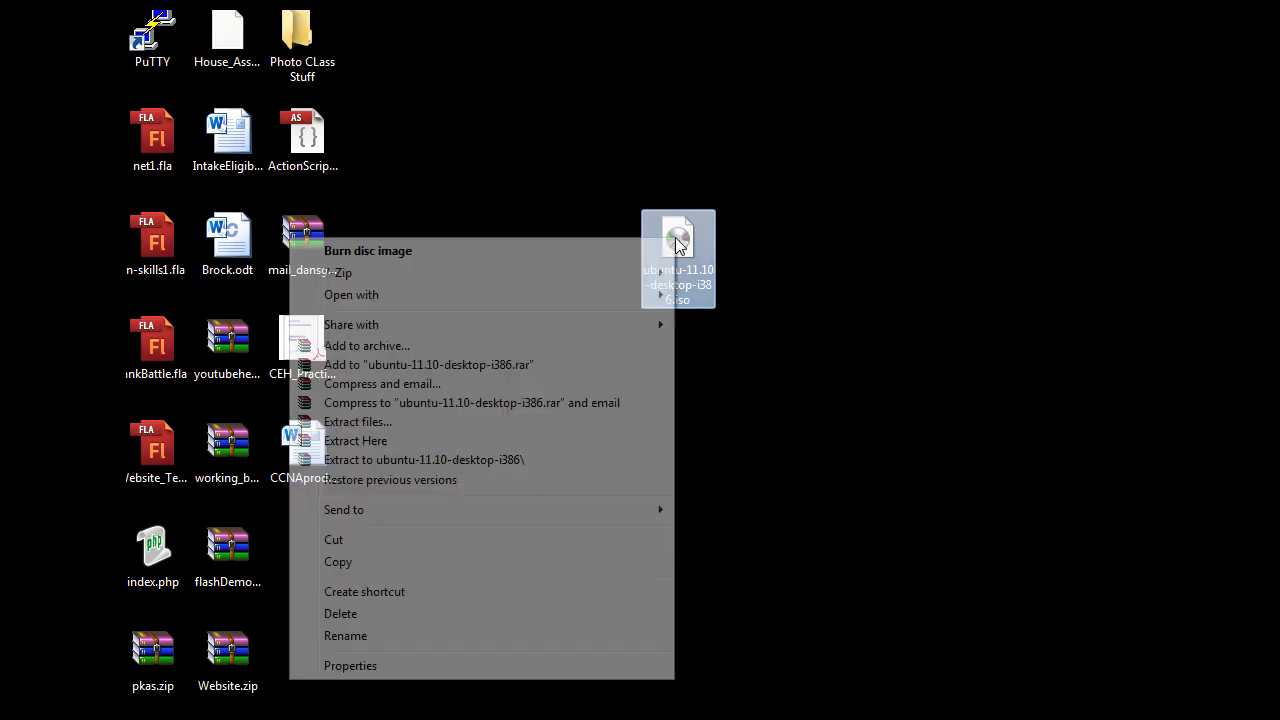
mouse_move(430, 250)
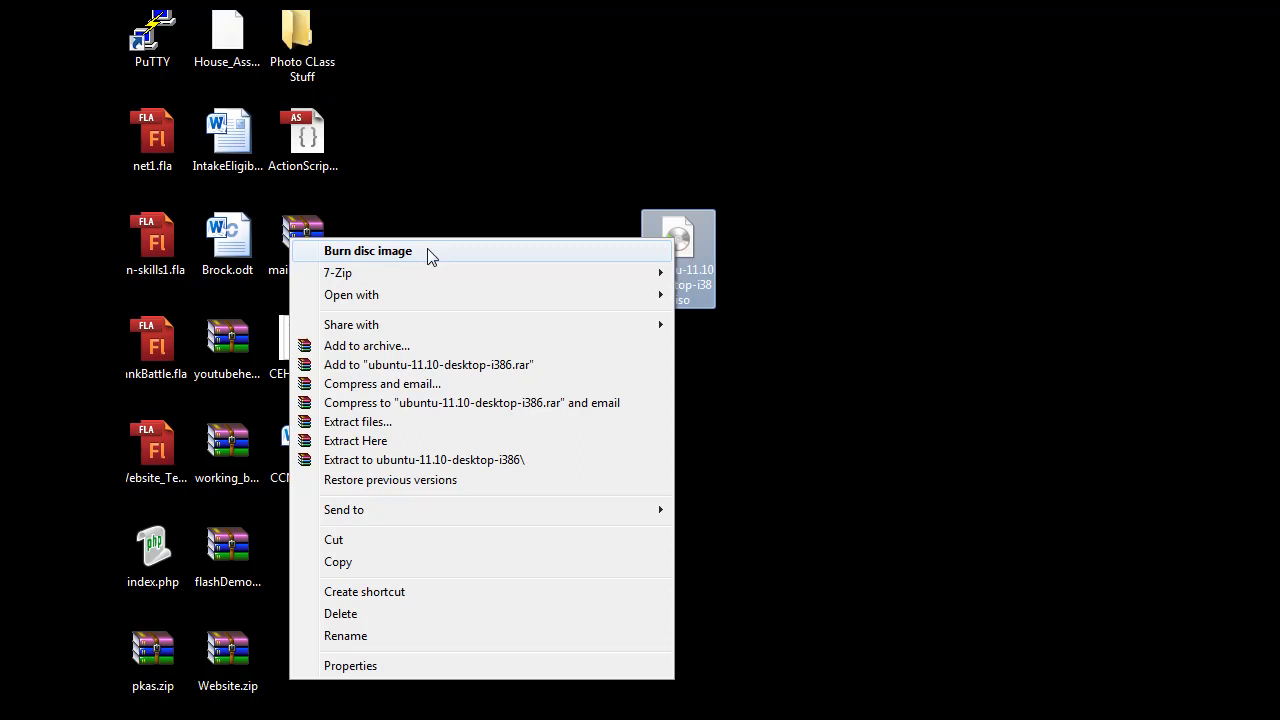
mouse_move(432, 256)
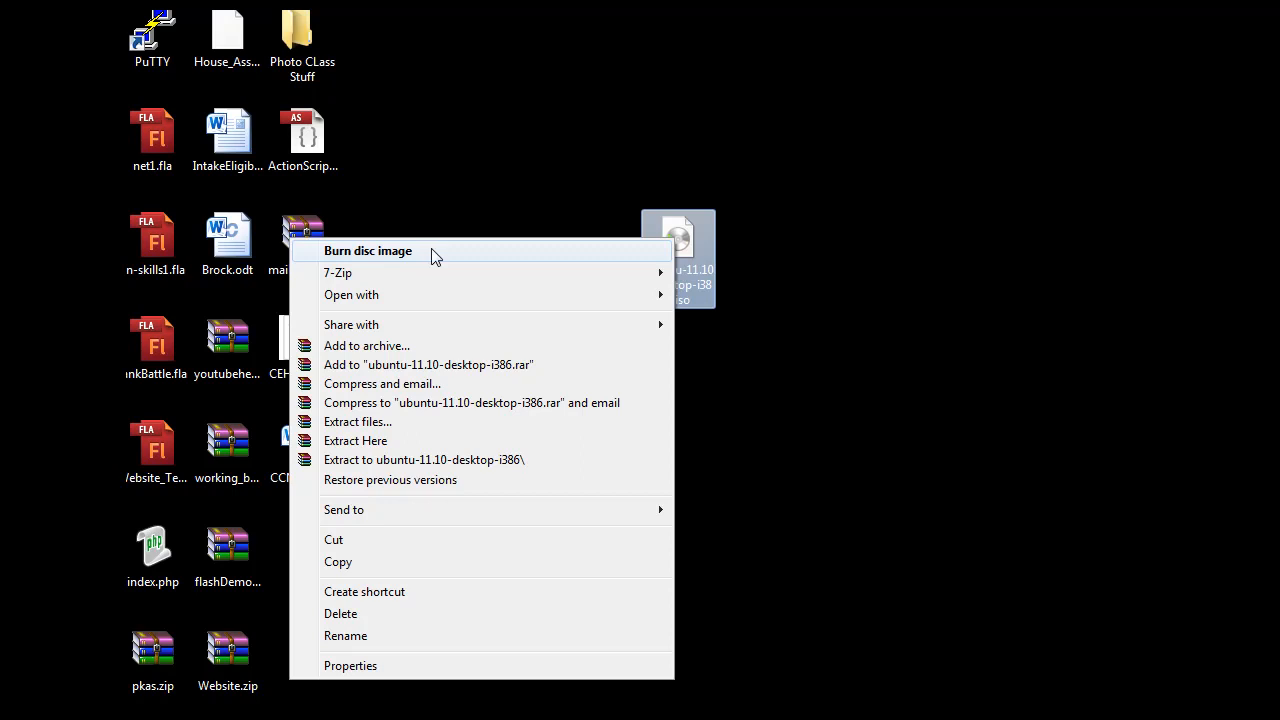
mouse_move(470, 248)
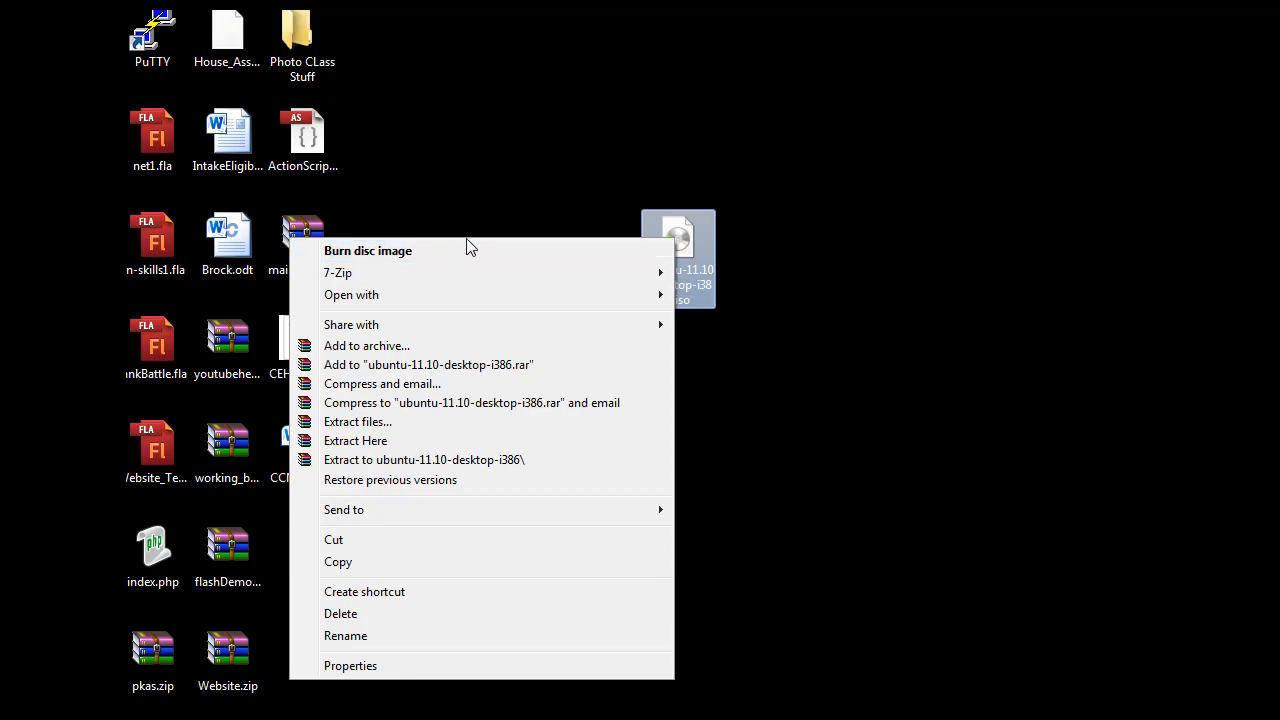
mouse_move(742, 162)
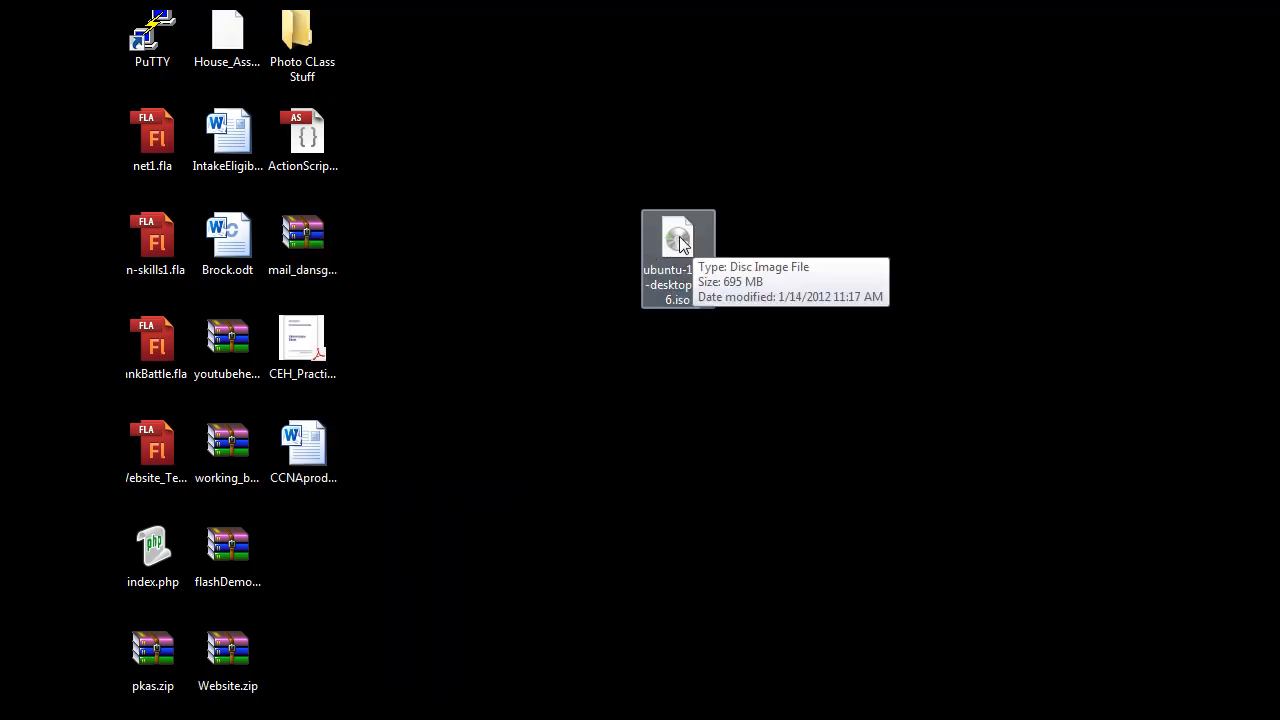
right_click(678, 244)
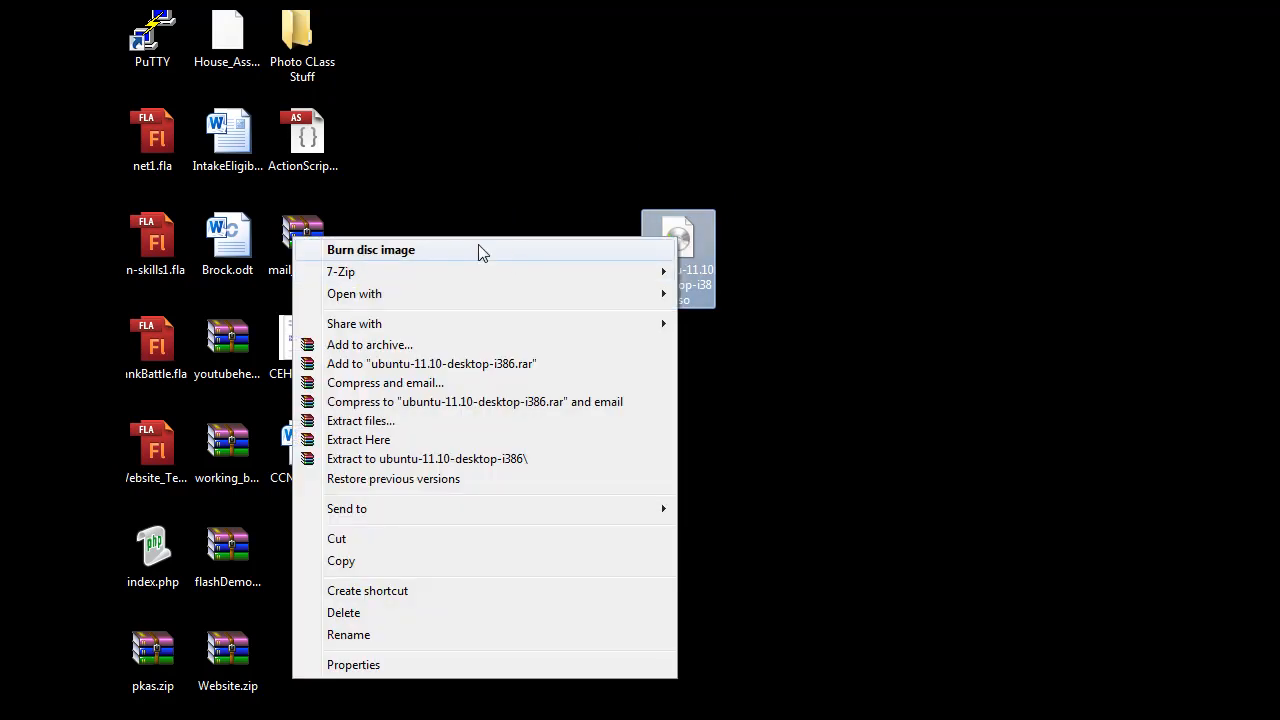
left_click(576, 436)
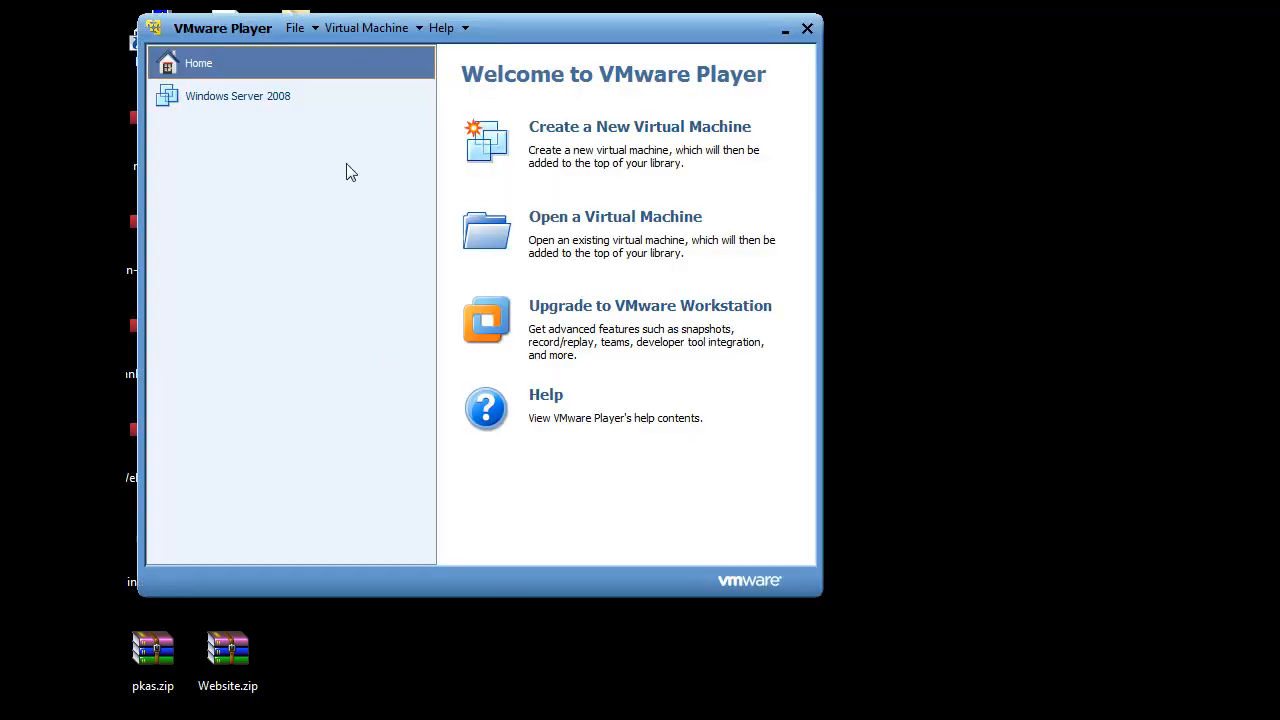
mouse_move(576, 30)
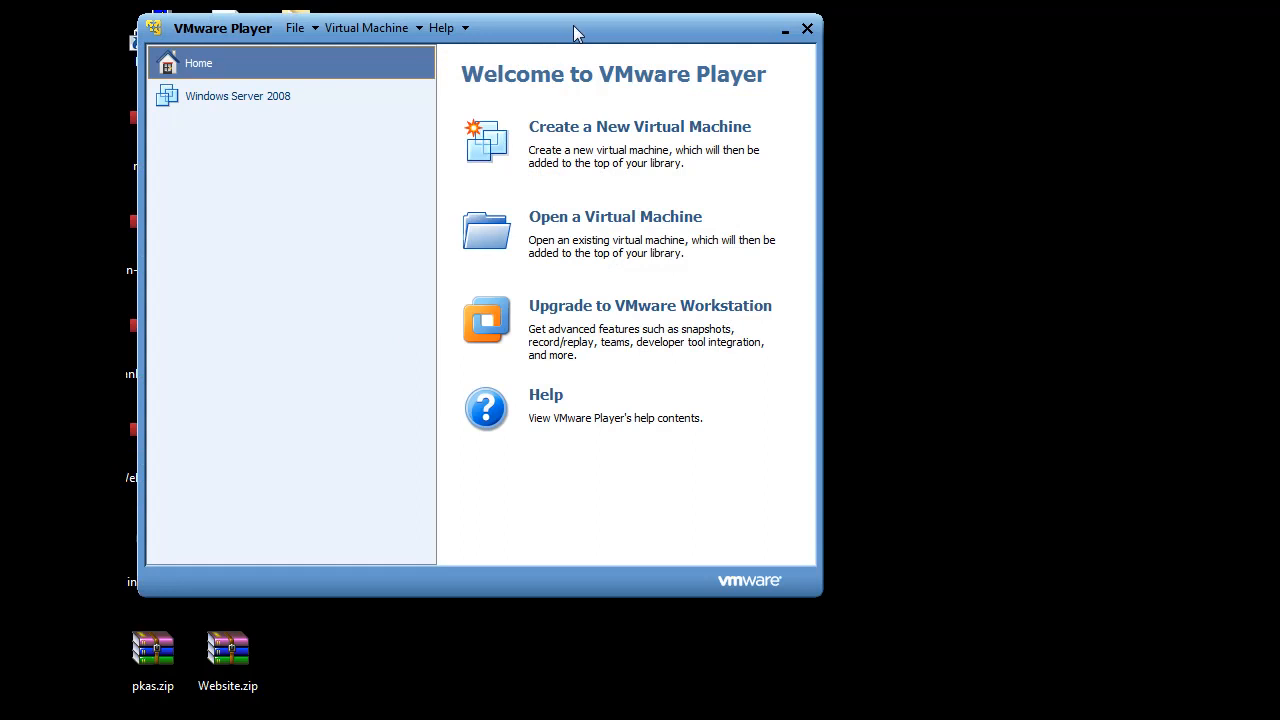
mouse_move(690, 90)
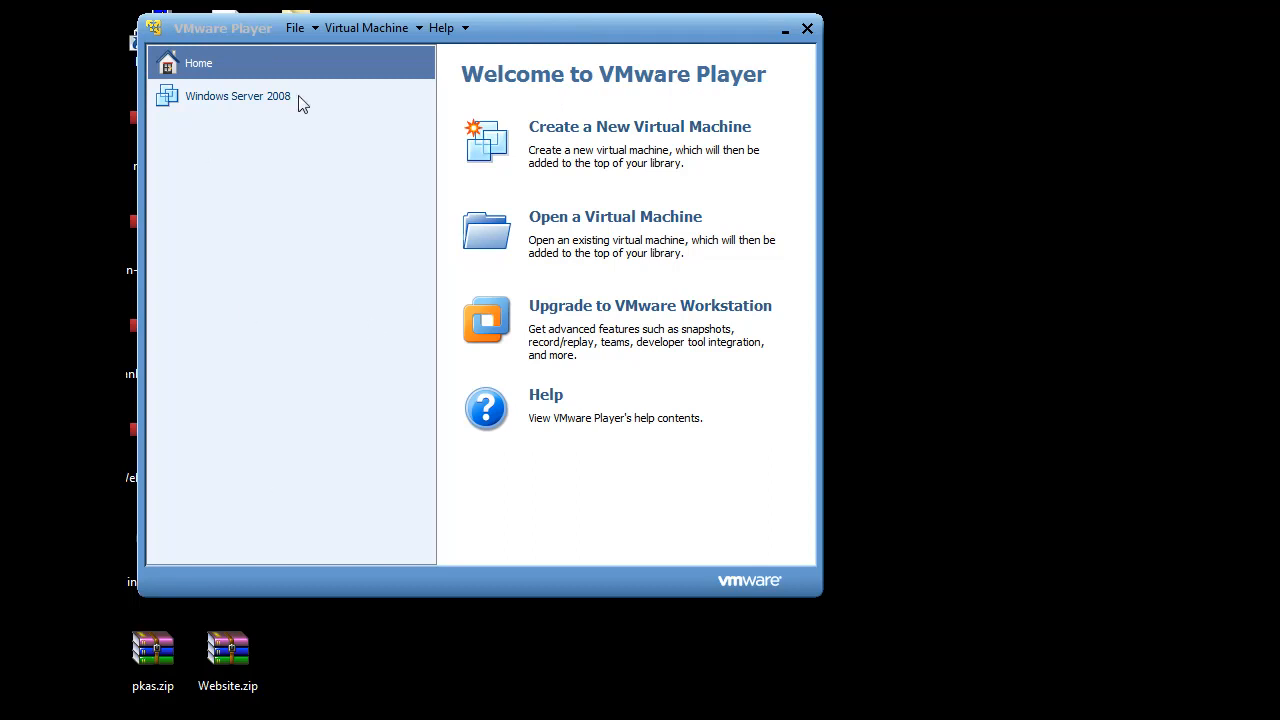
mouse_move(226, 40)
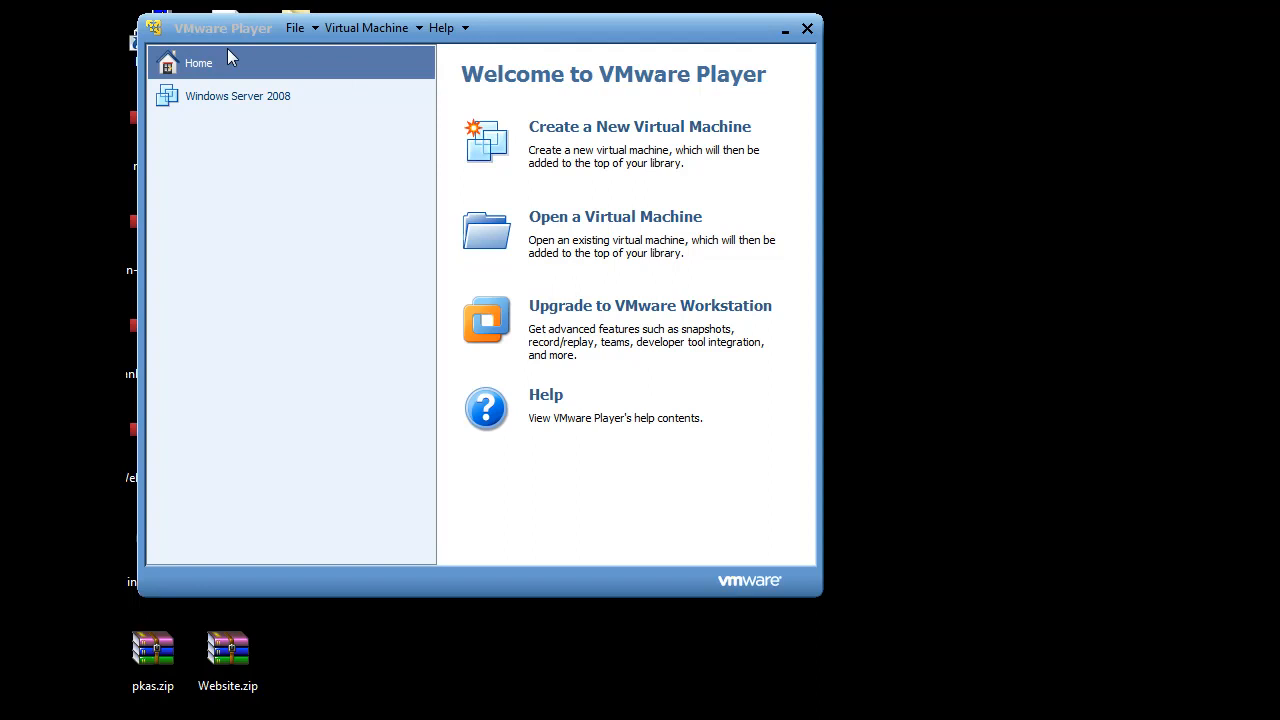
mouse_move(204, 40)
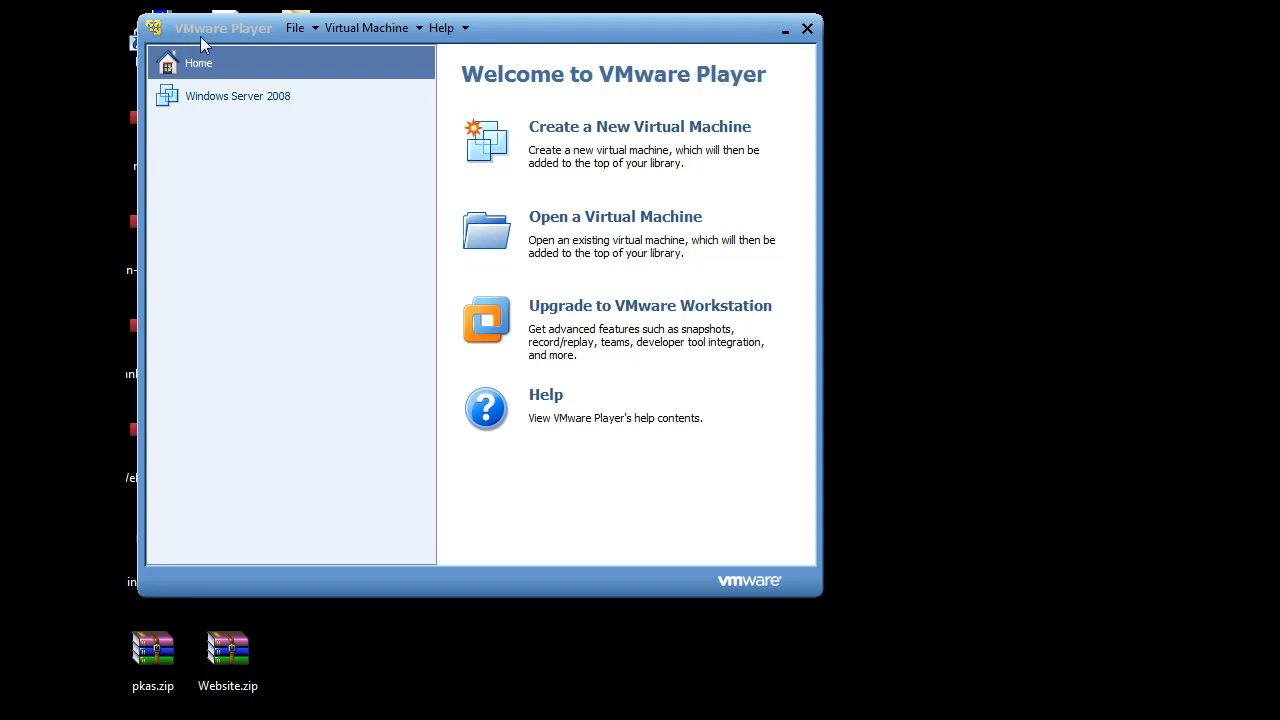
mouse_move(232, 36)
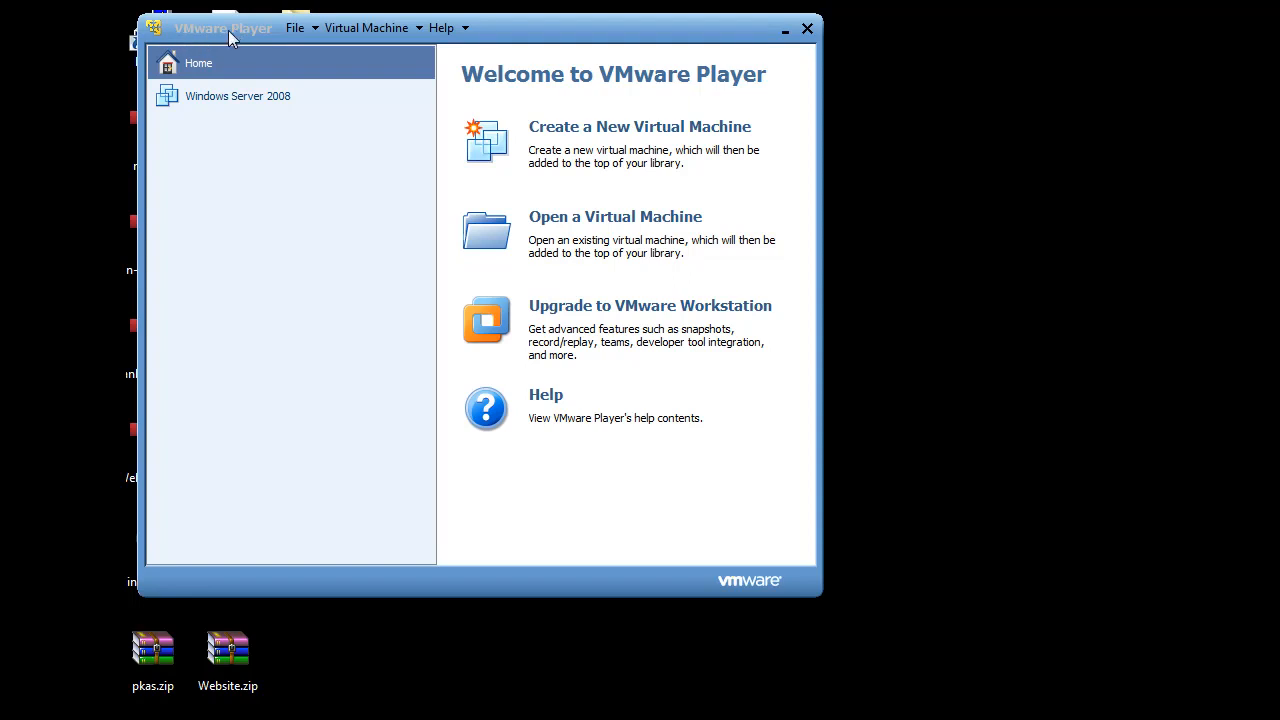
mouse_move(512, 66)
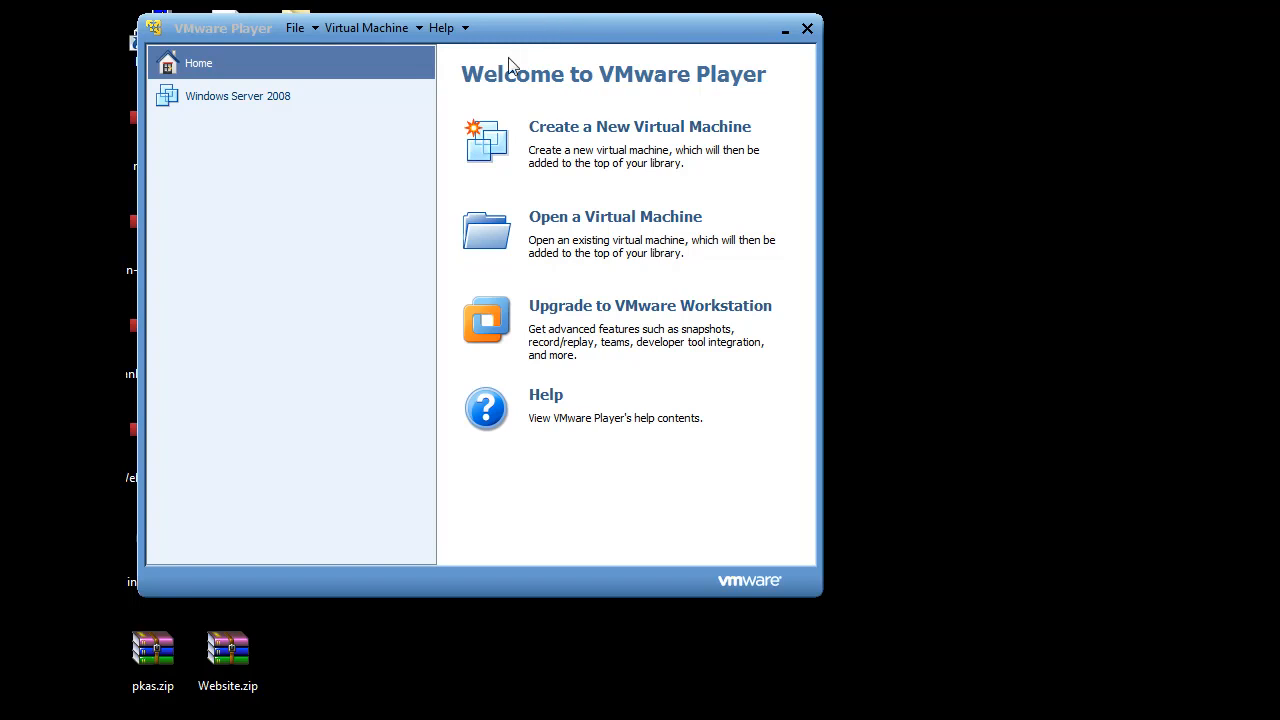
left_click(236, 96)
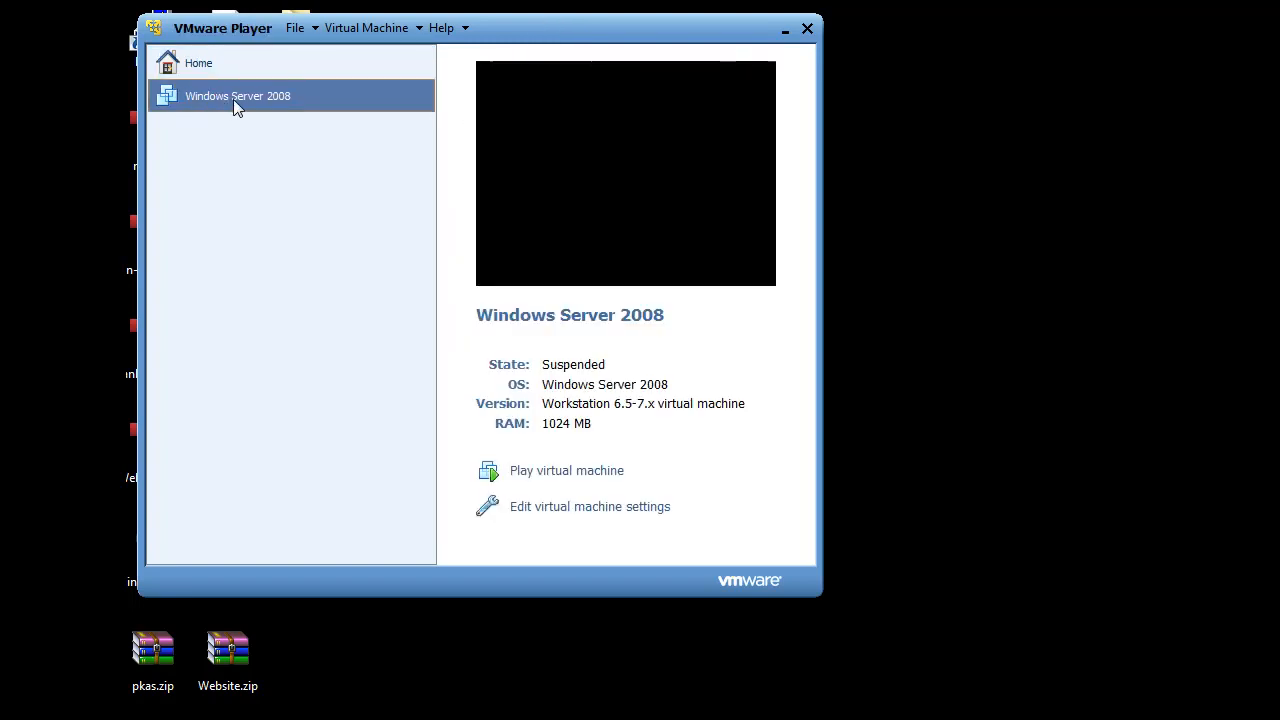
mouse_move(212, 76)
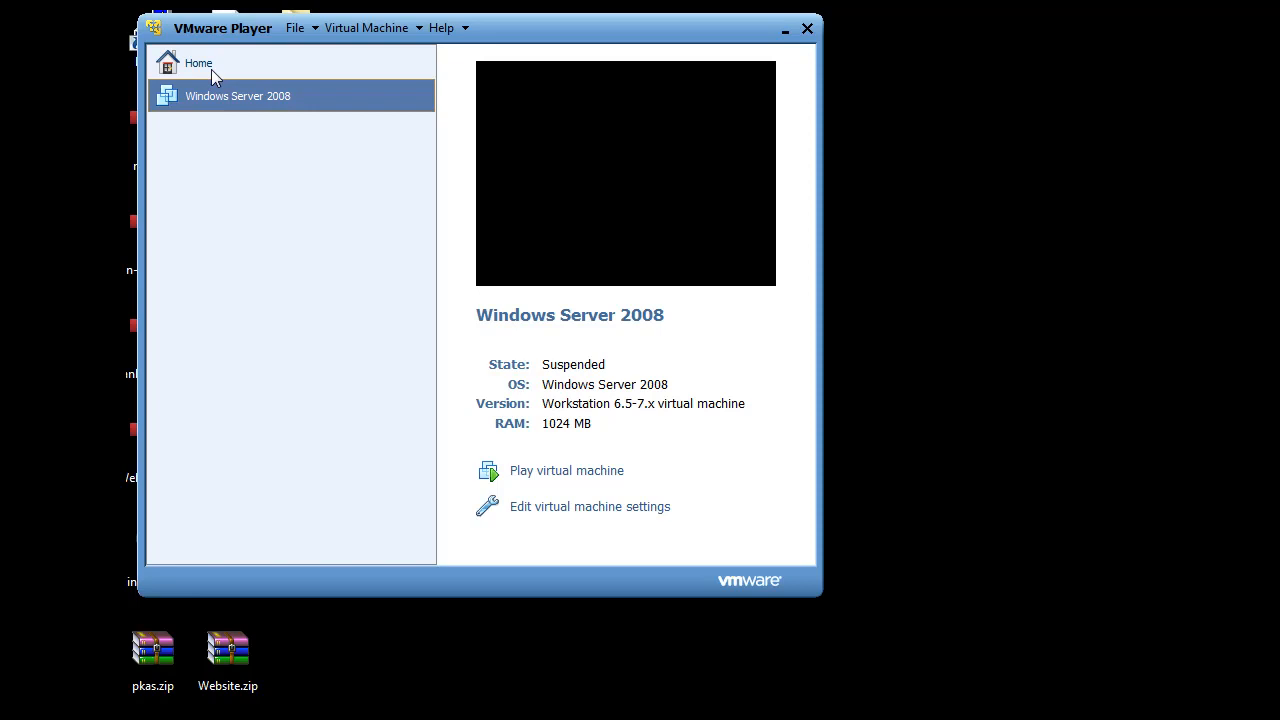
left_click(198, 62)
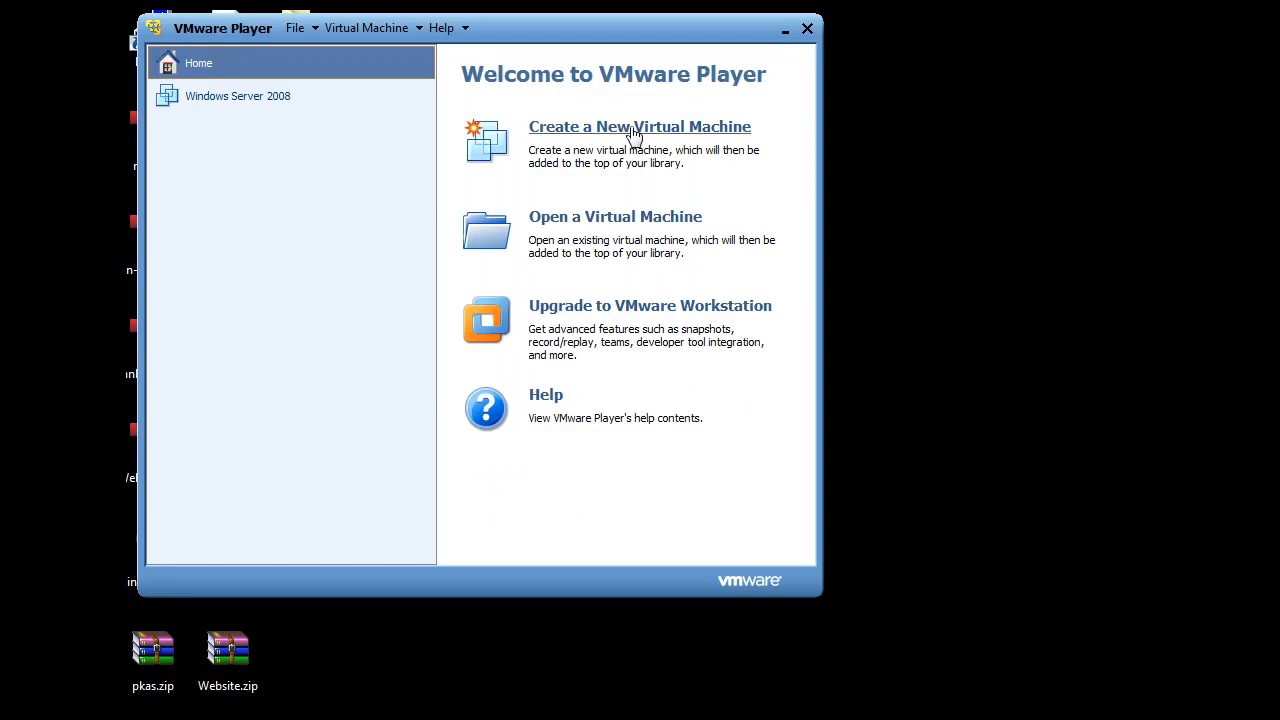
Start the New Virtual Machine Wizard set to install from an installer disc image (iso)
left_click(640, 126)
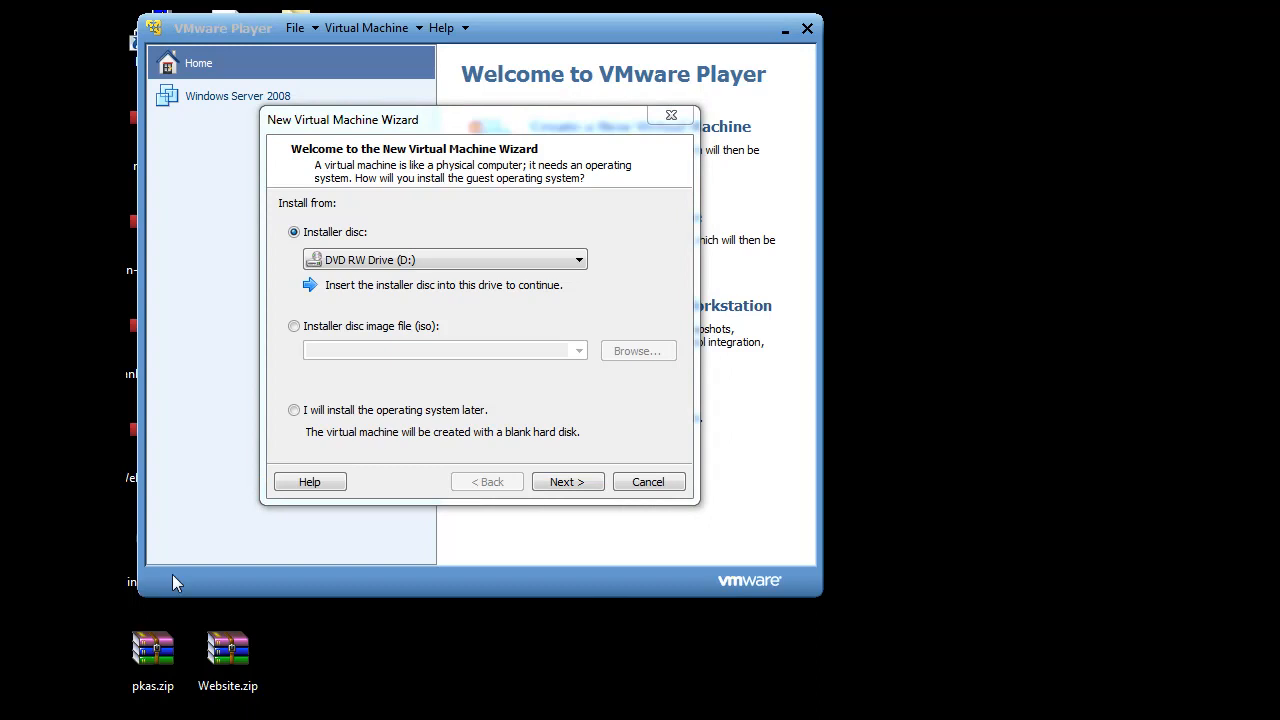
mouse_move(484, 392)
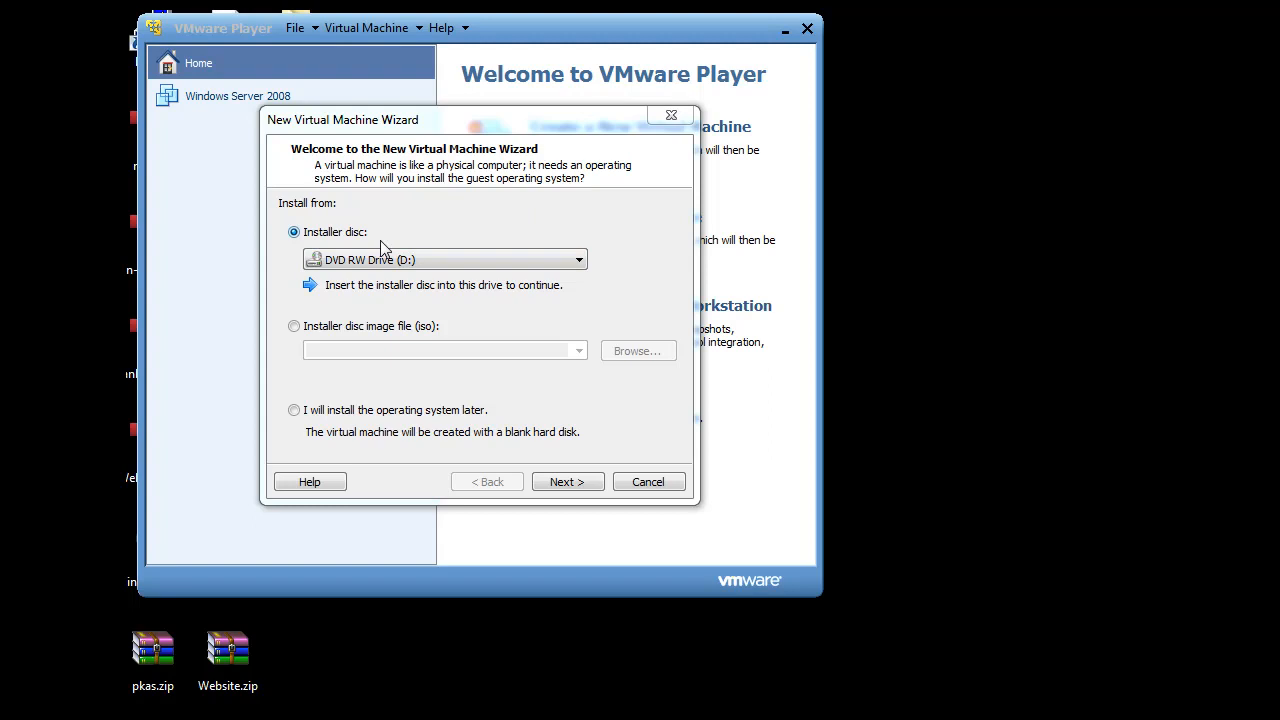
mouse_move(314, 360)
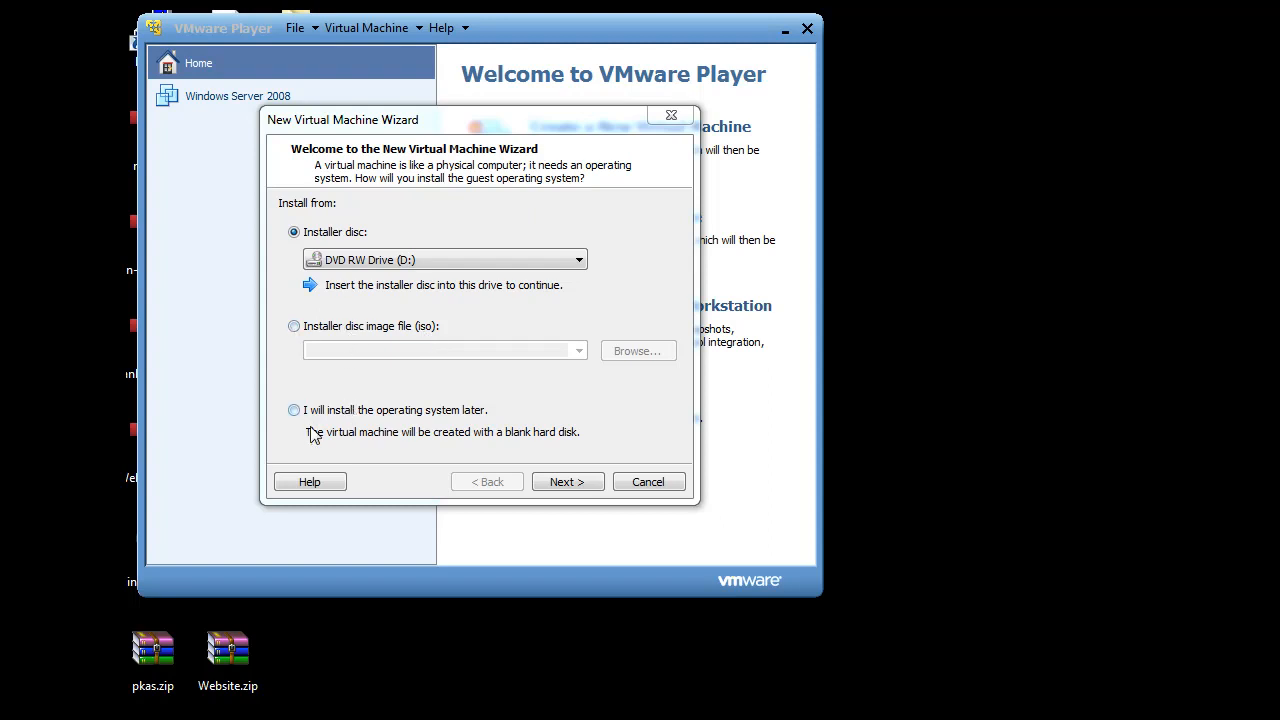
mouse_move(490, 420)
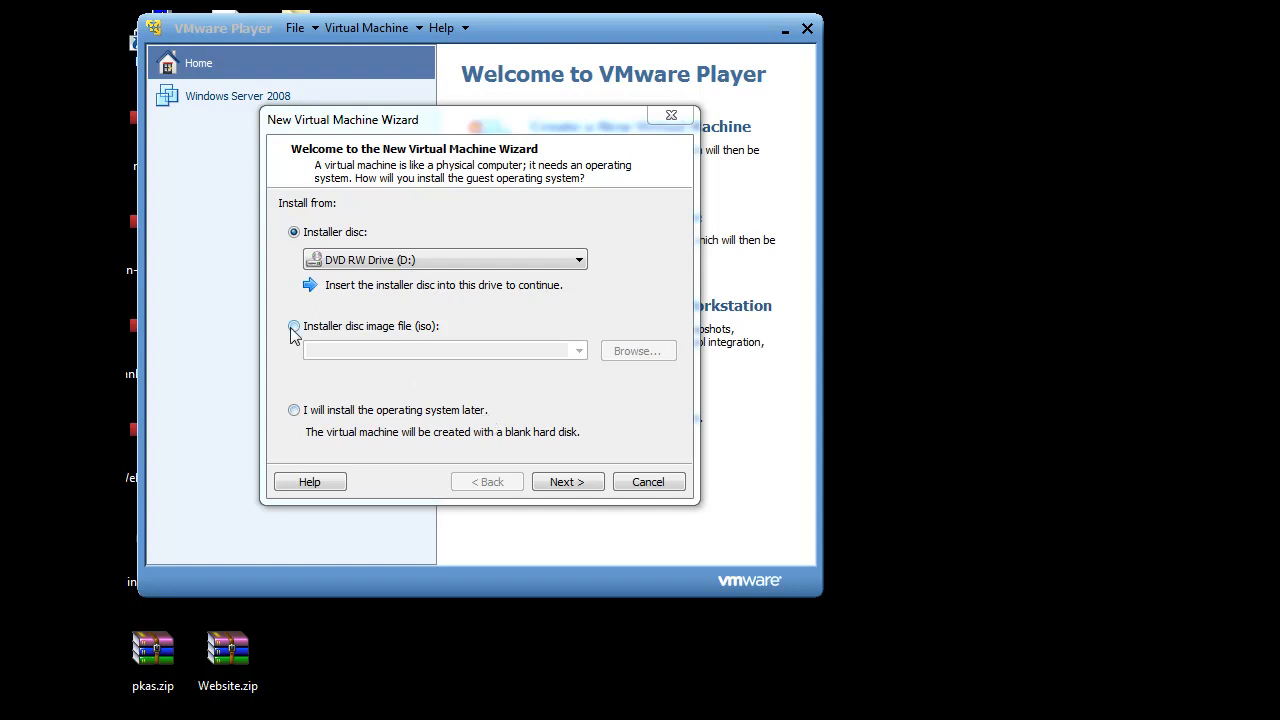
left_click(294, 326)
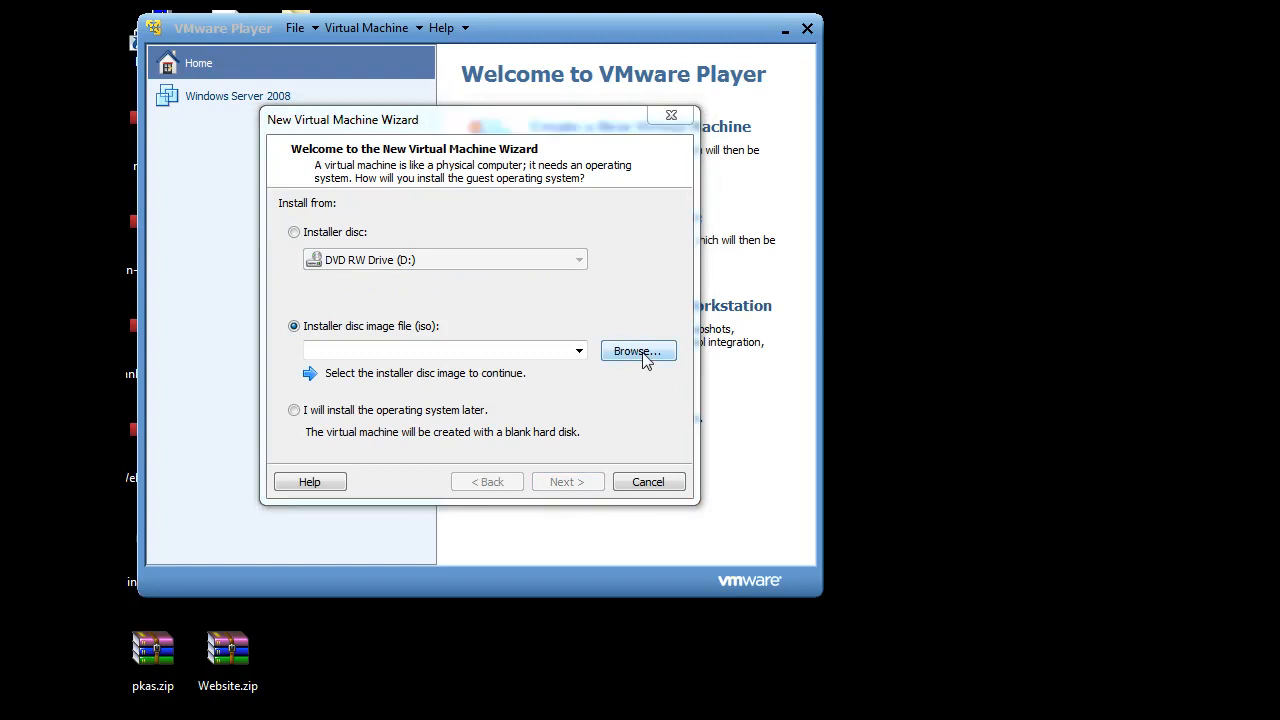
left_click(636, 352)
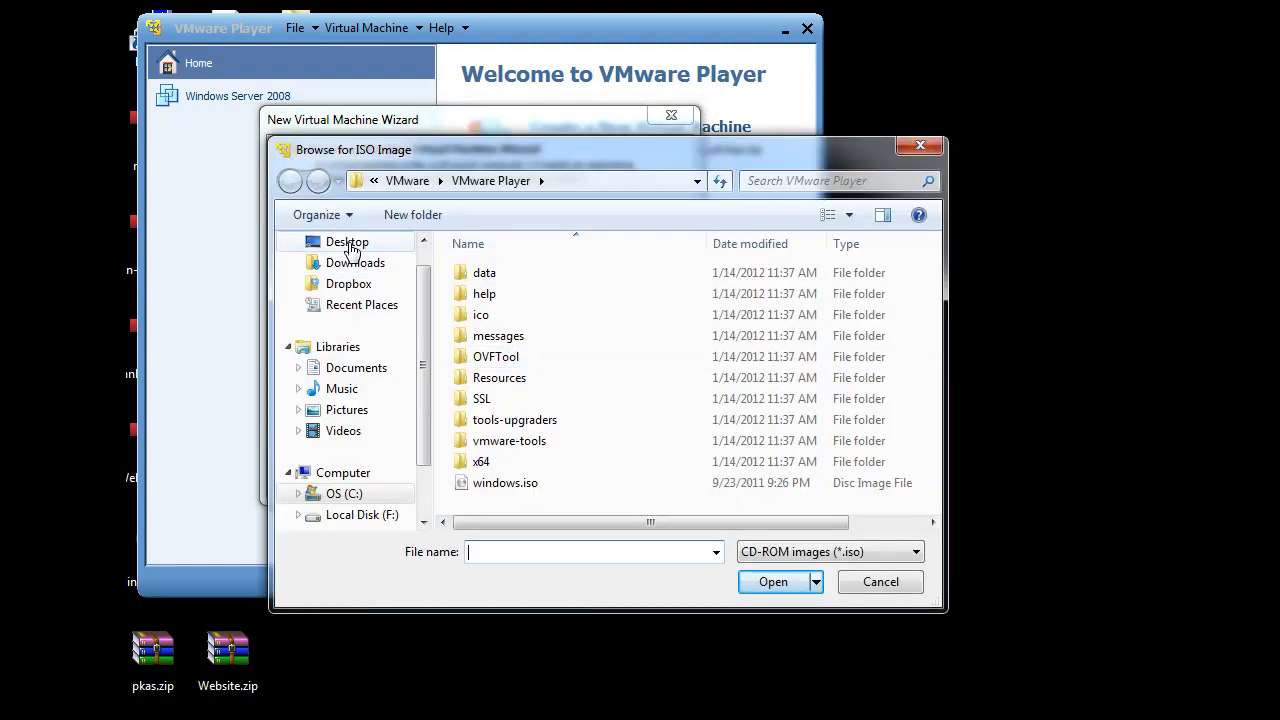
Select ubuntu-11.10-desktop-i386.iso from the Desktop as the installer image for Easy Install
left_click(348, 240)
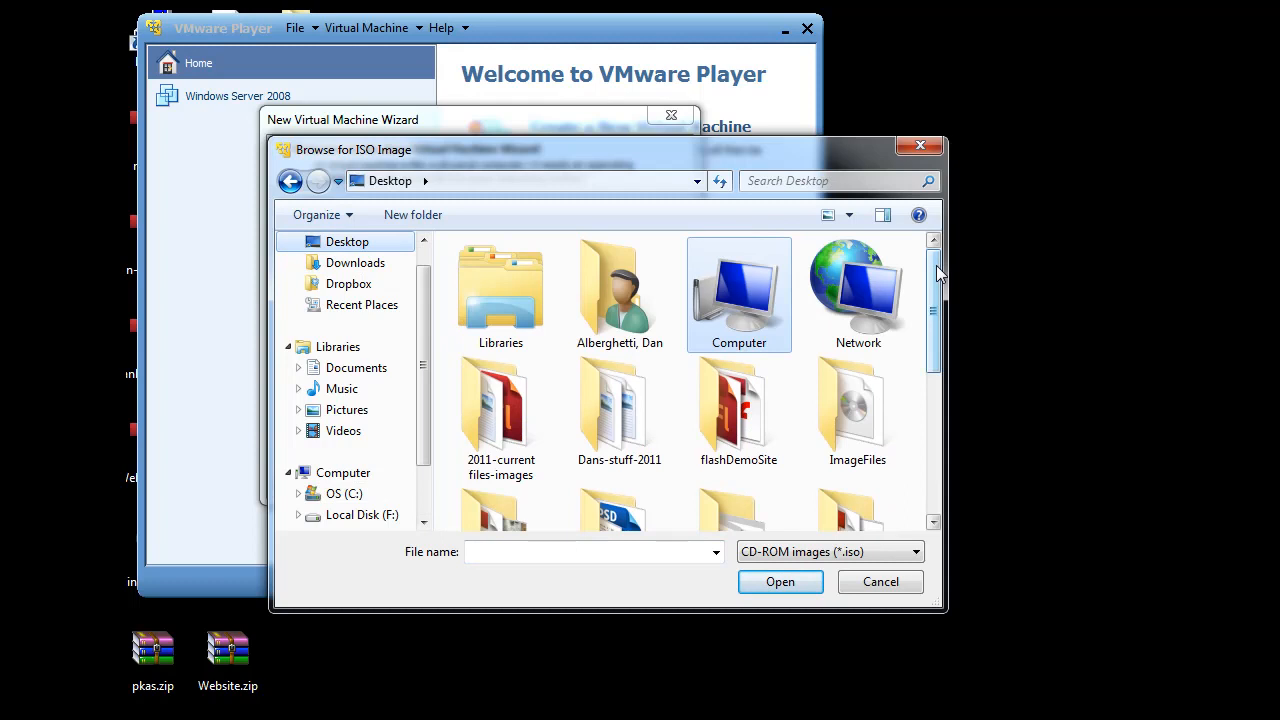
scroll("down", 3)
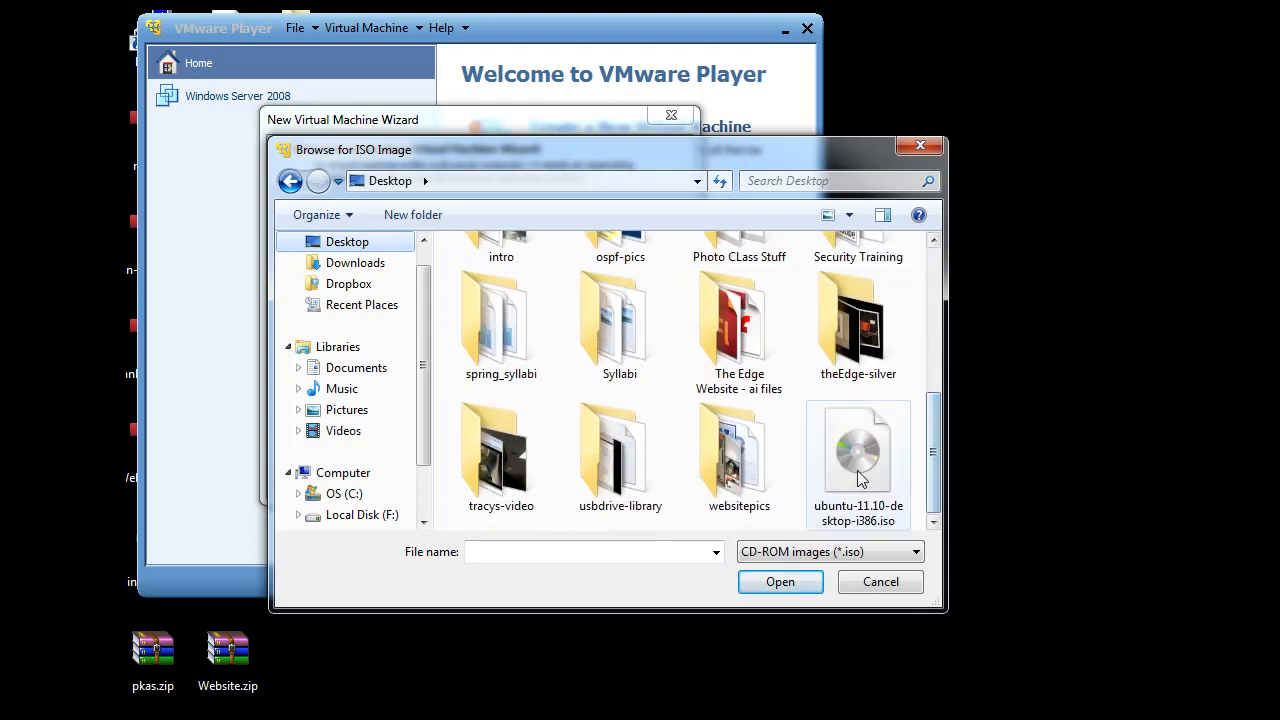
left_click(780, 580)
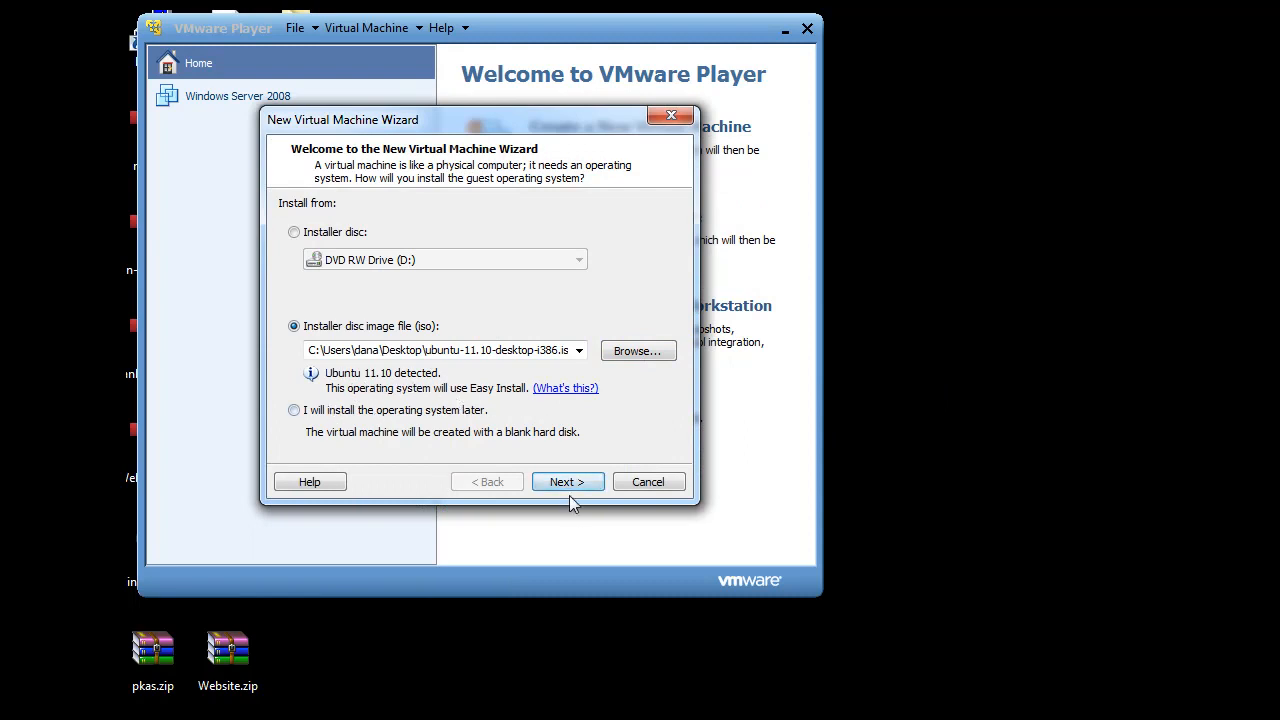
Fill Easy Install with full name Ubuntu 11.10, user name dan and a confirmed password, then continue
left_click(568, 480)
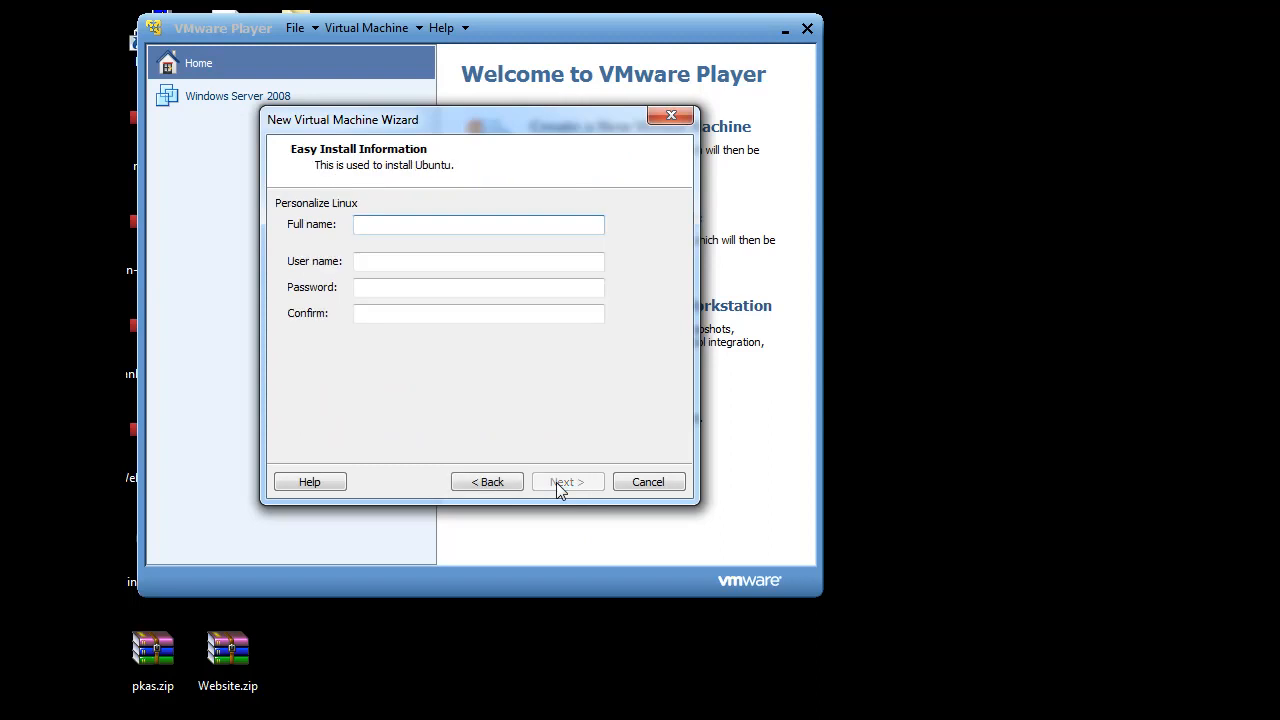
type("U")
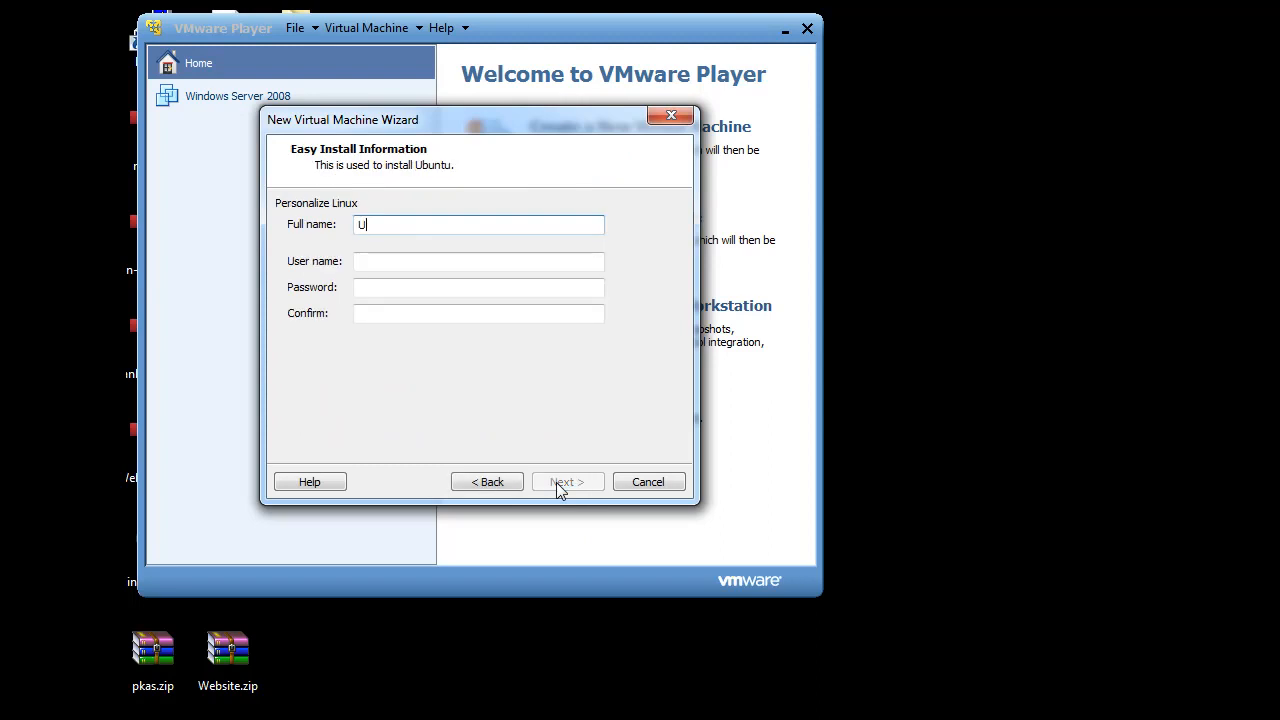
type("buntu 11.10")
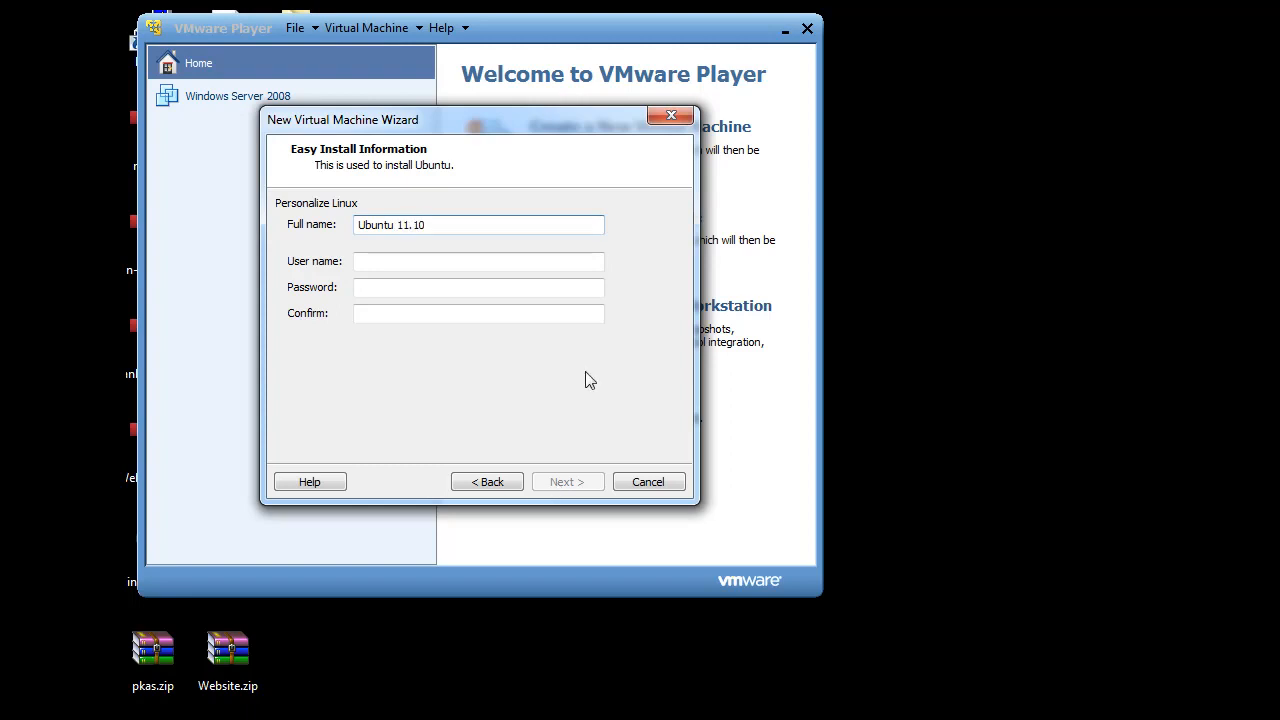
left_click(478, 260)
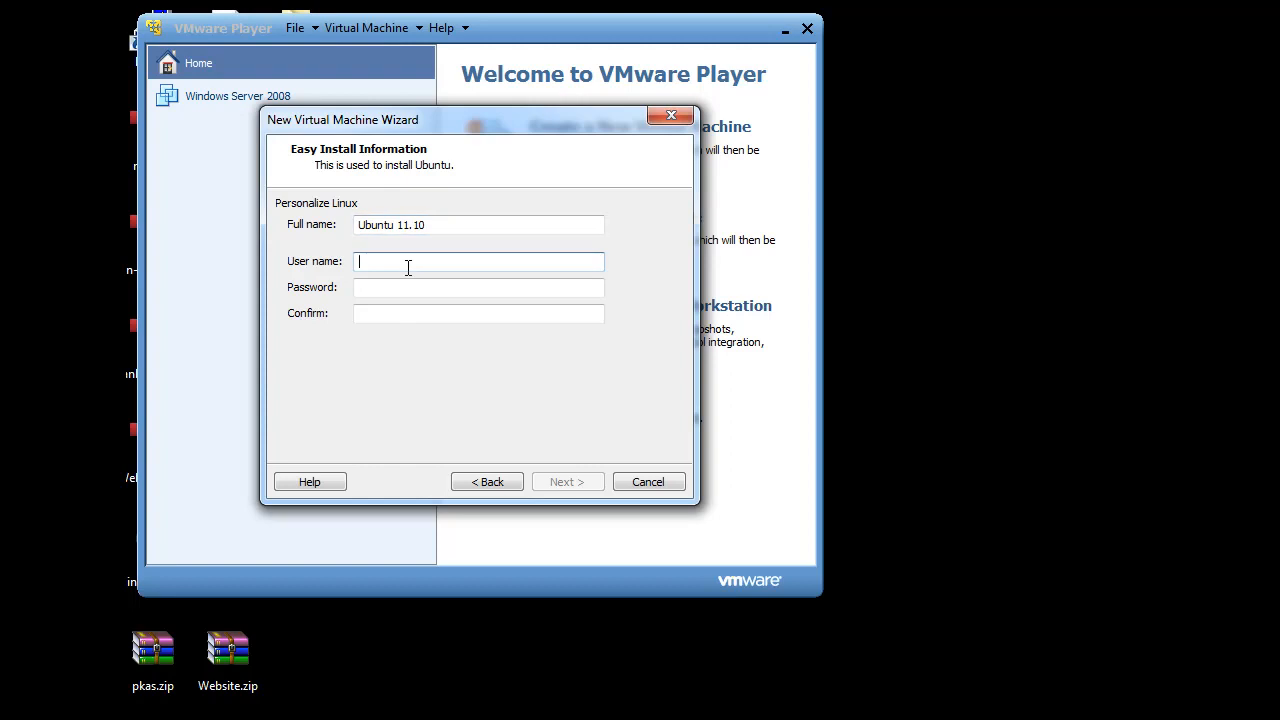
type("dan")
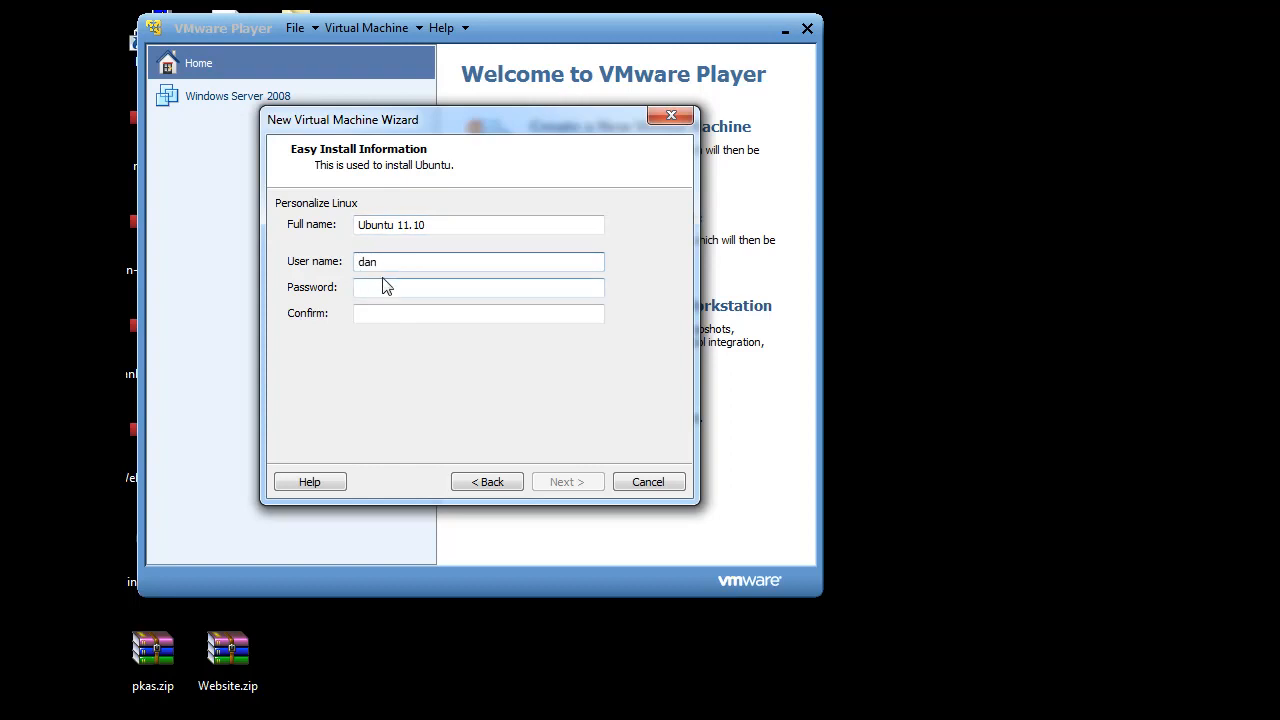
type("•")
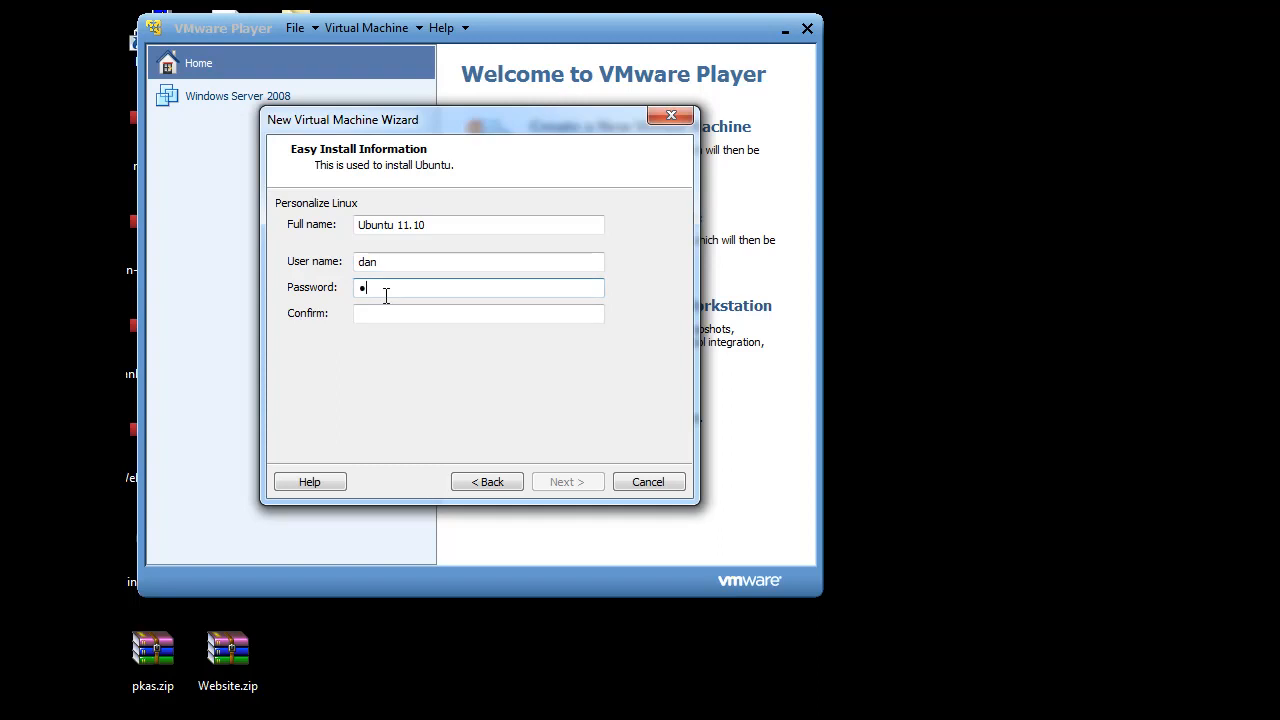
type("password")
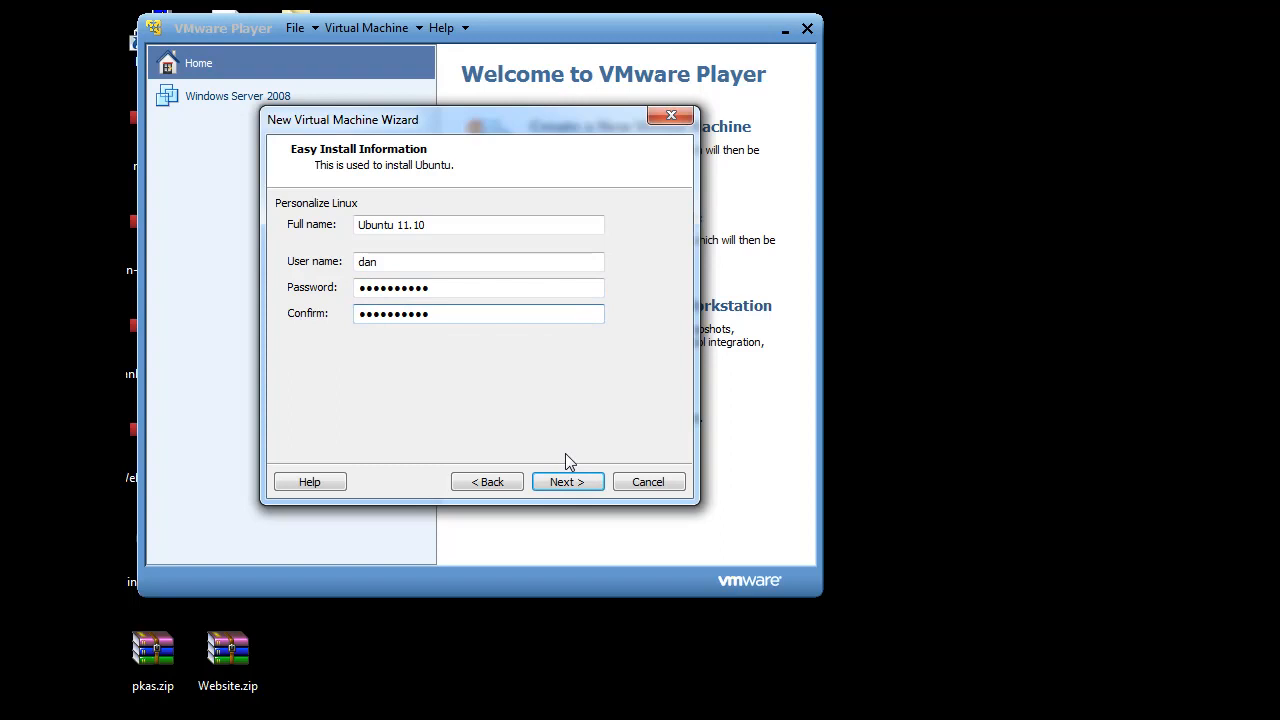
left_click(566, 480)
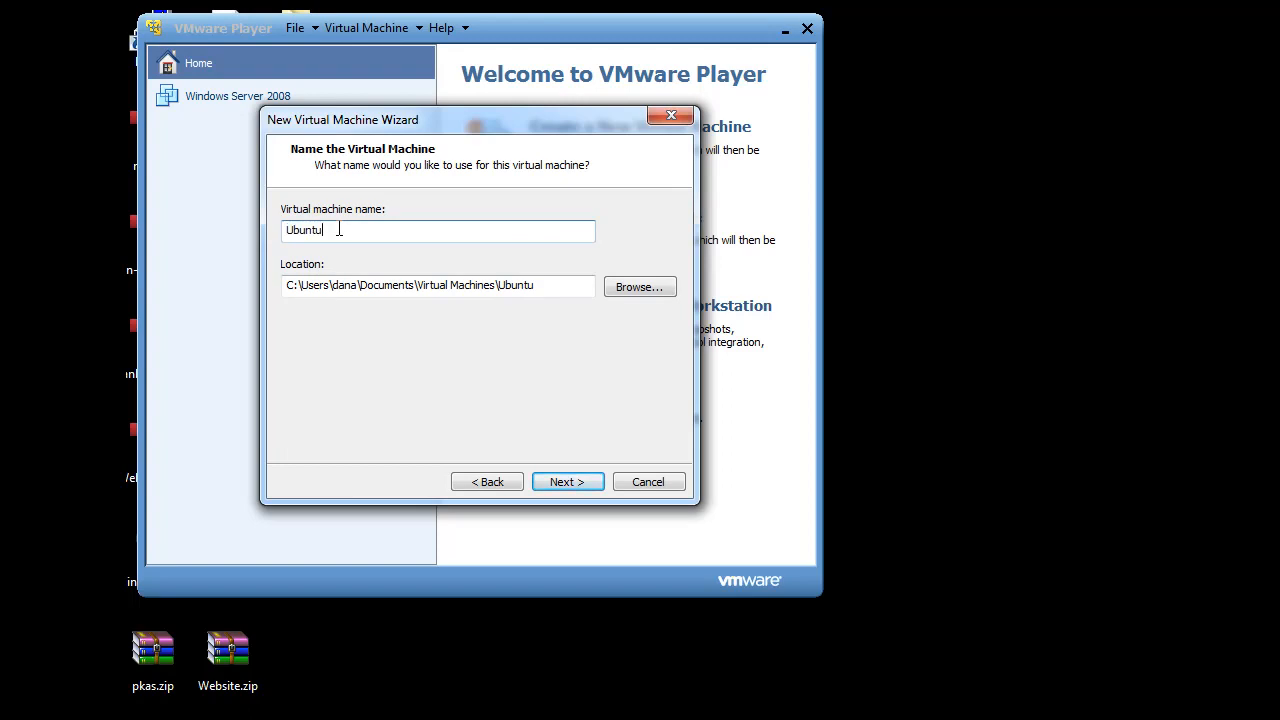
Name the virtual machine Ubuntu-11.10 and continue to the disk size page
type("-")
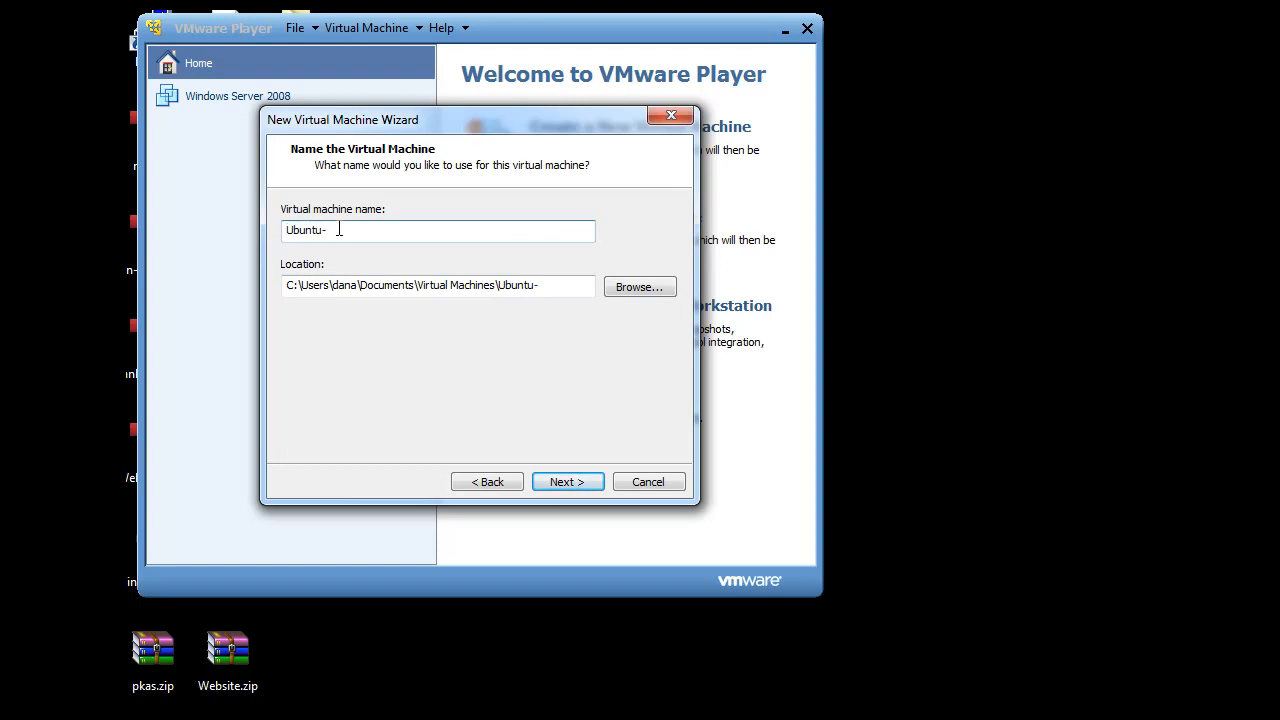
type("11.10")
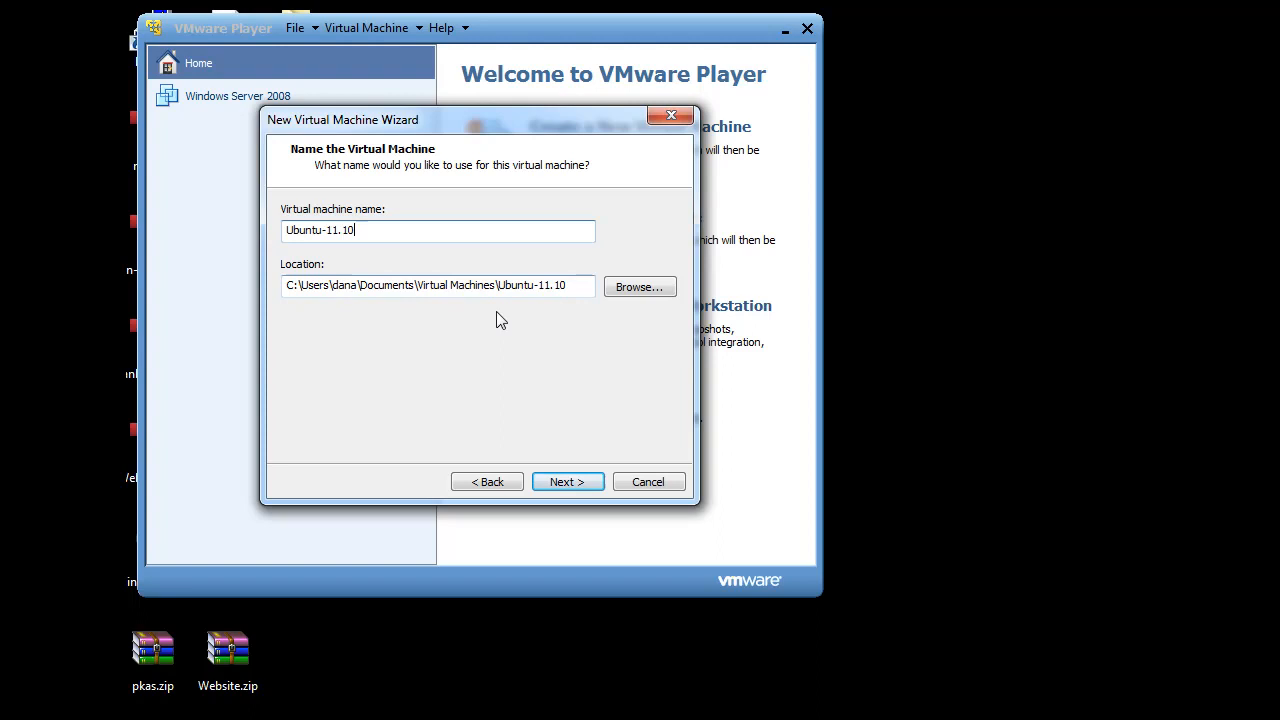
left_click(568, 480)
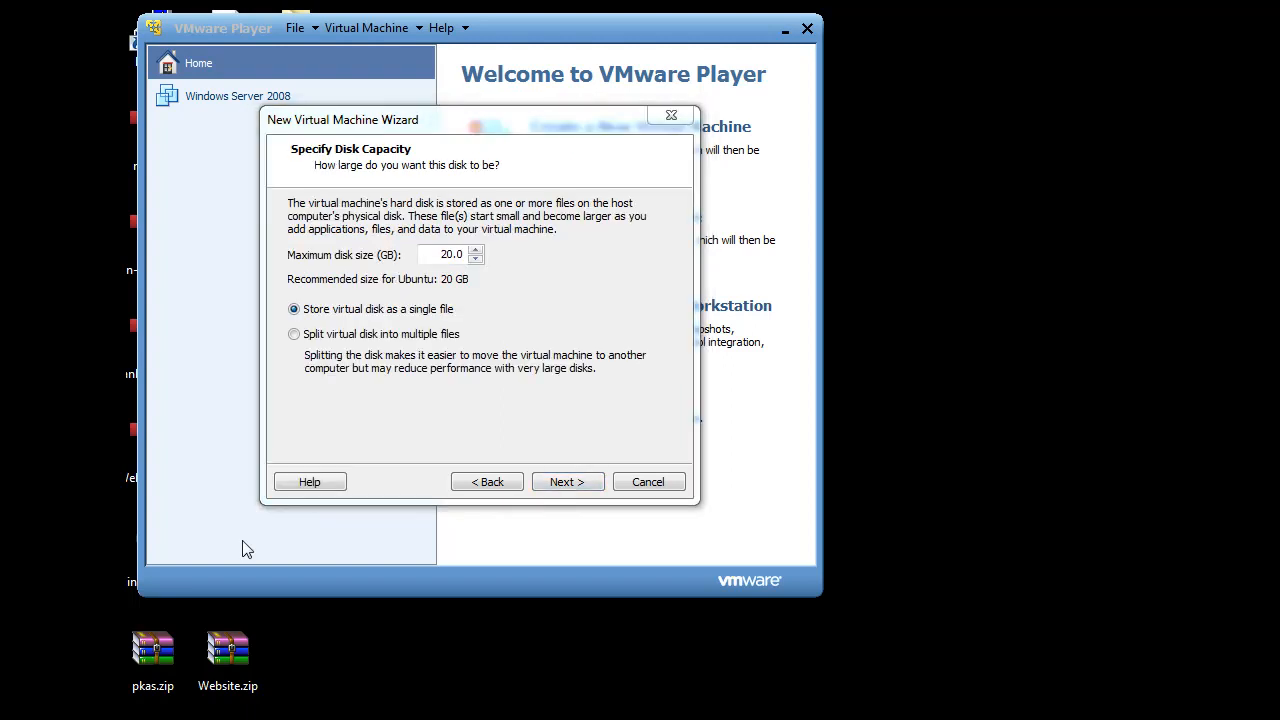
mouse_move(400, 268)
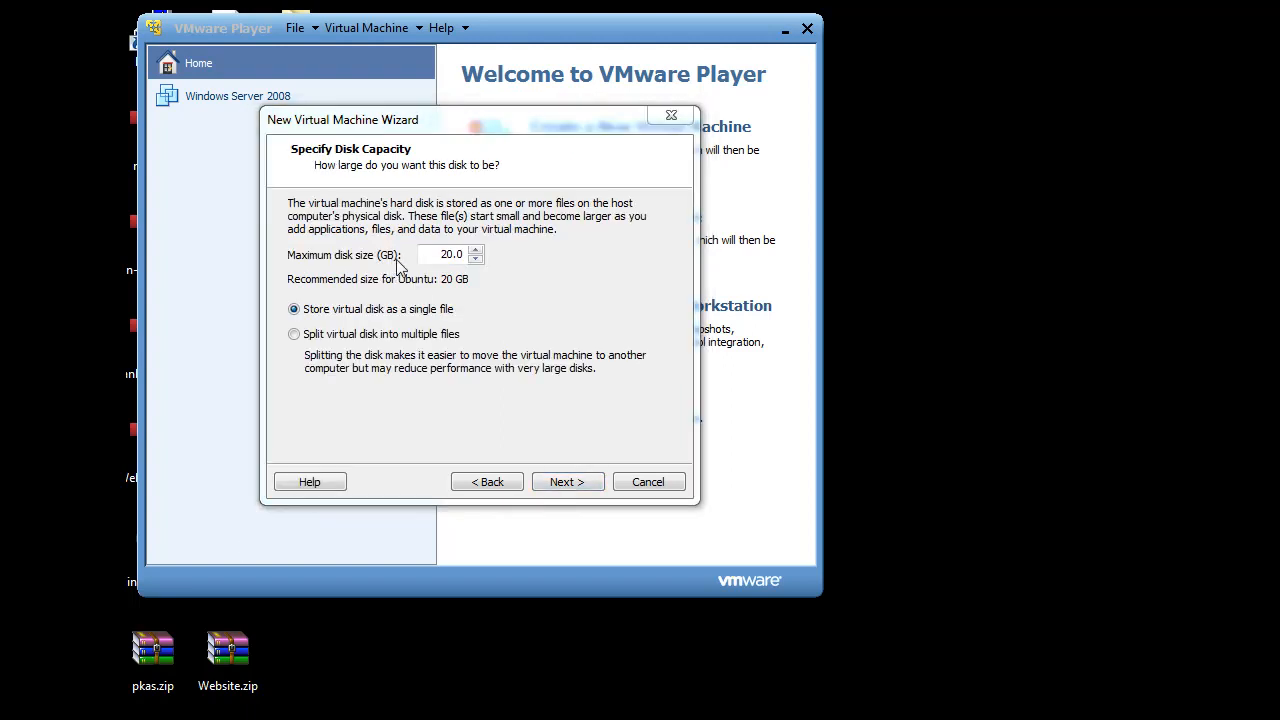
Keep the 20.0 GB disk stored as a single file and continue to the summary
left_click(450, 254)
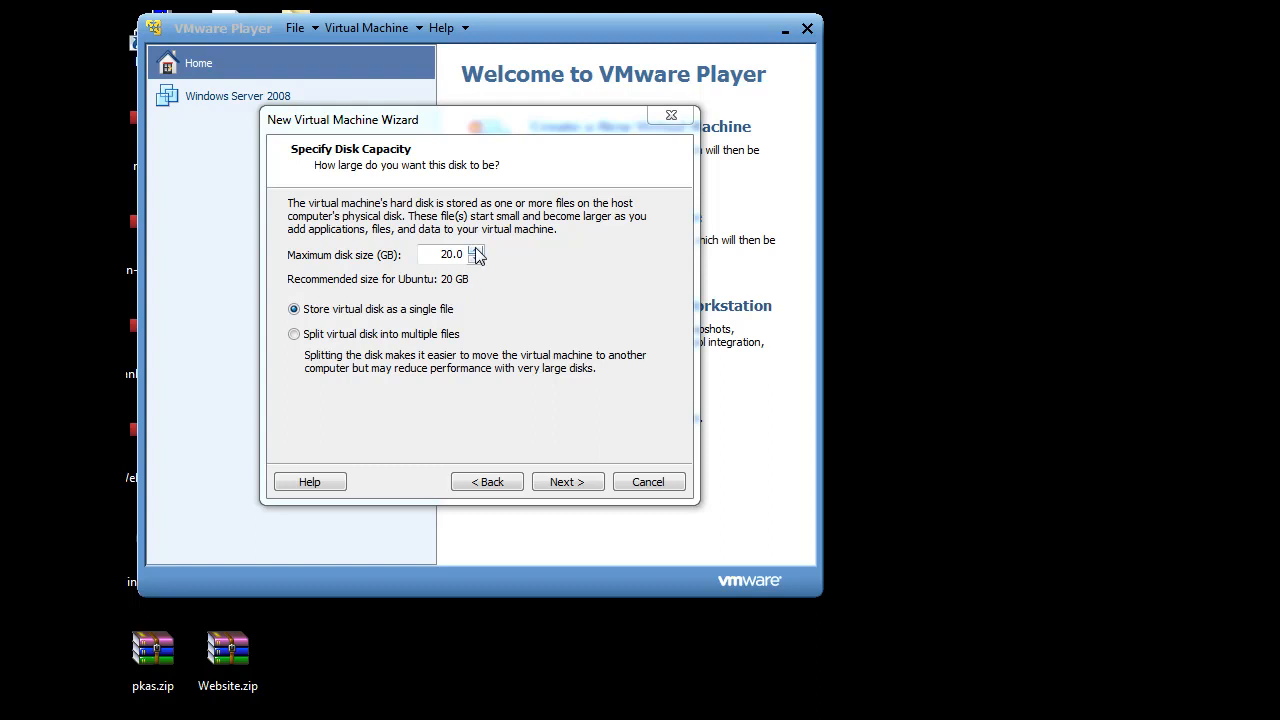
mouse_move(410, 280)
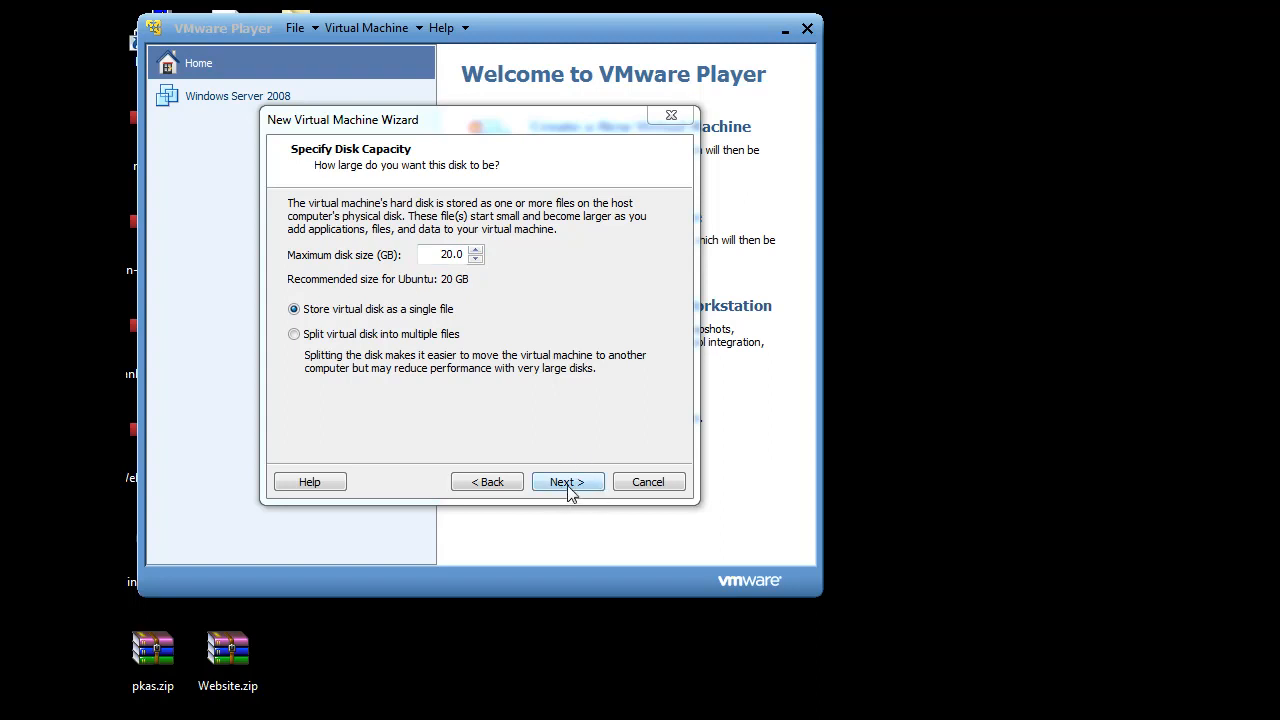
left_click(568, 480)
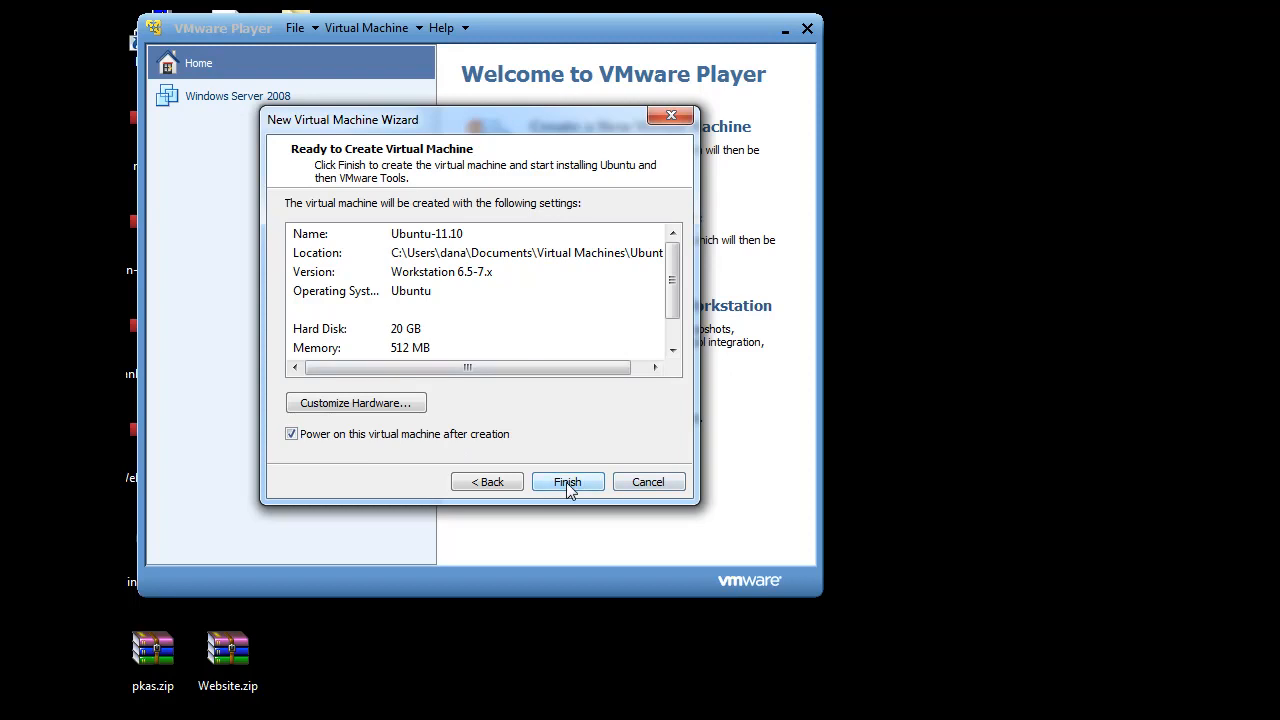
Finish the wizard so Ubuntu-11.10 is created and powers on into Easy Install
left_click(568, 480)
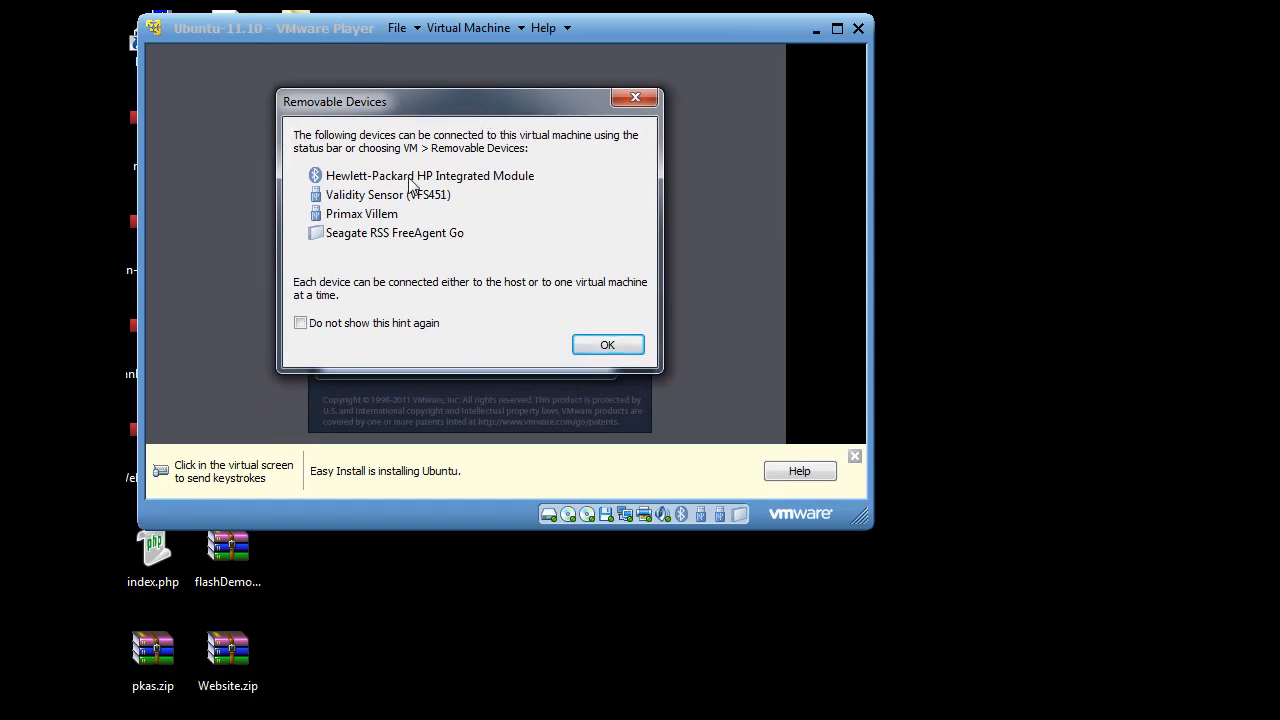
mouse_move(532, 310)
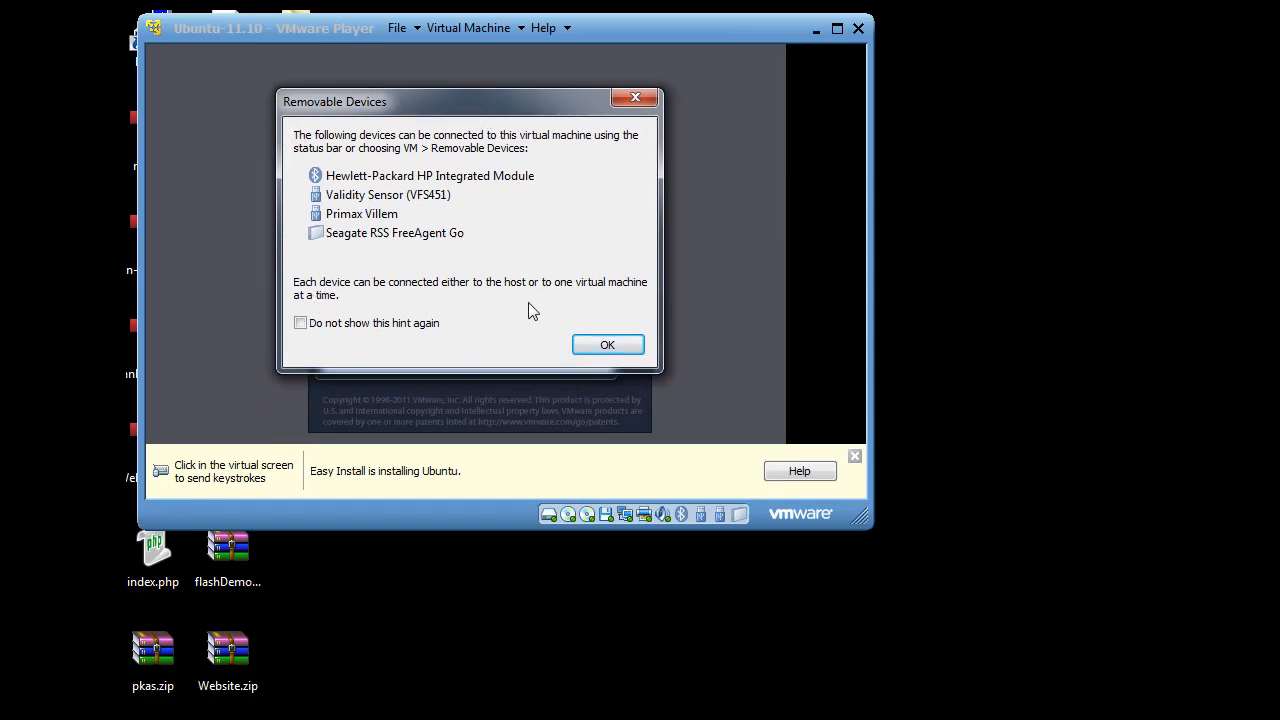
mouse_move(576, 324)
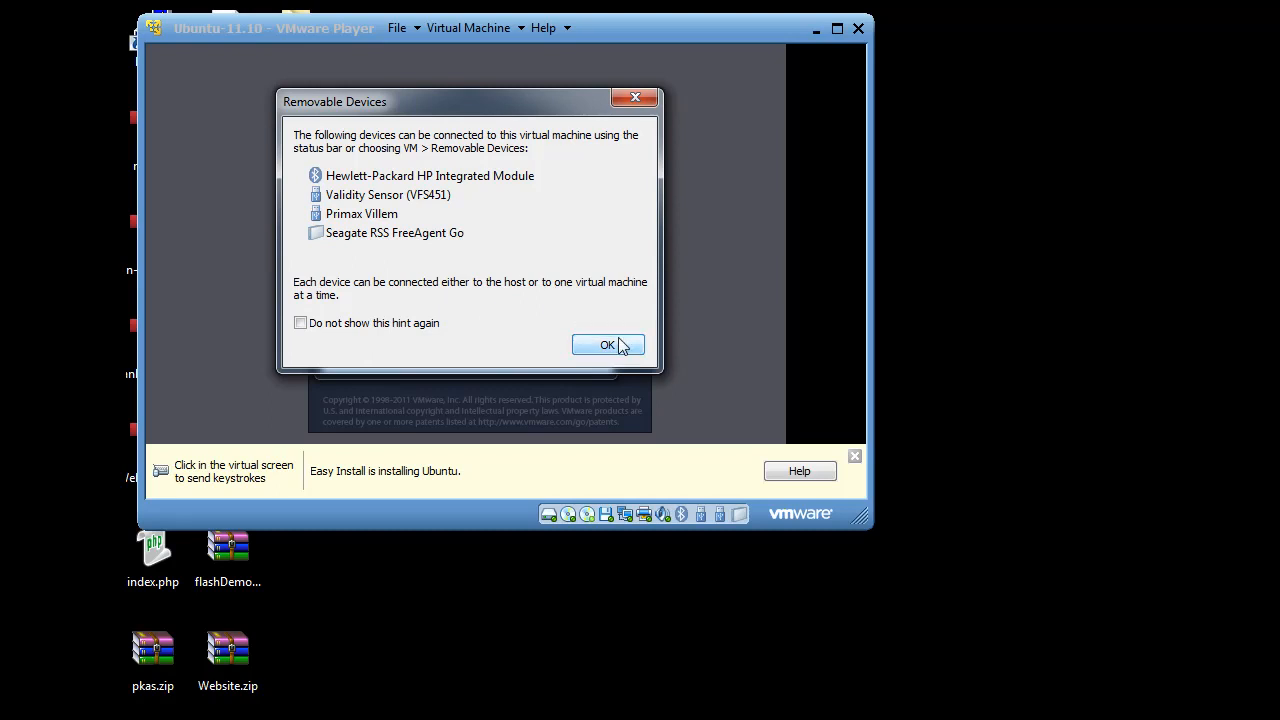
Dismiss the Removable Devices notice with OK
left_click(608, 344)
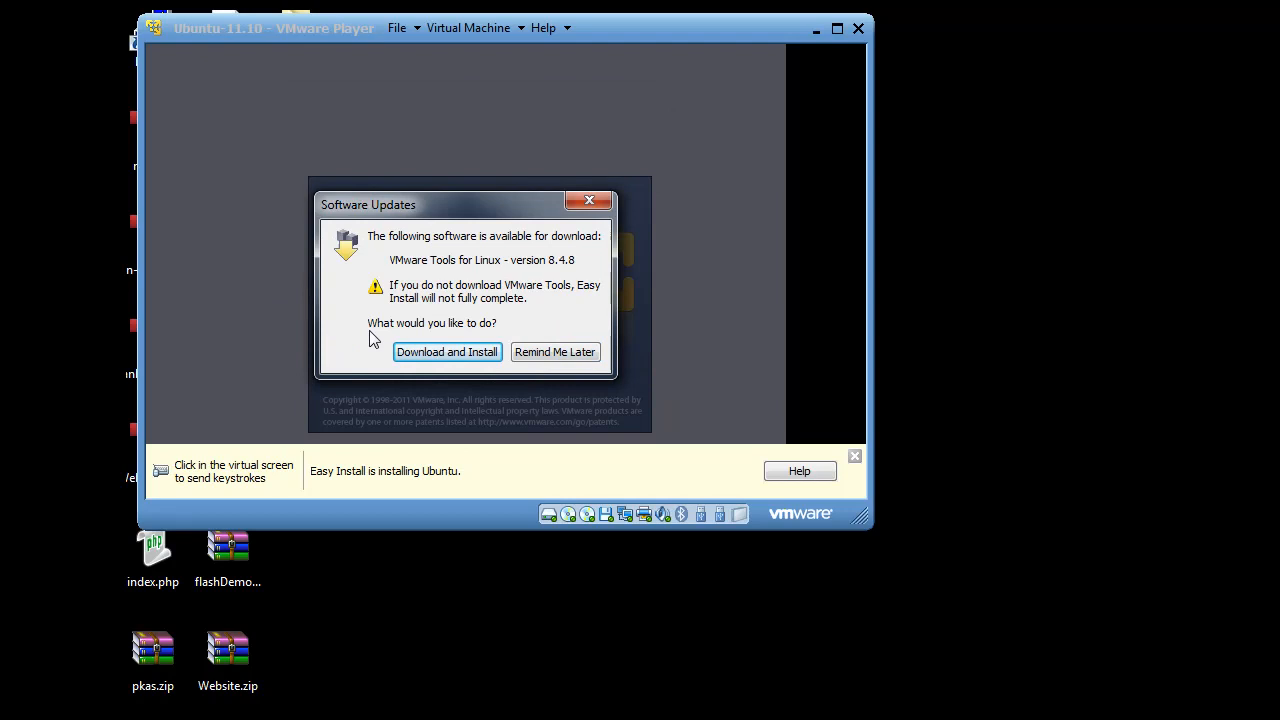
mouse_move(538, 256)
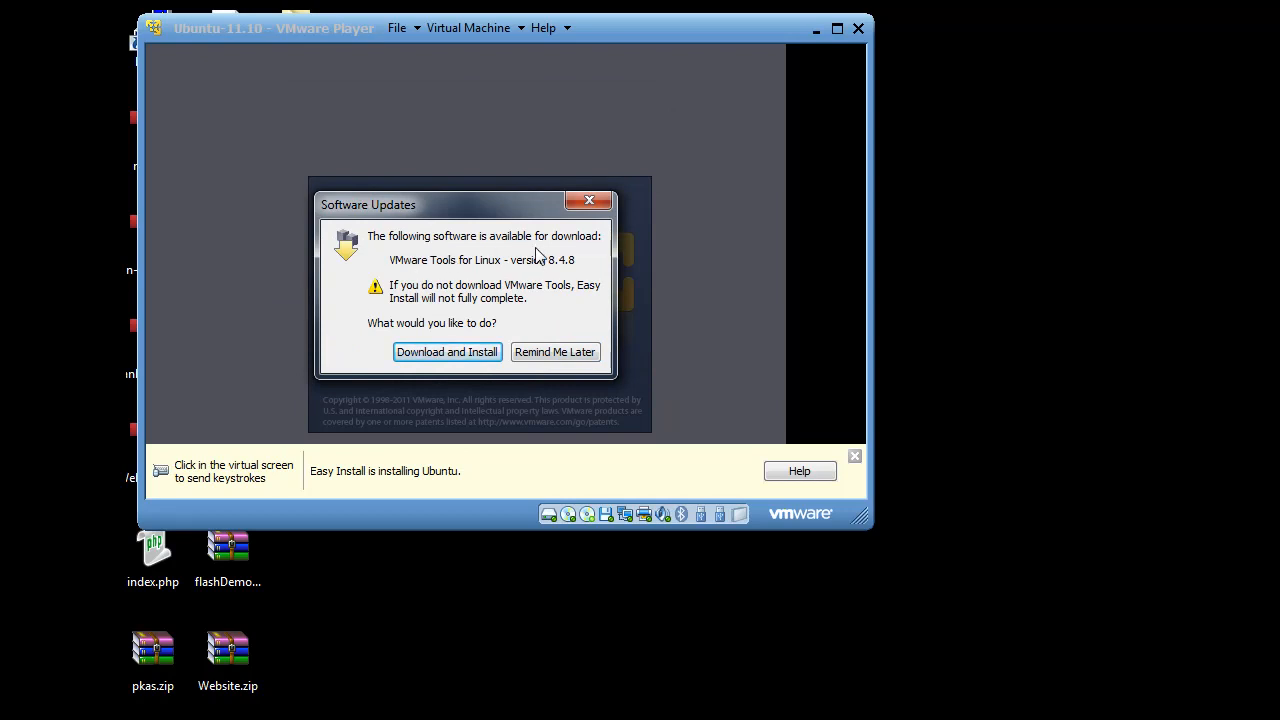
mouse_move(448, 322)
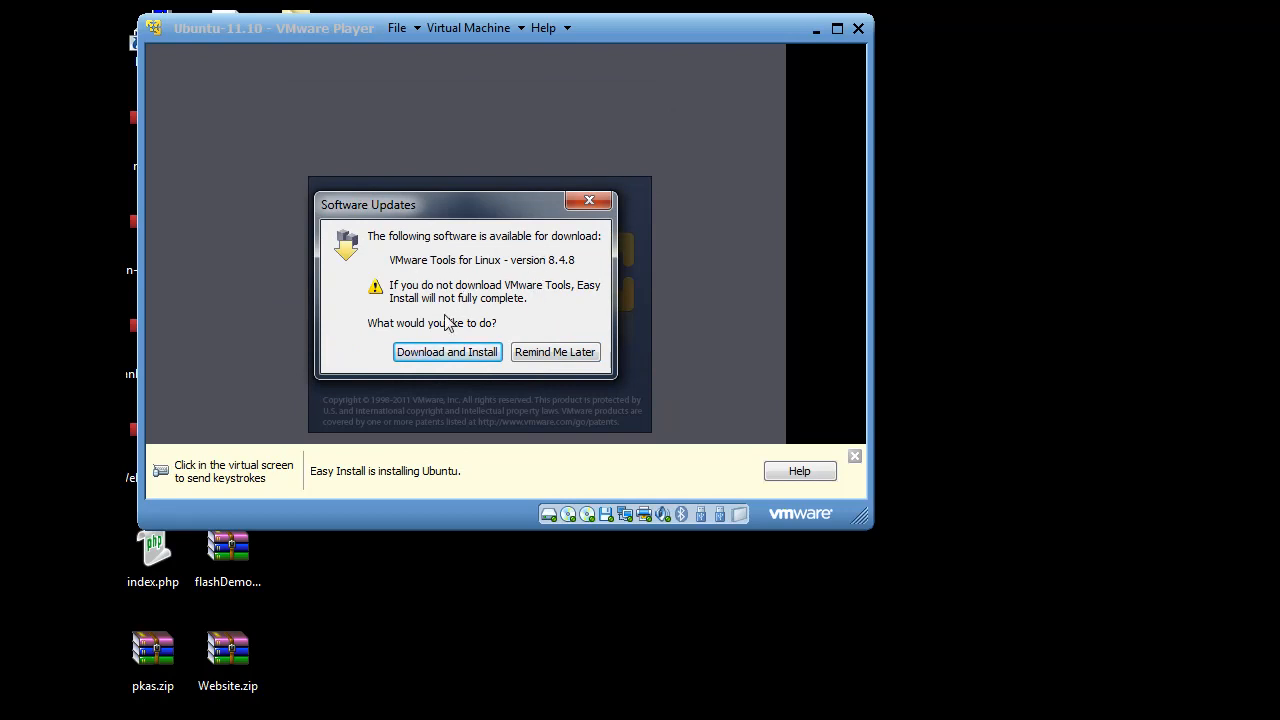
mouse_move(408, 376)
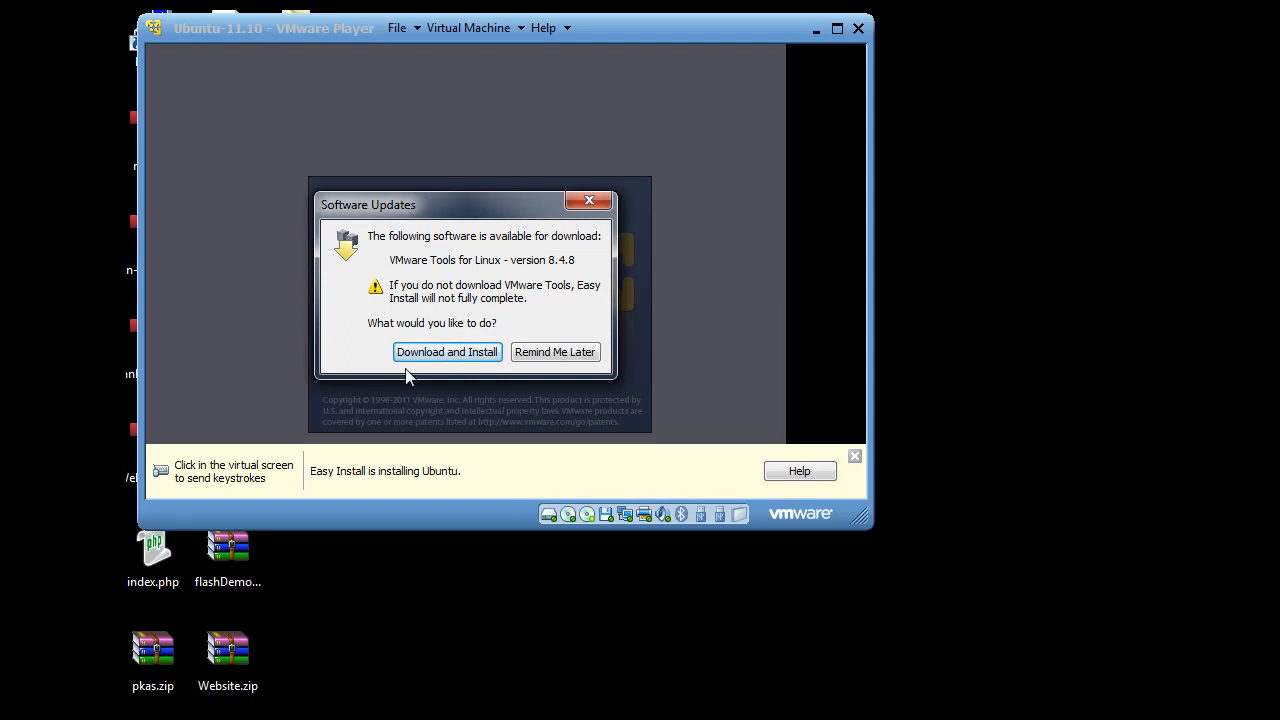
Start downloading and installing VMware Tools for Linux 8.4.8
left_click(446, 352)
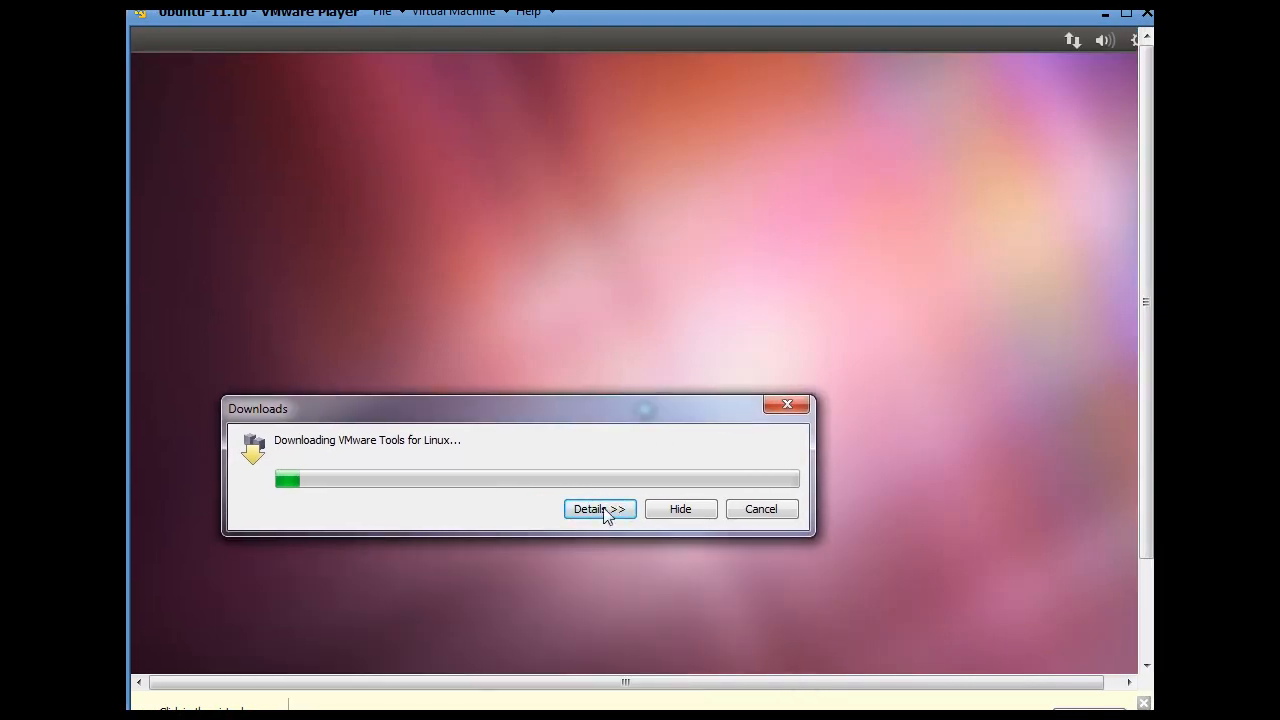
Show the details of the VMware Tools for Linux download while it runs
left_click(600, 510)
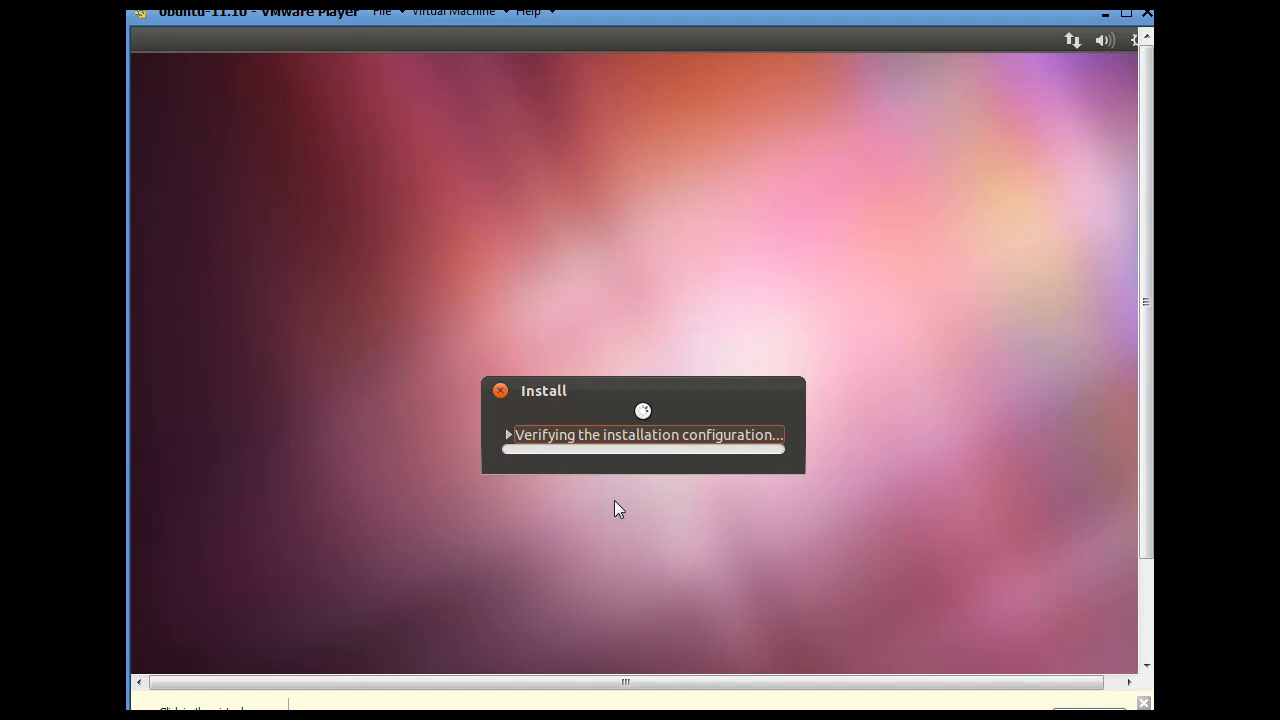
mouse_move(748, 206)
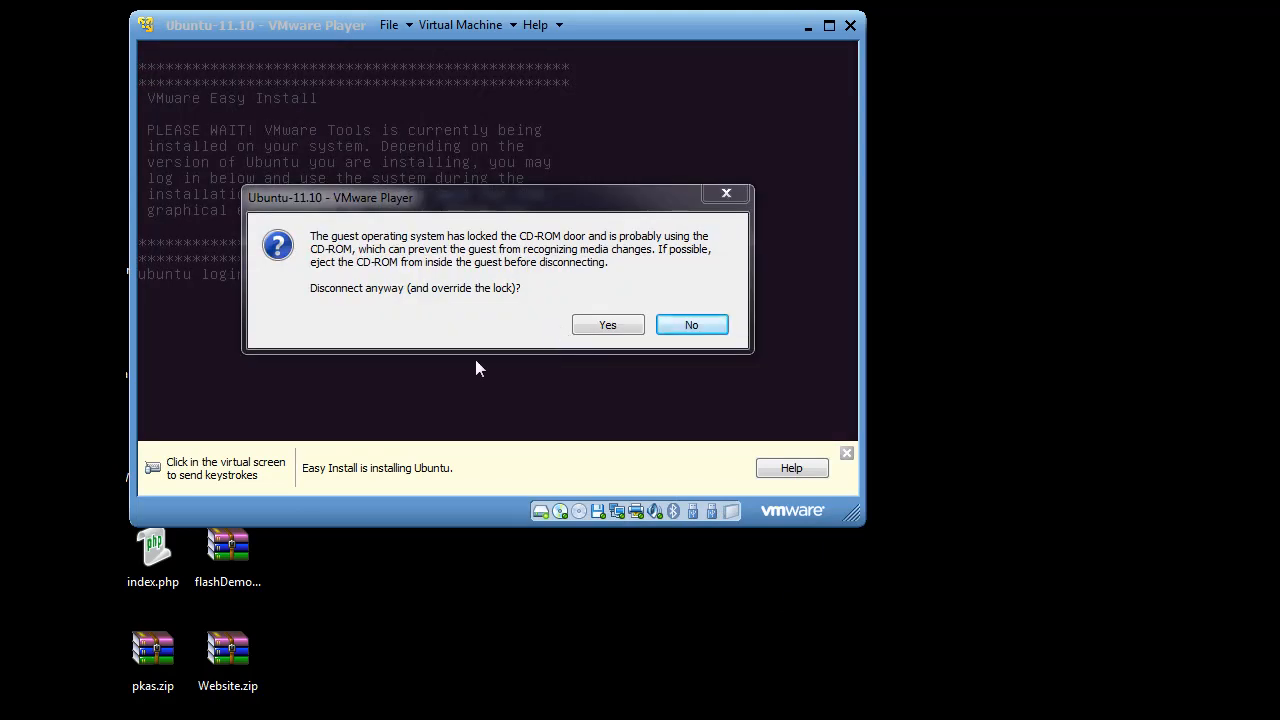
mouse_move(508, 336)
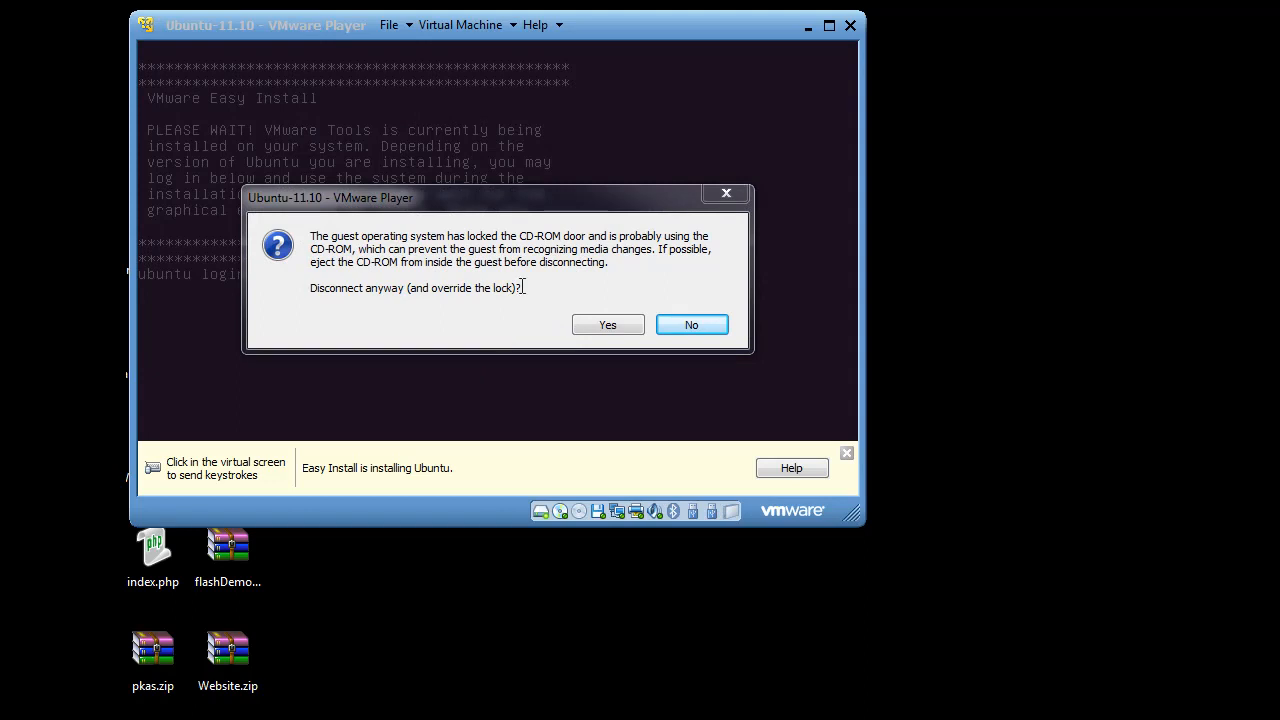
mouse_move(750, 284)
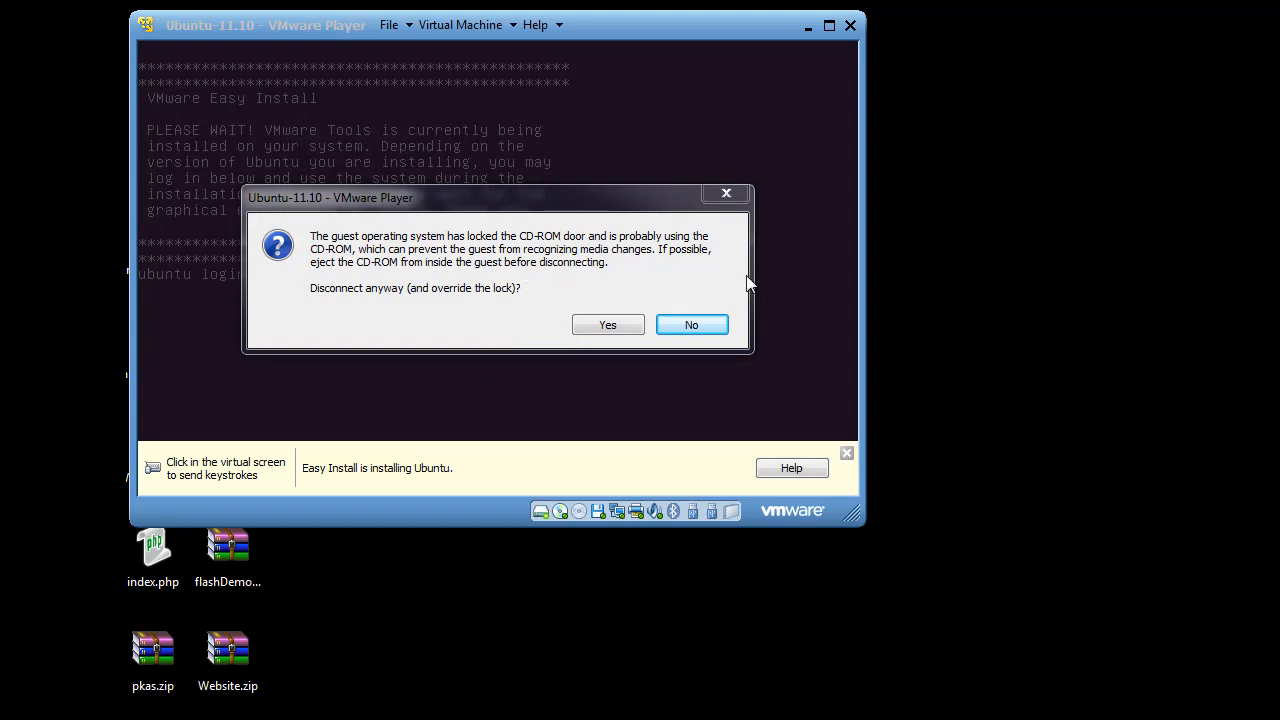
mouse_move(448, 326)
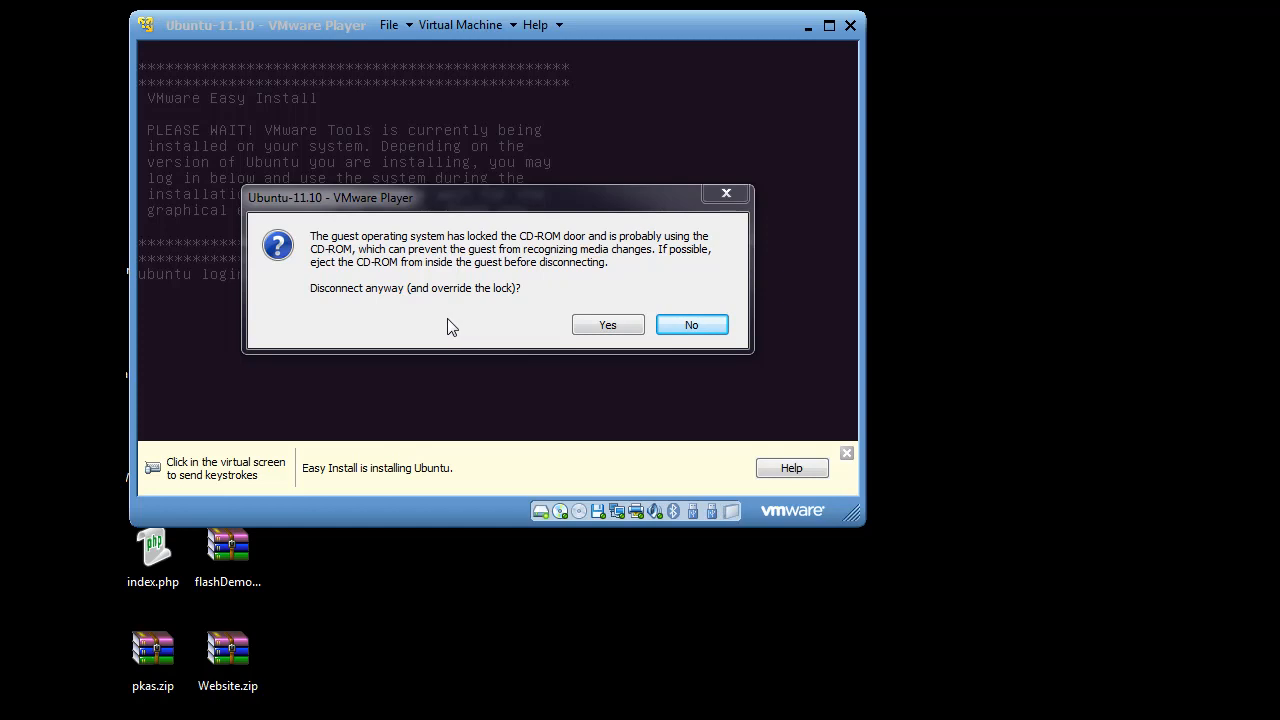
mouse_move(536, 314)
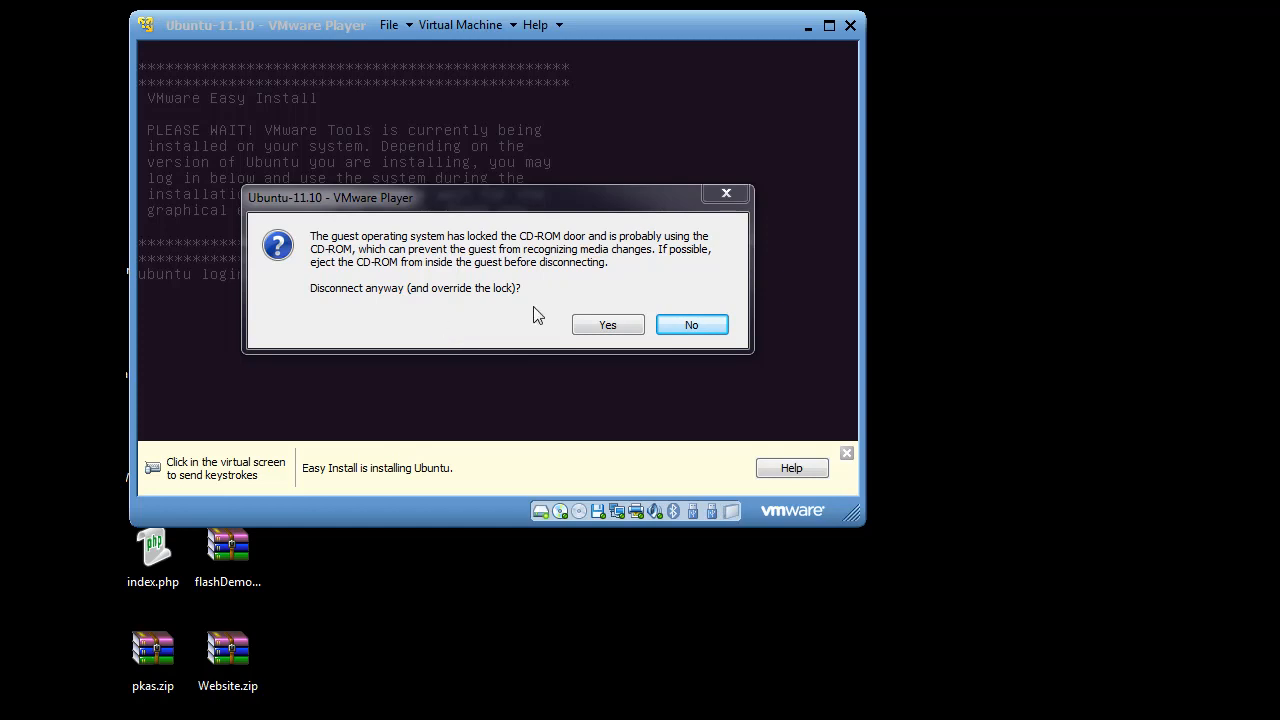
mouse_move(392, 324)
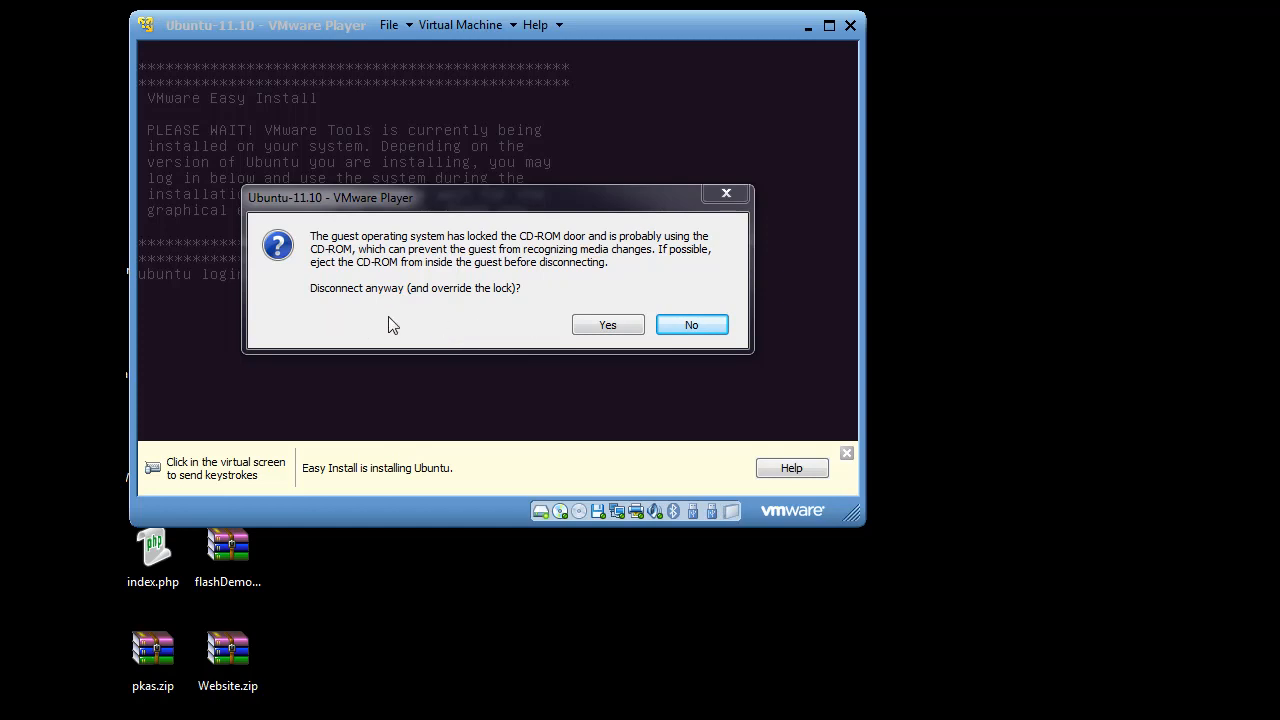
mouse_move(146, 520)
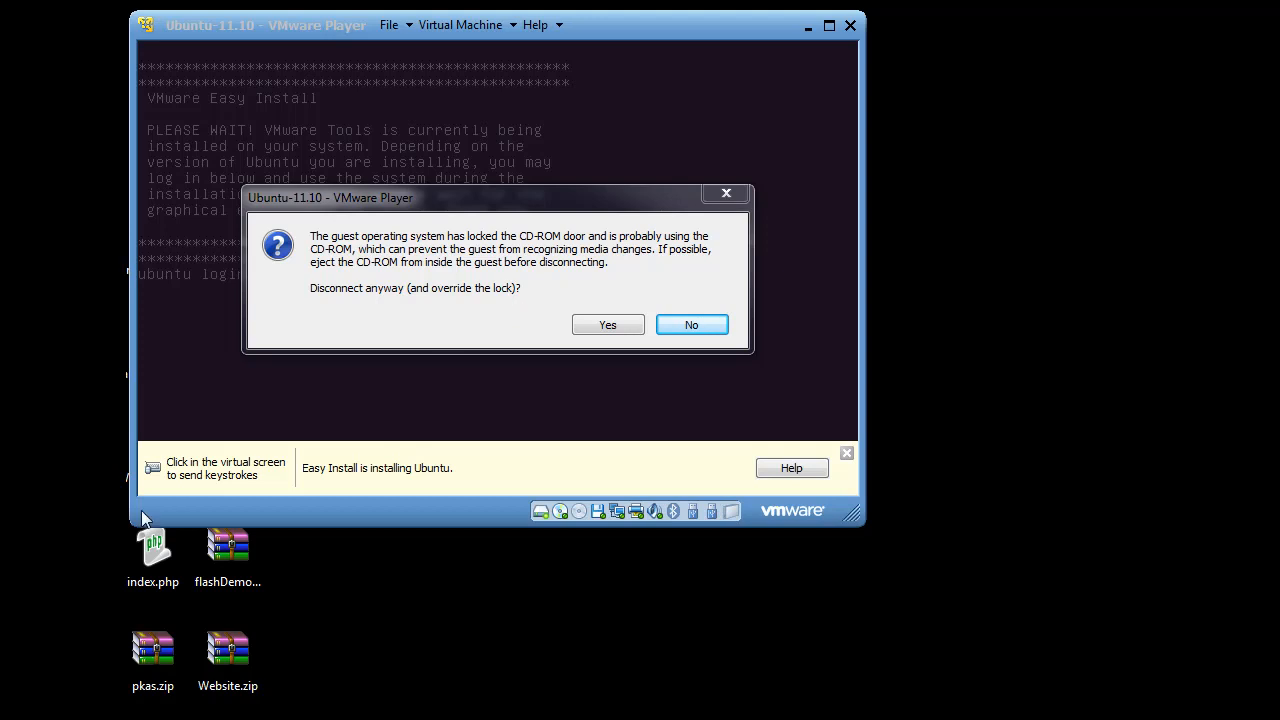
mouse_move(548, 408)
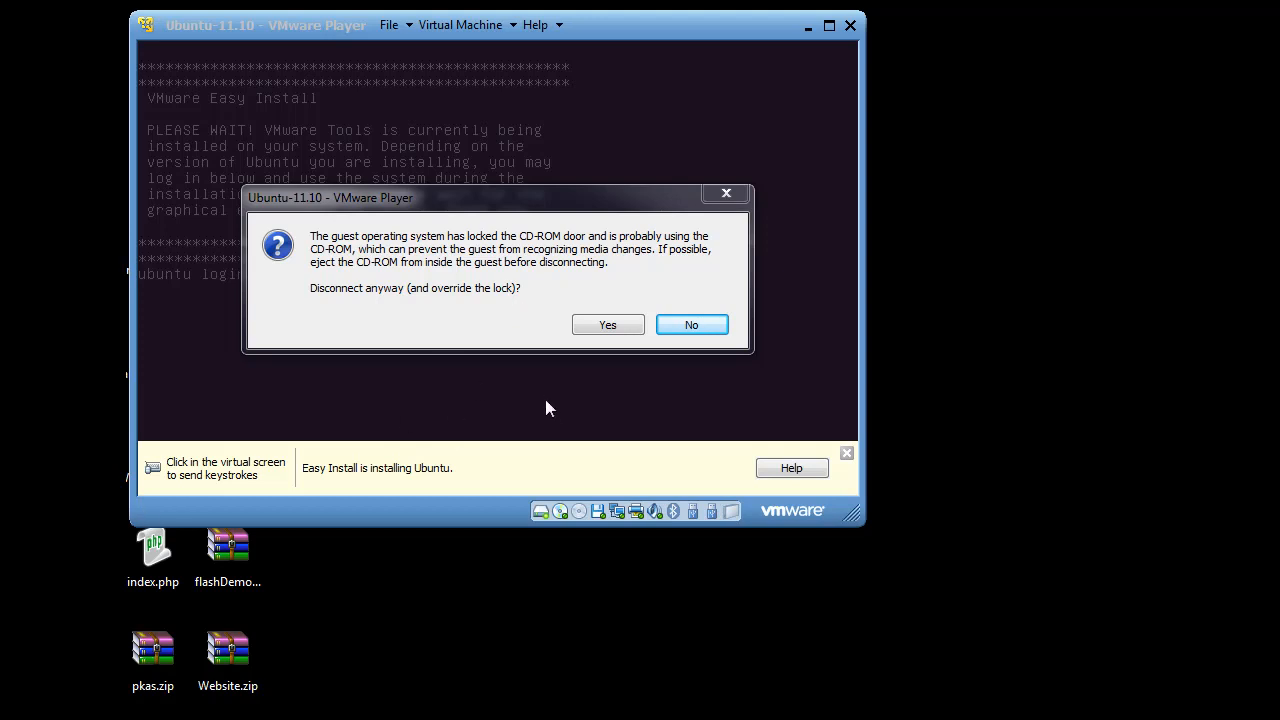
mouse_move(692, 324)
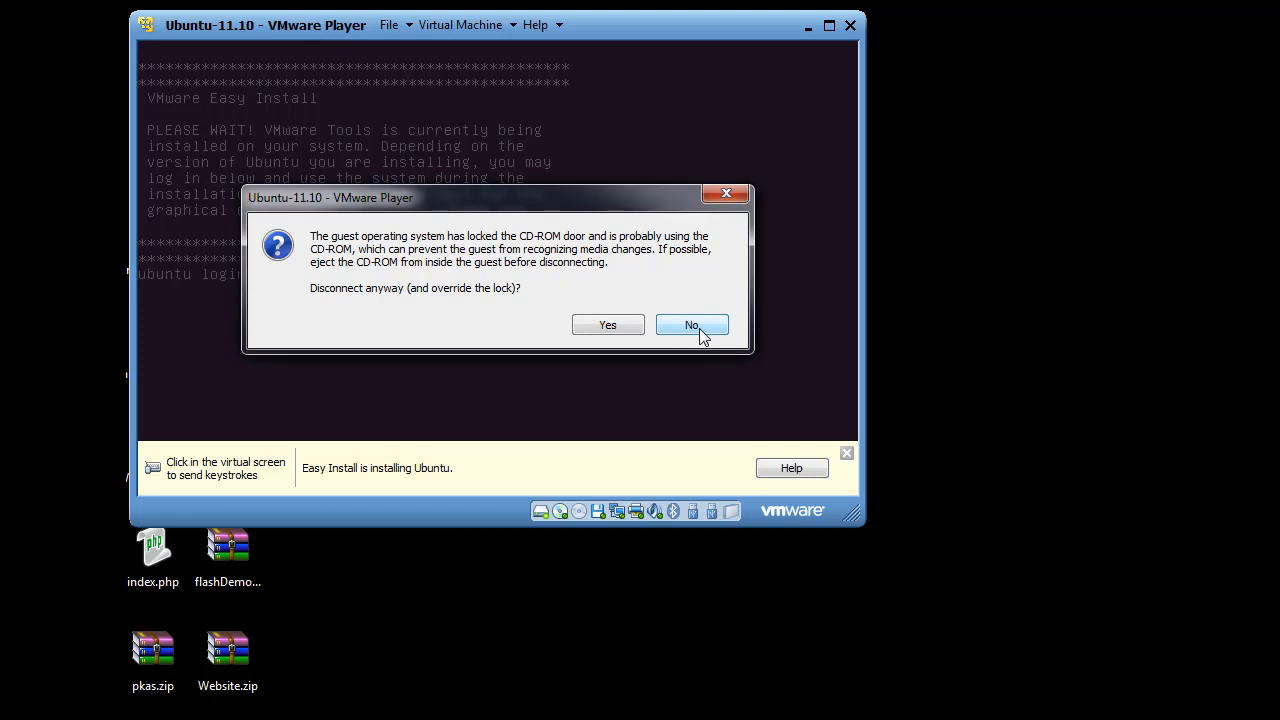
Answer No to overriding the guest's CD-ROM lock so Tools keeps installing
left_click(692, 324)
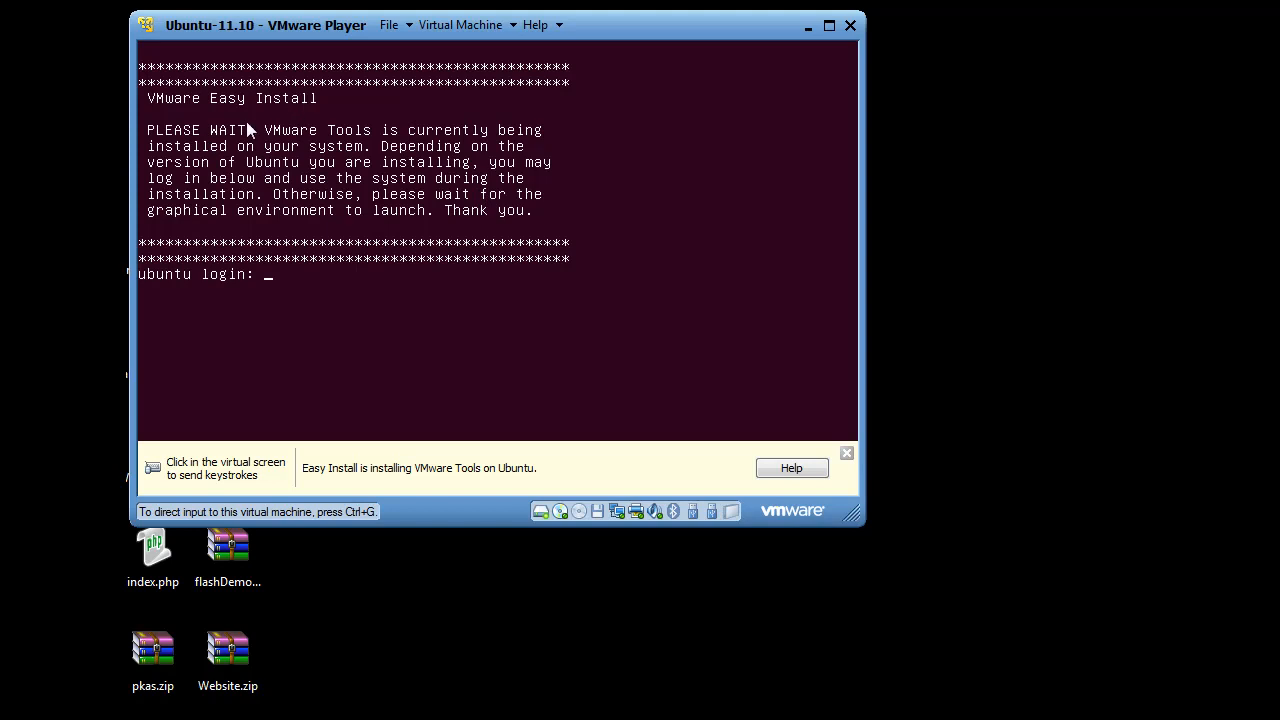
mouse_move(616, 182)
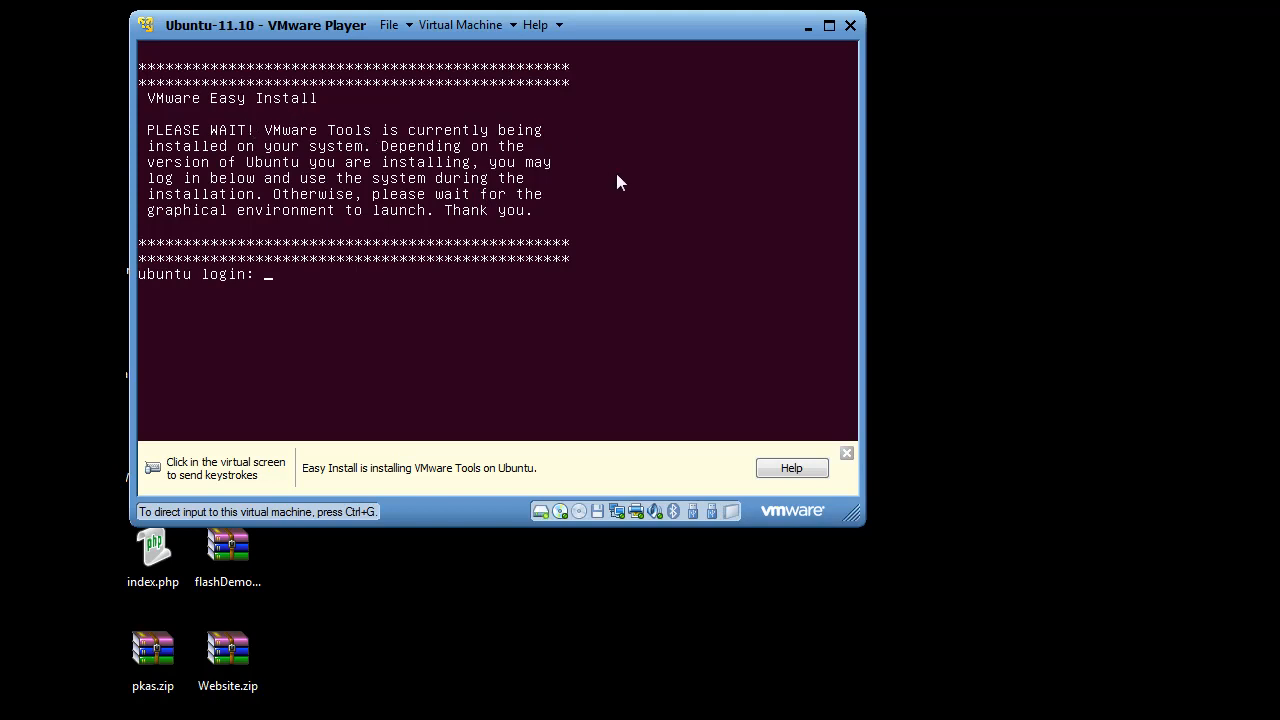
mouse_move(612, 236)
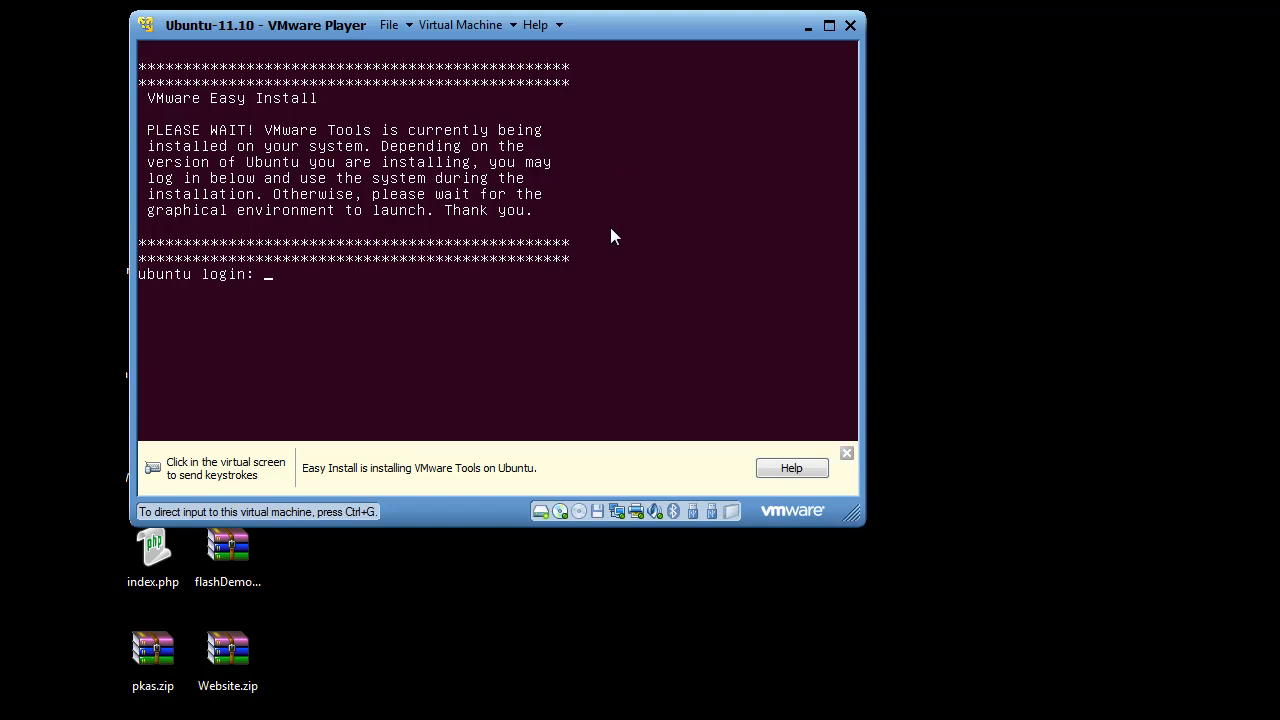
mouse_move(532, 140)
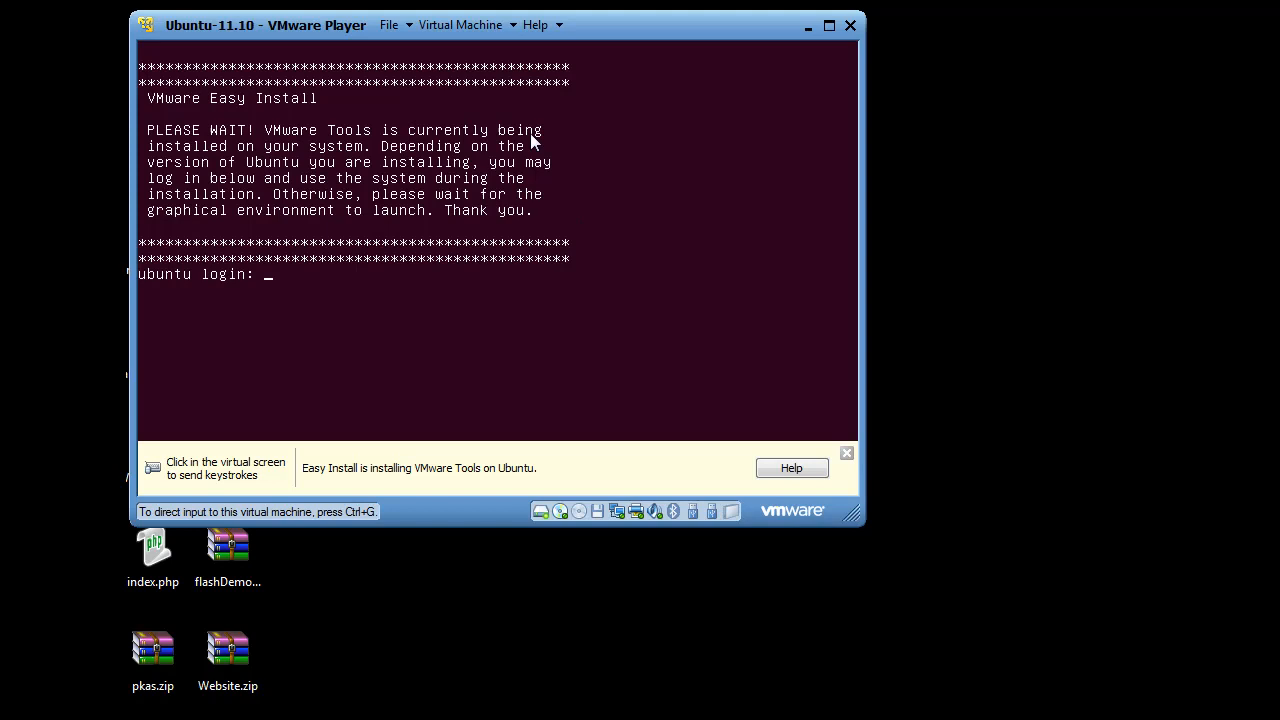
mouse_move(556, 50)
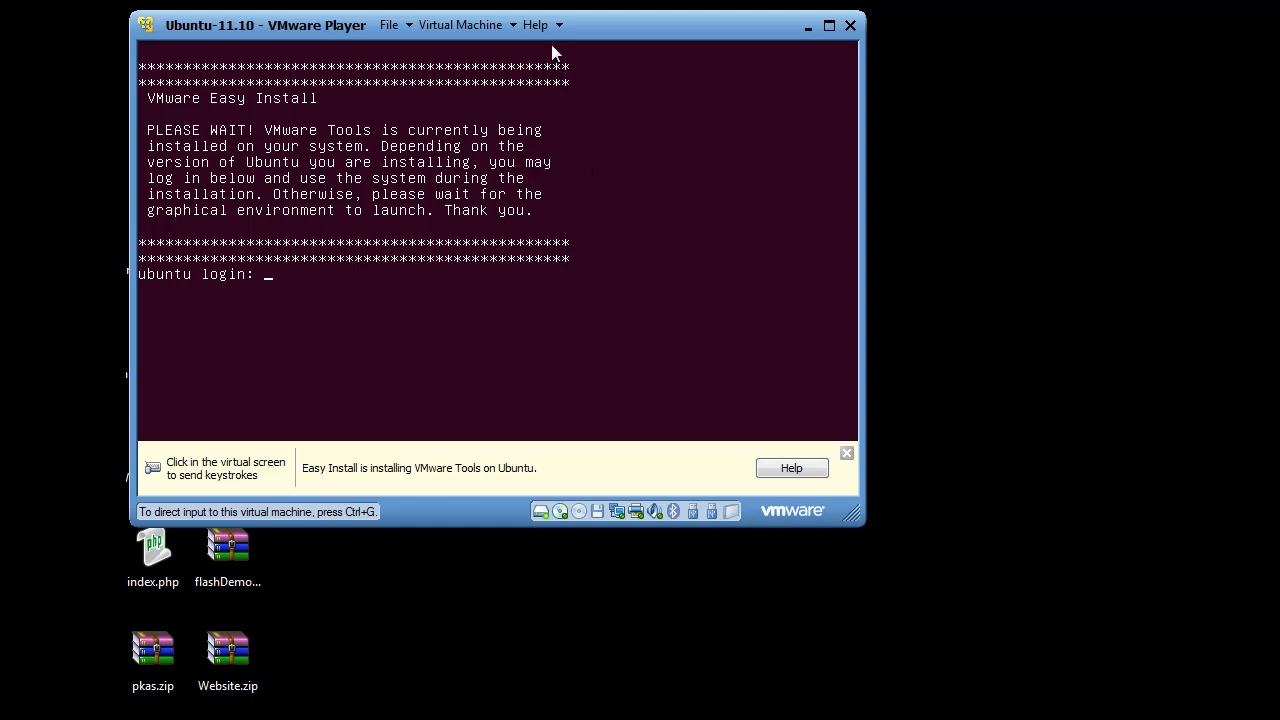
mouse_move(184, 452)
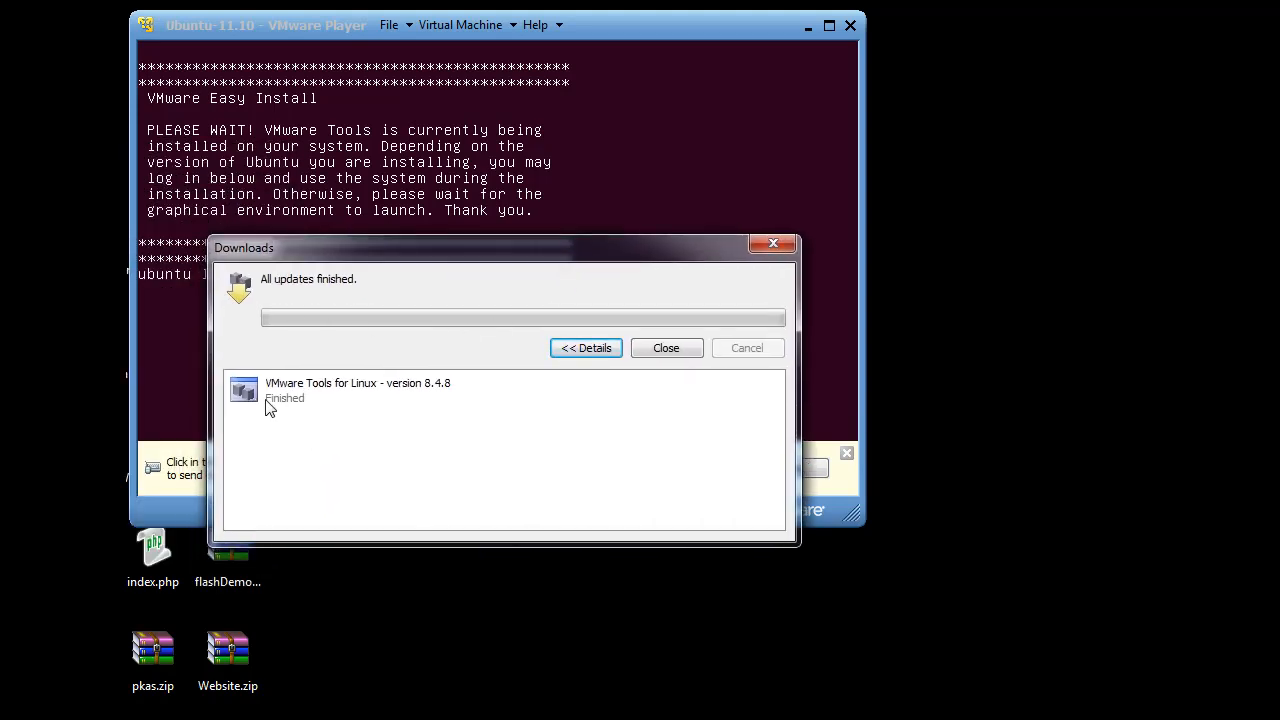
mouse_move(452, 396)
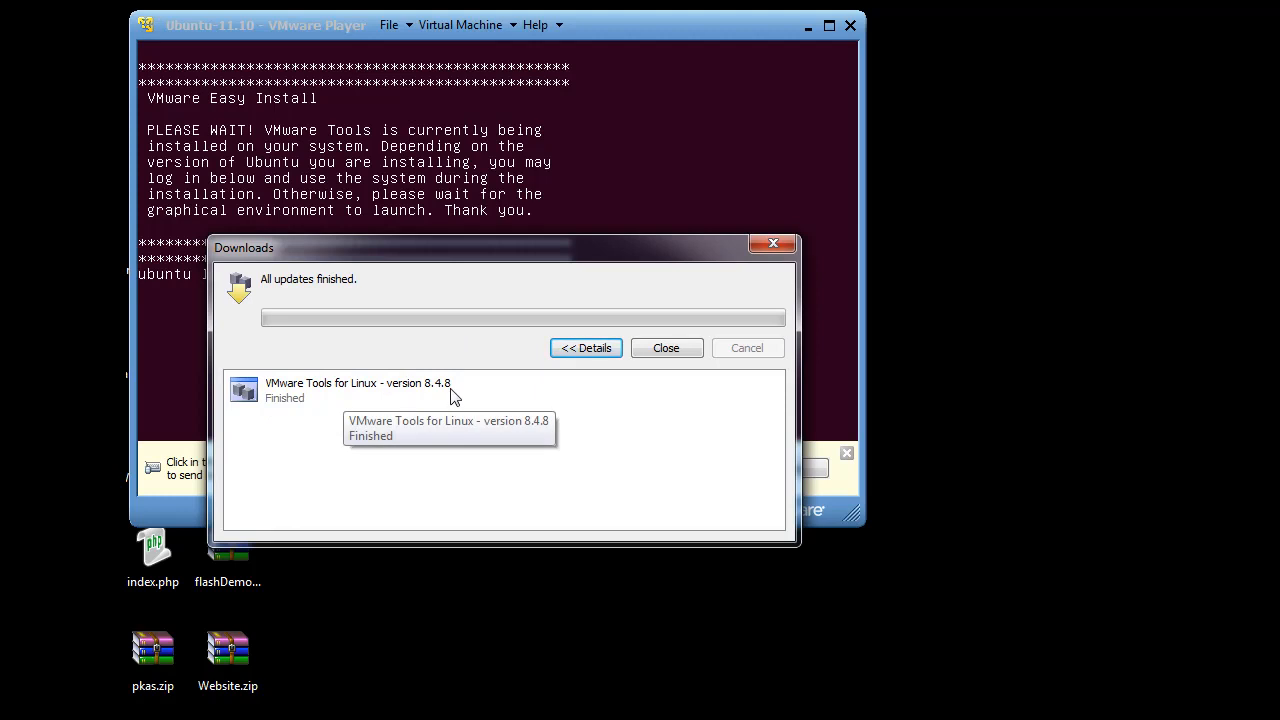
mouse_move(340, 302)
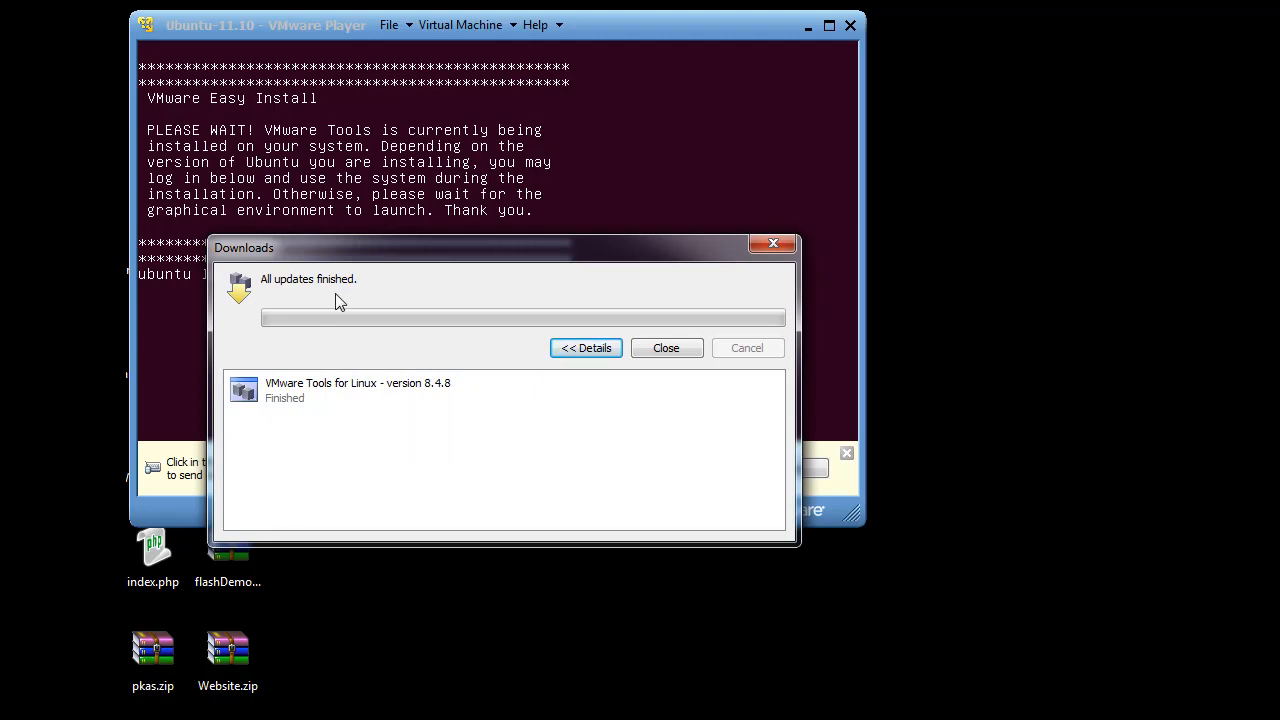
Close the 'All updates finished' summary for VMware Tools 8.4.8
left_click(664, 348)
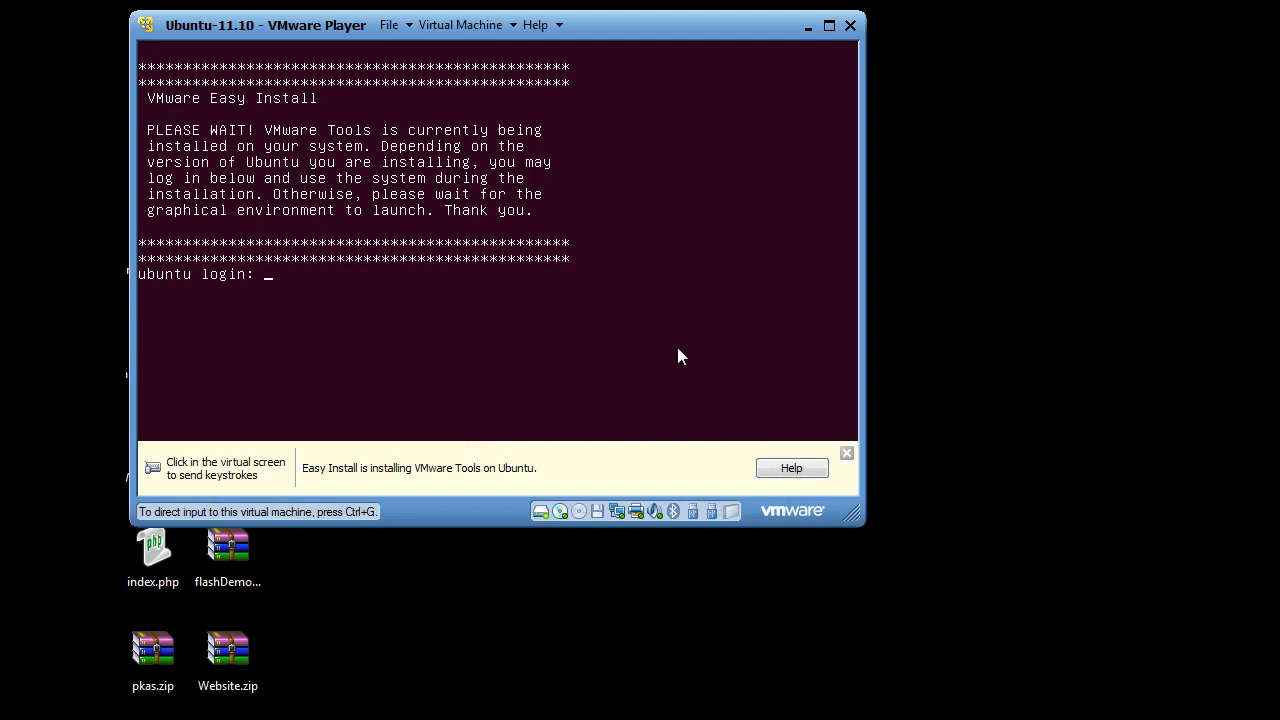
mouse_move(508, 306)
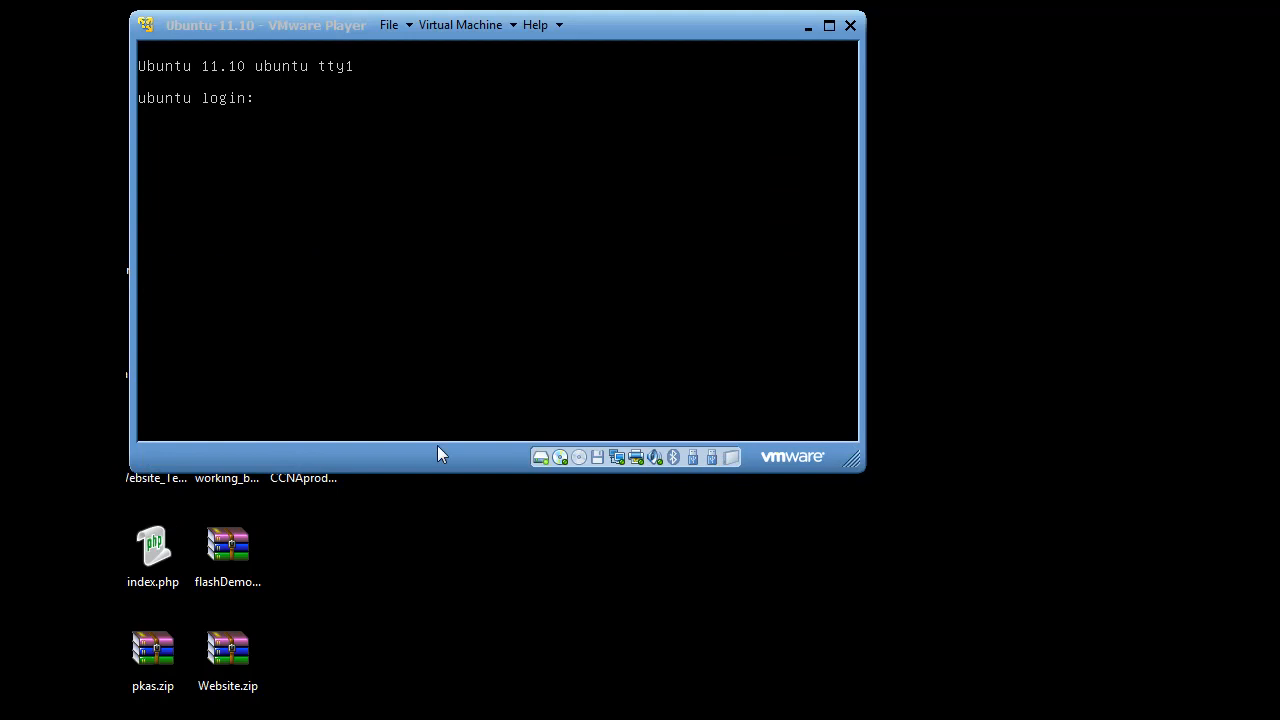
mouse_move(688, 36)
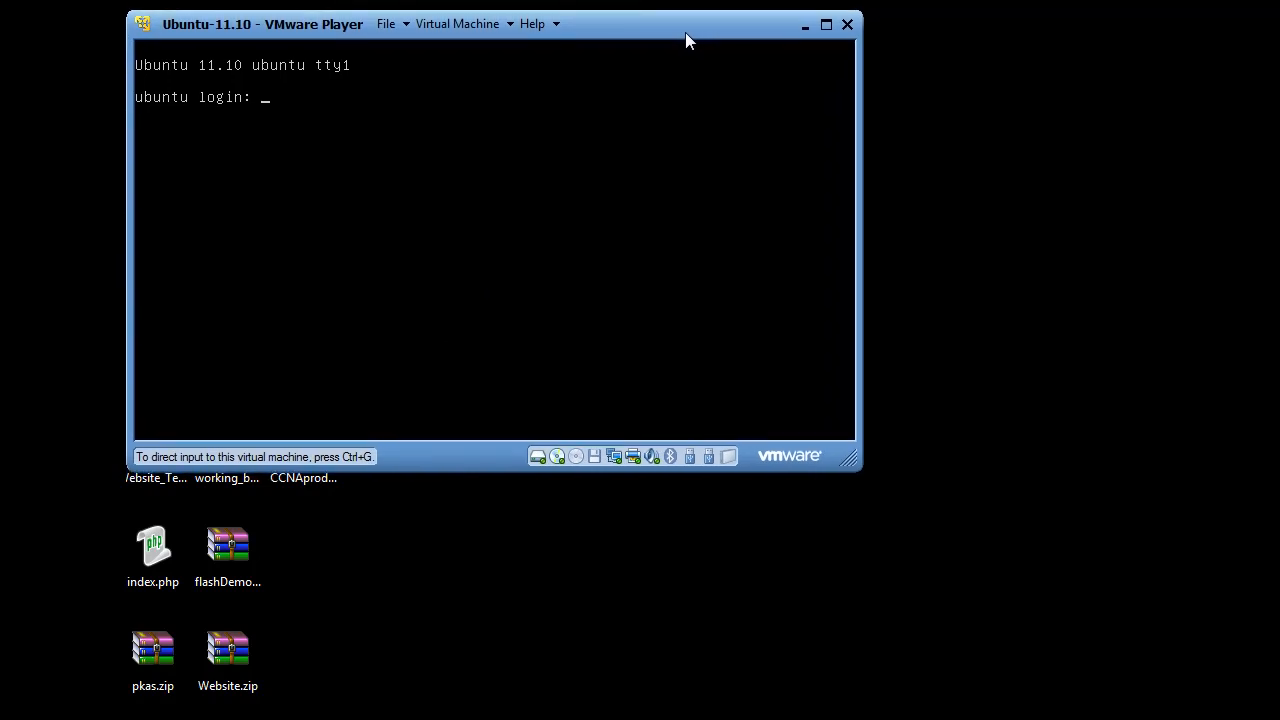
mouse_move(640, 240)
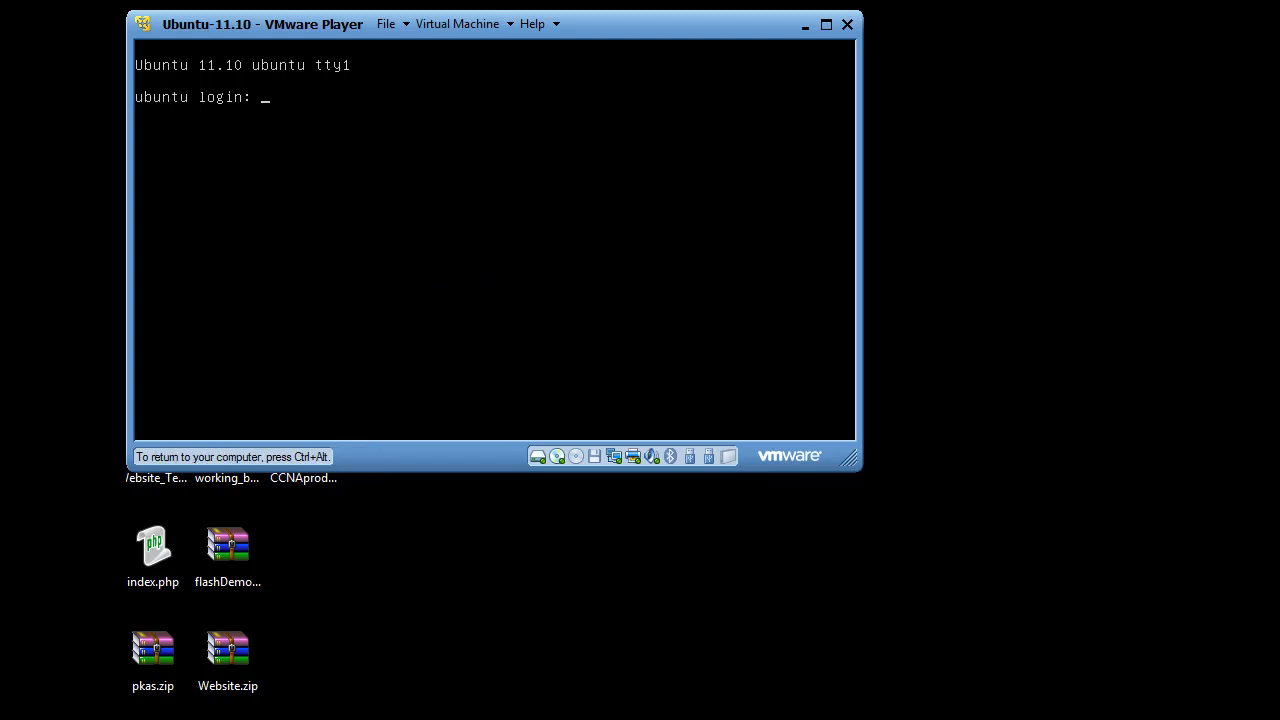
Log in as user 'dan' at the console and run startx to bring up the desktop
type("dan")
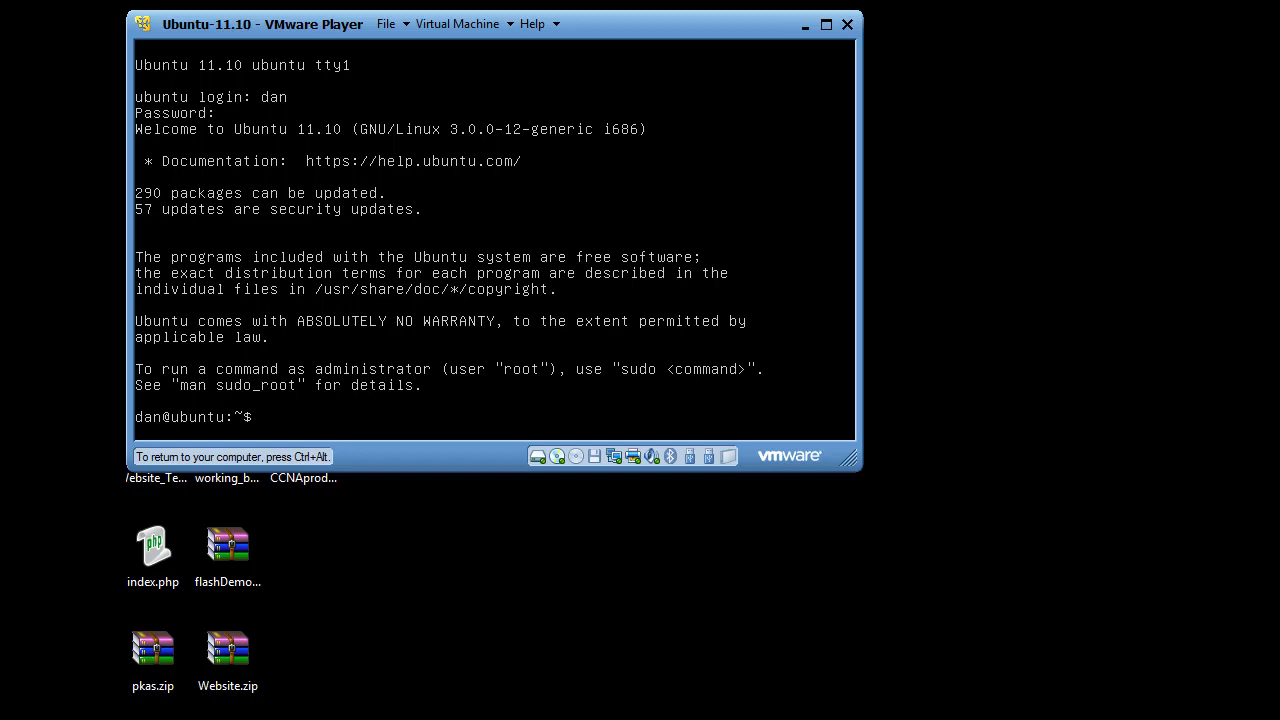
type("st")
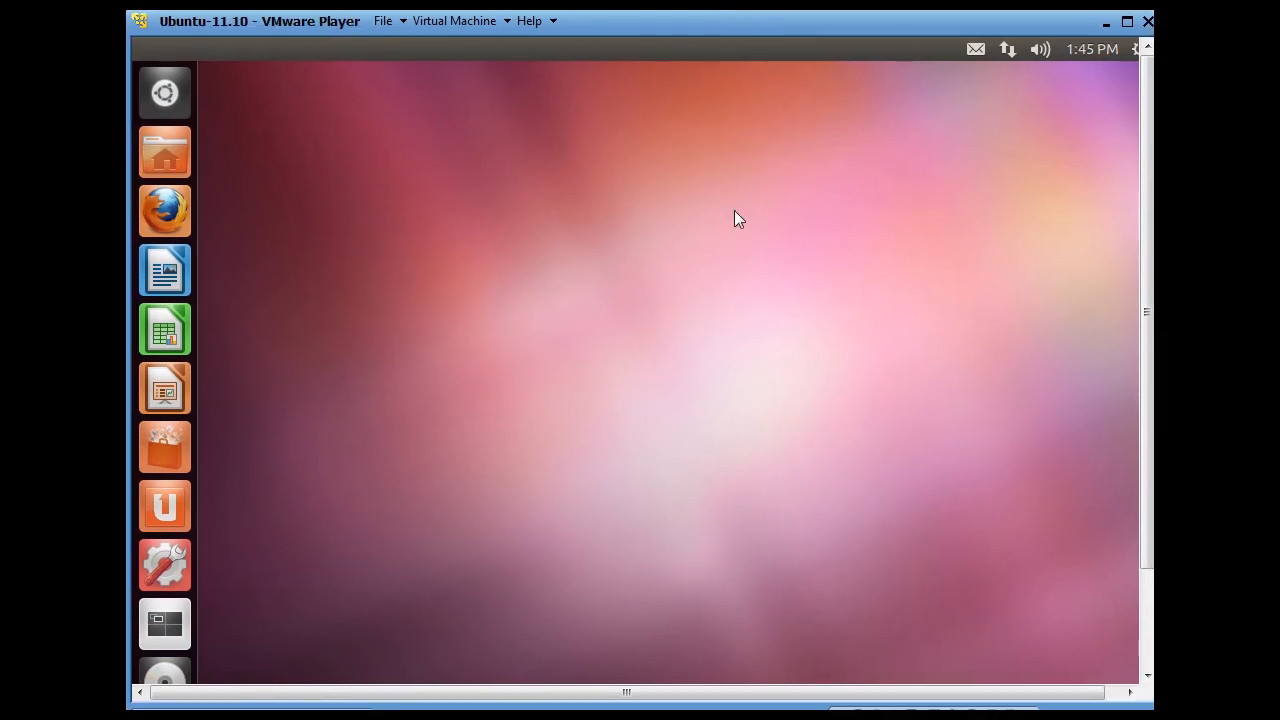
mouse_move(296, 72)
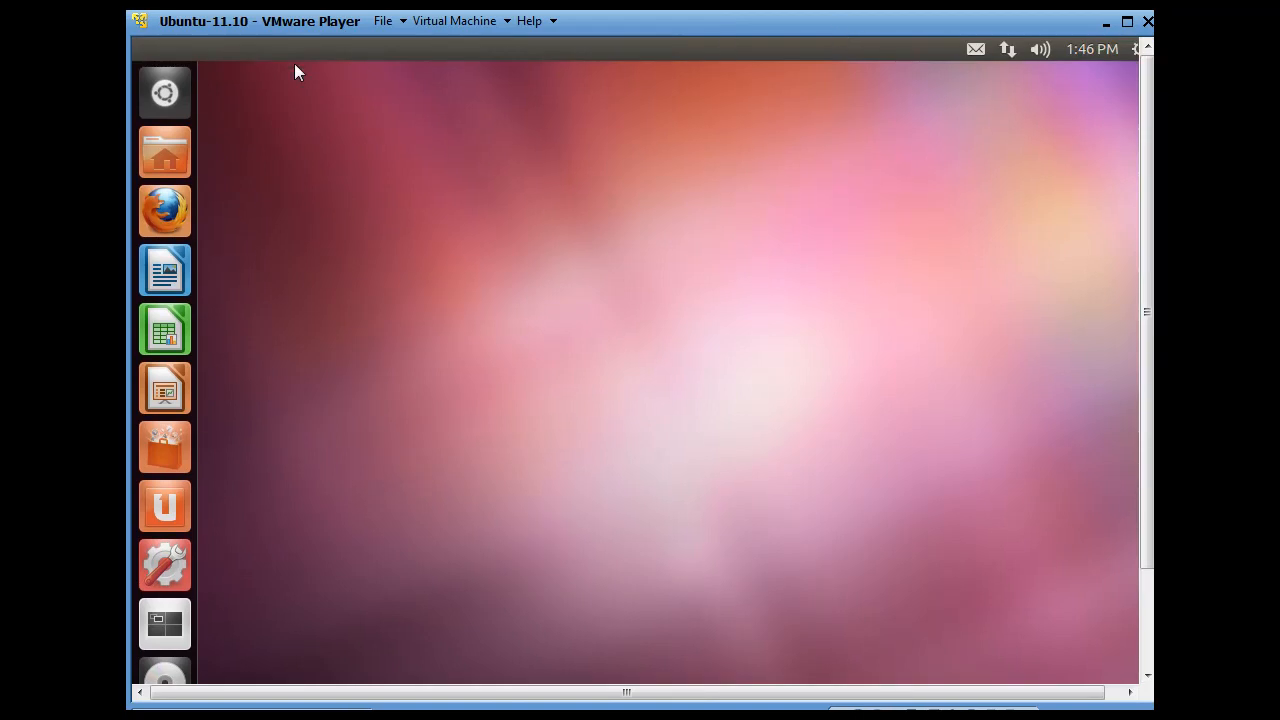
mouse_move(164, 152)
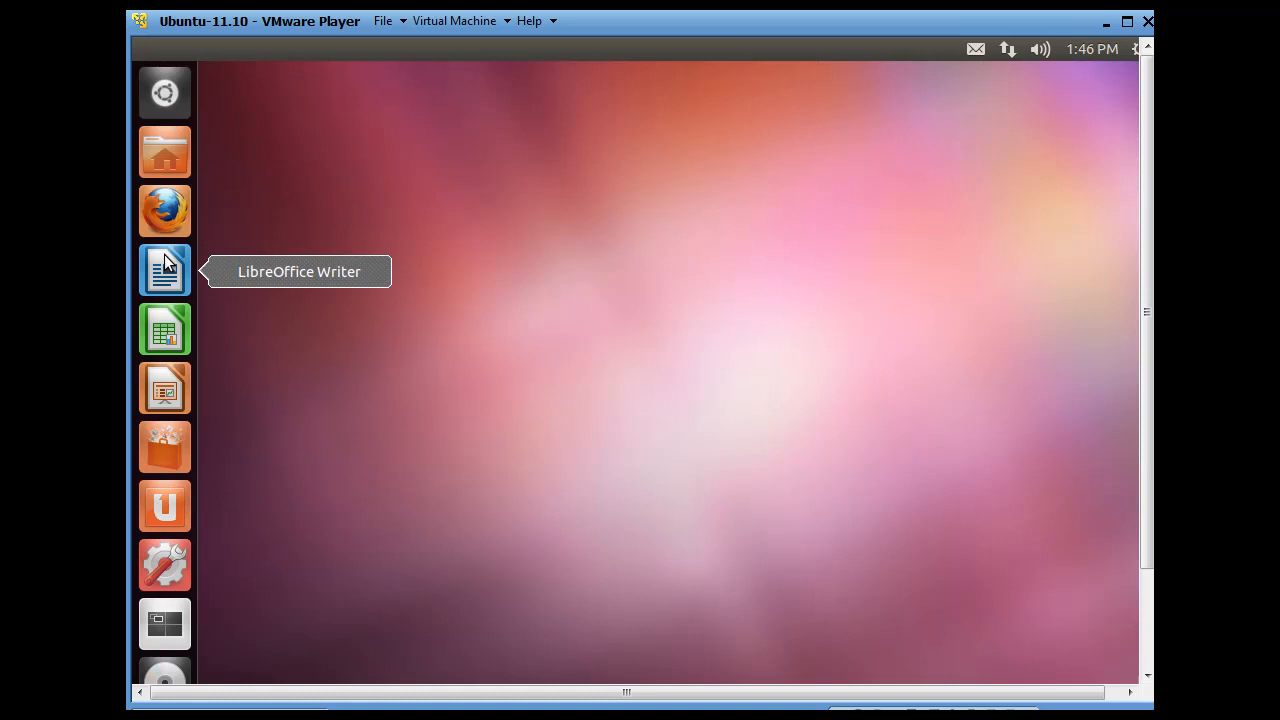
mouse_move(164, 448)
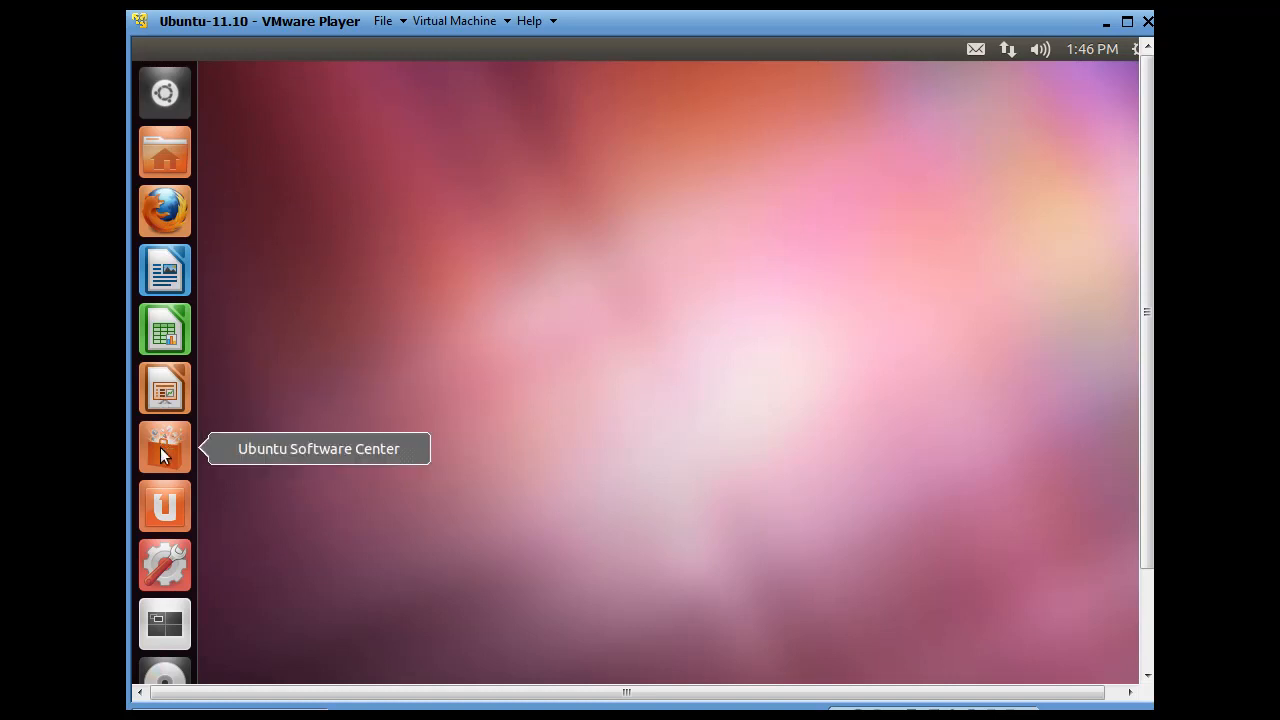
Peek at the system gear menu, then start Firefox from the Unity launcher
left_click(1124, 48)
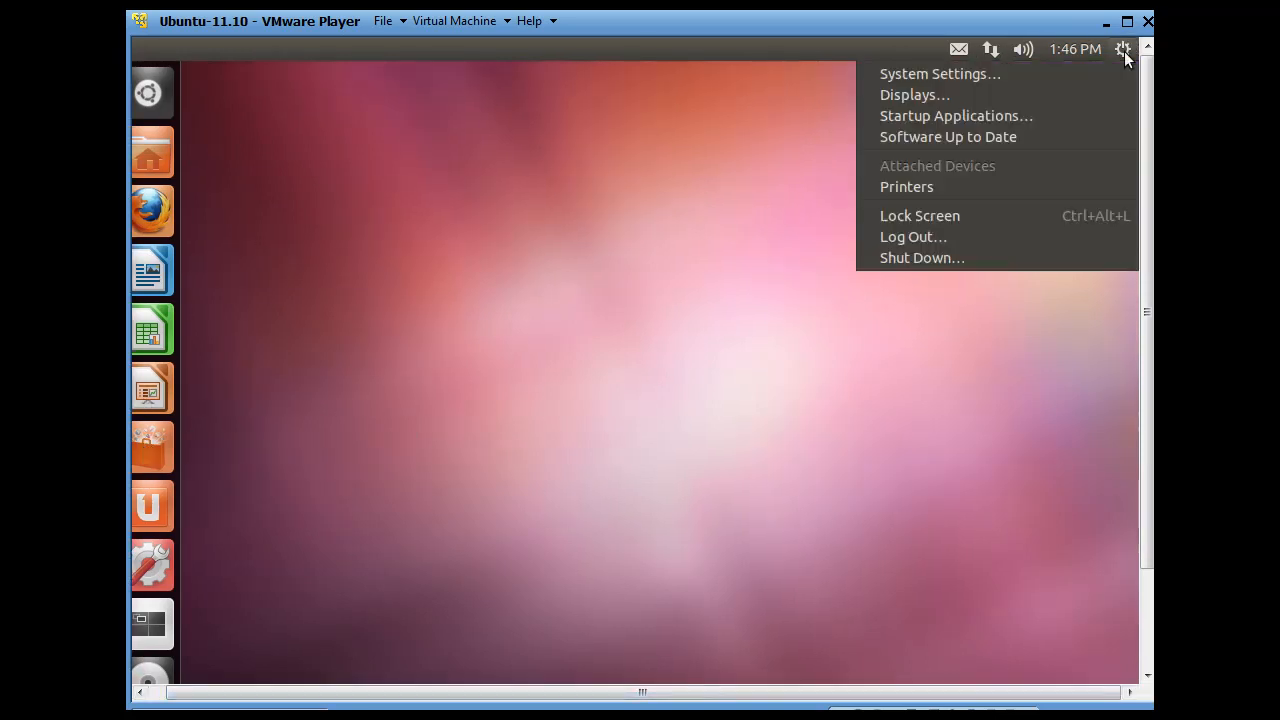
left_click(970, 308)
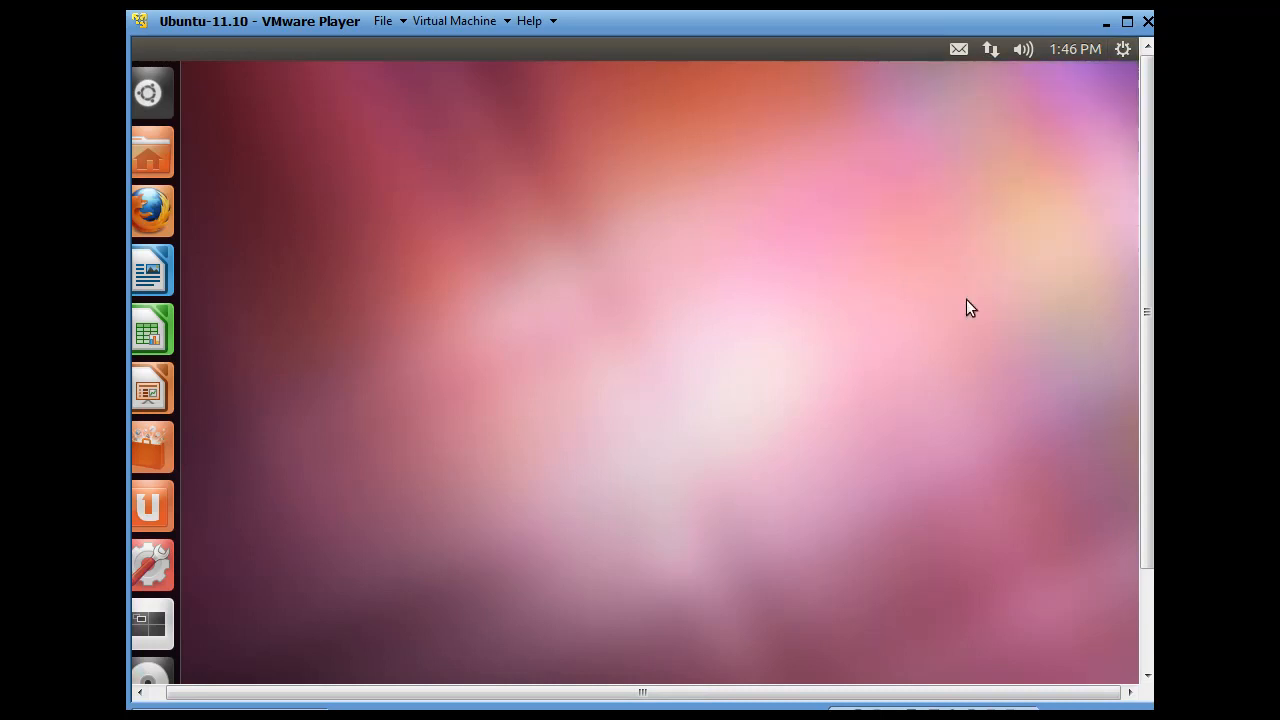
mouse_move(492, 676)
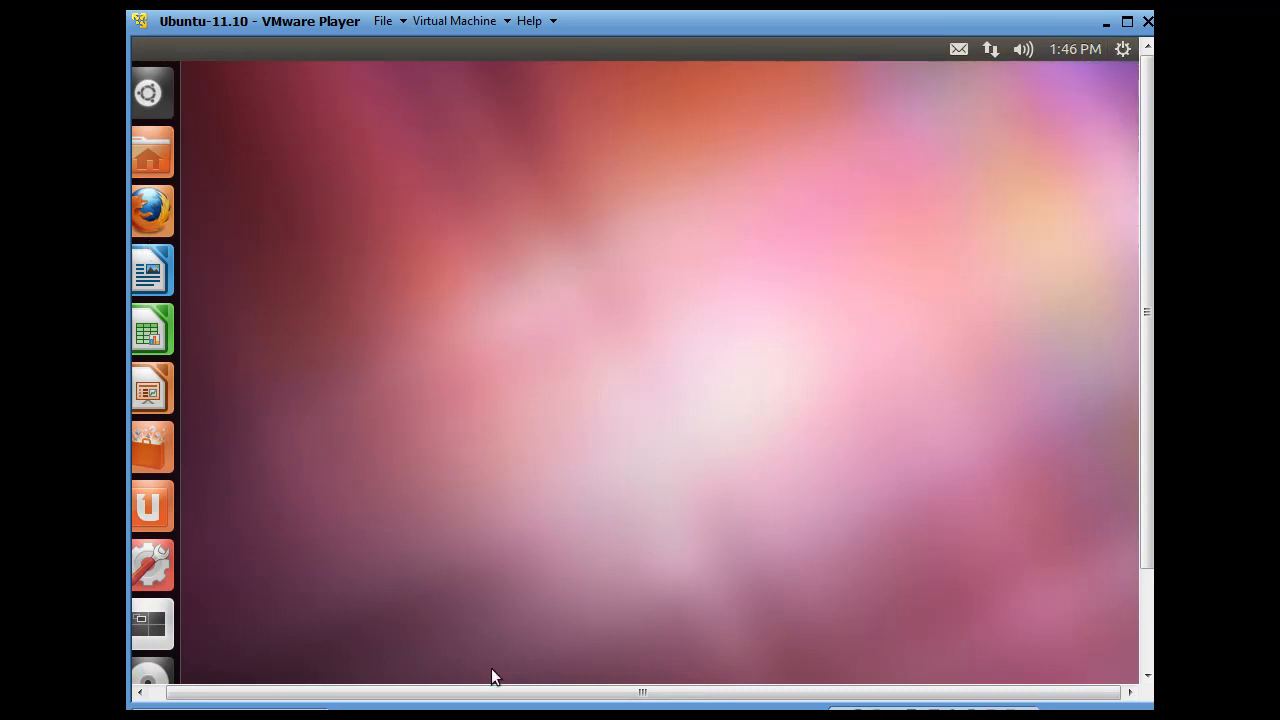
mouse_move(164, 212)
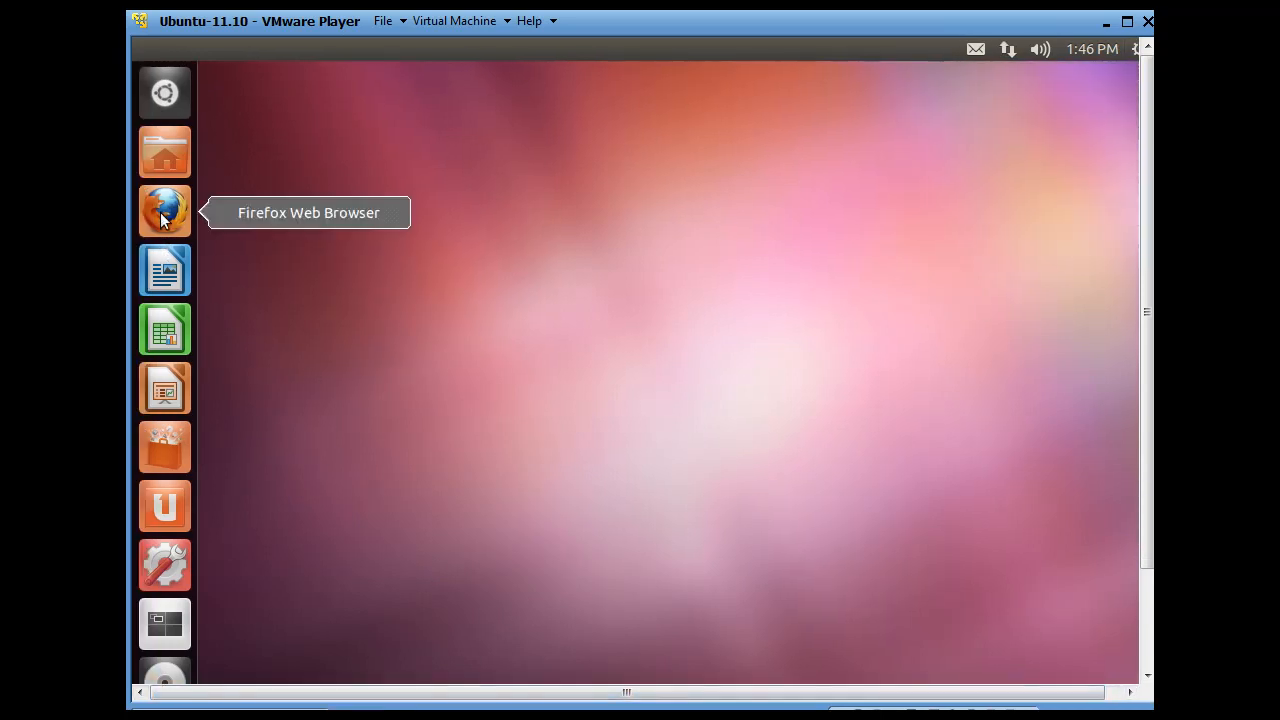
mouse_move(418, 162)
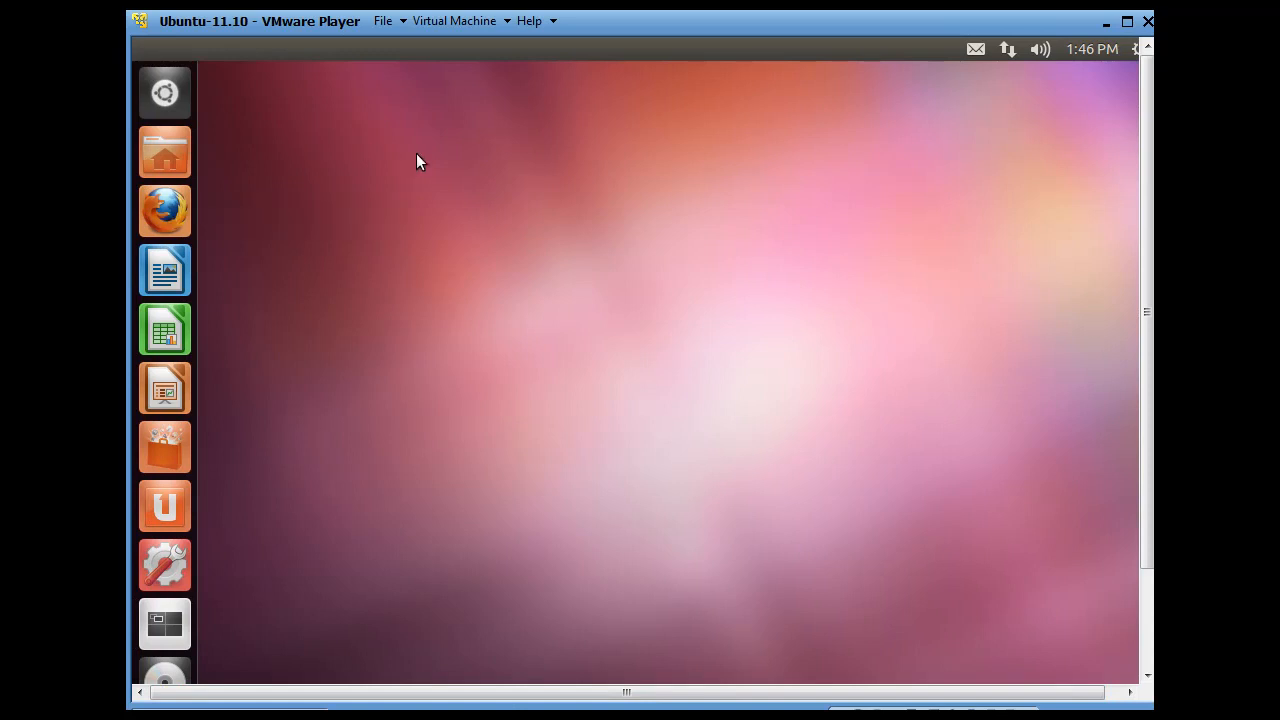
mouse_move(176, 222)
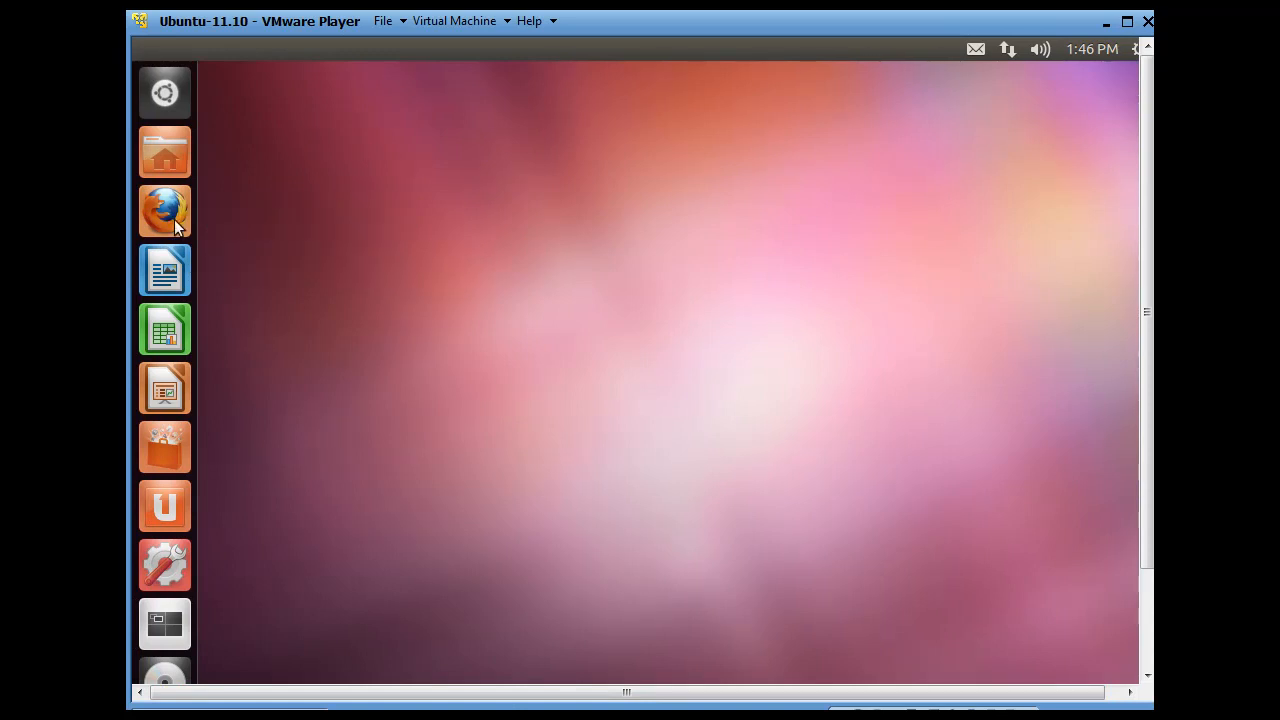
left_click(164, 210)
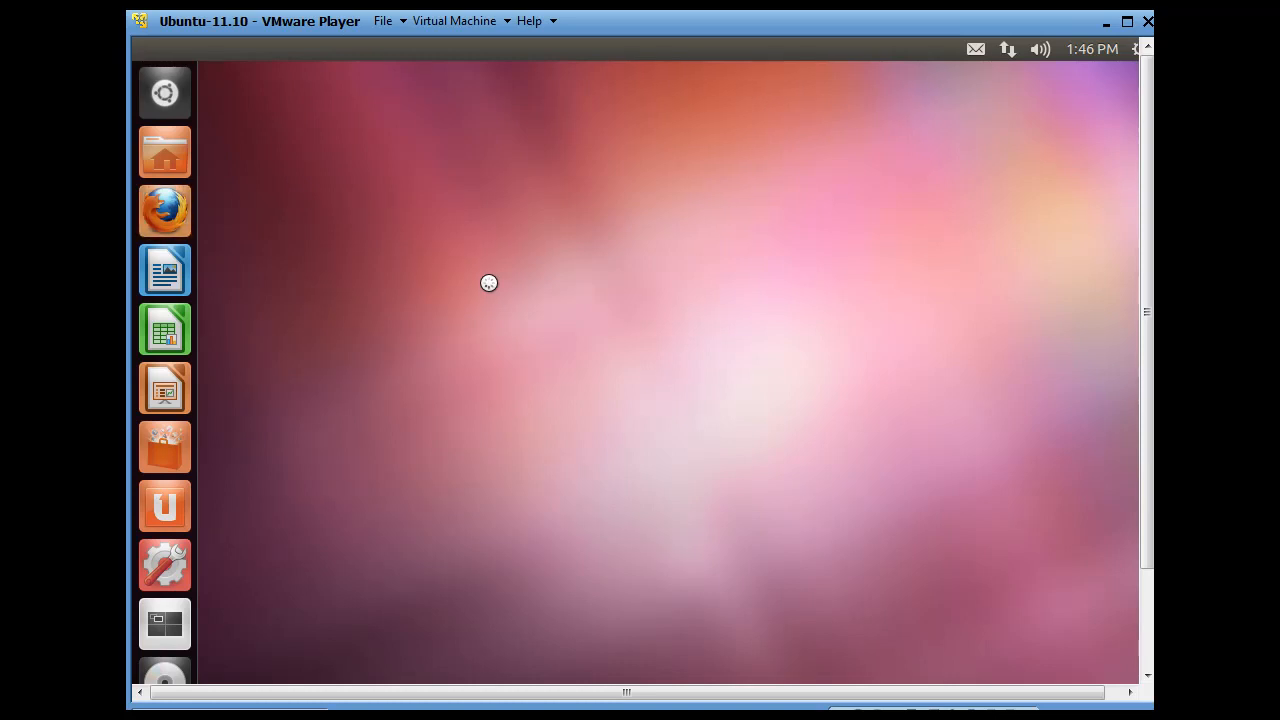
left_click(164, 210)
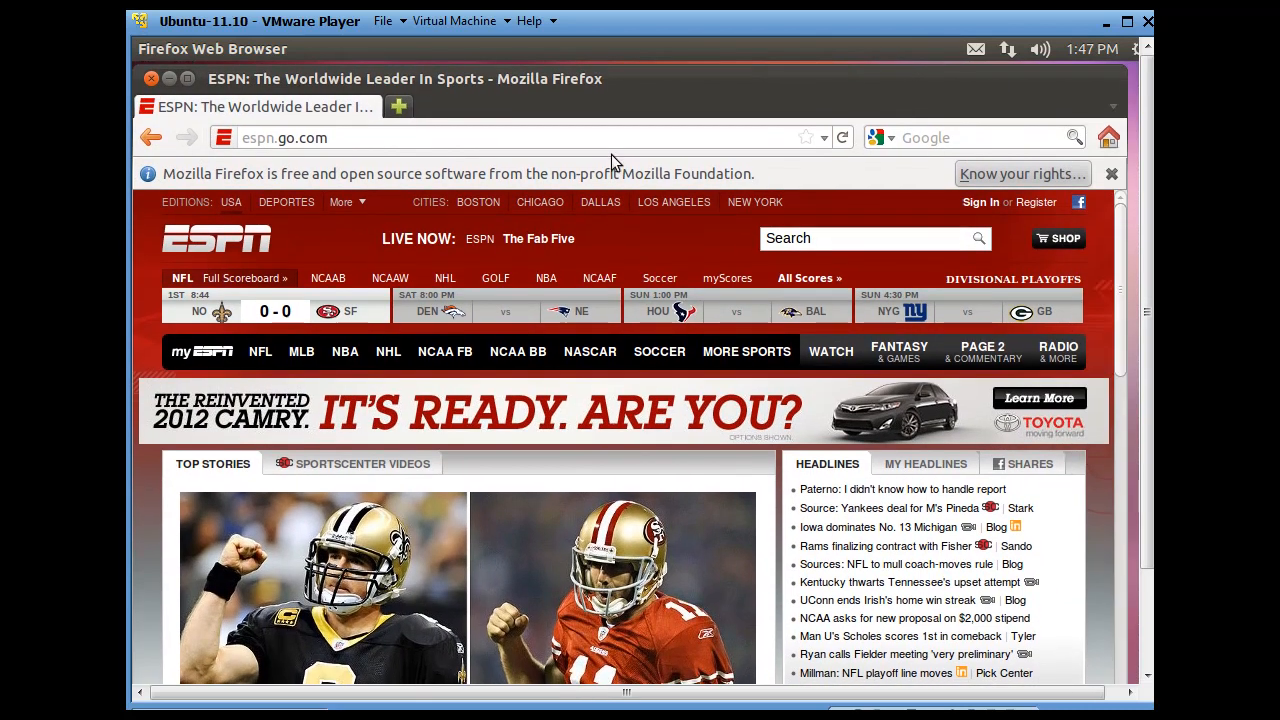
mouse_move(938, 238)
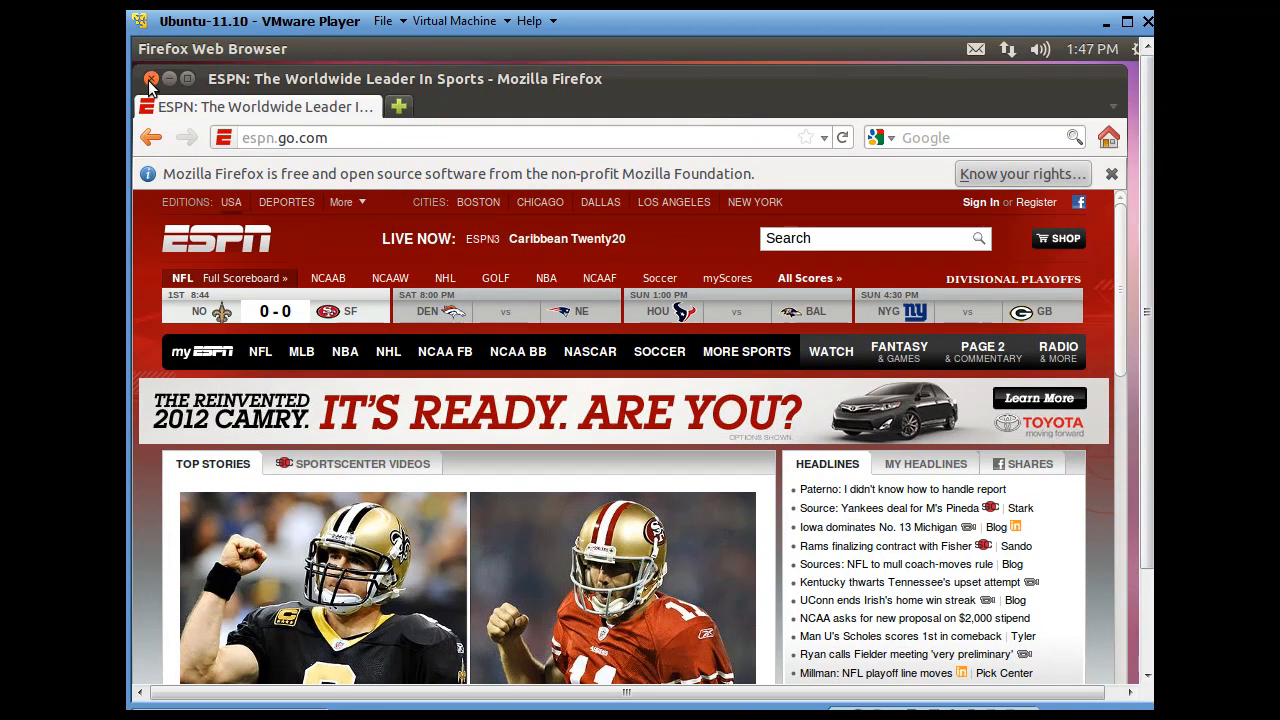
Close the Firefox window after the ESPN page loads
left_click(152, 80)
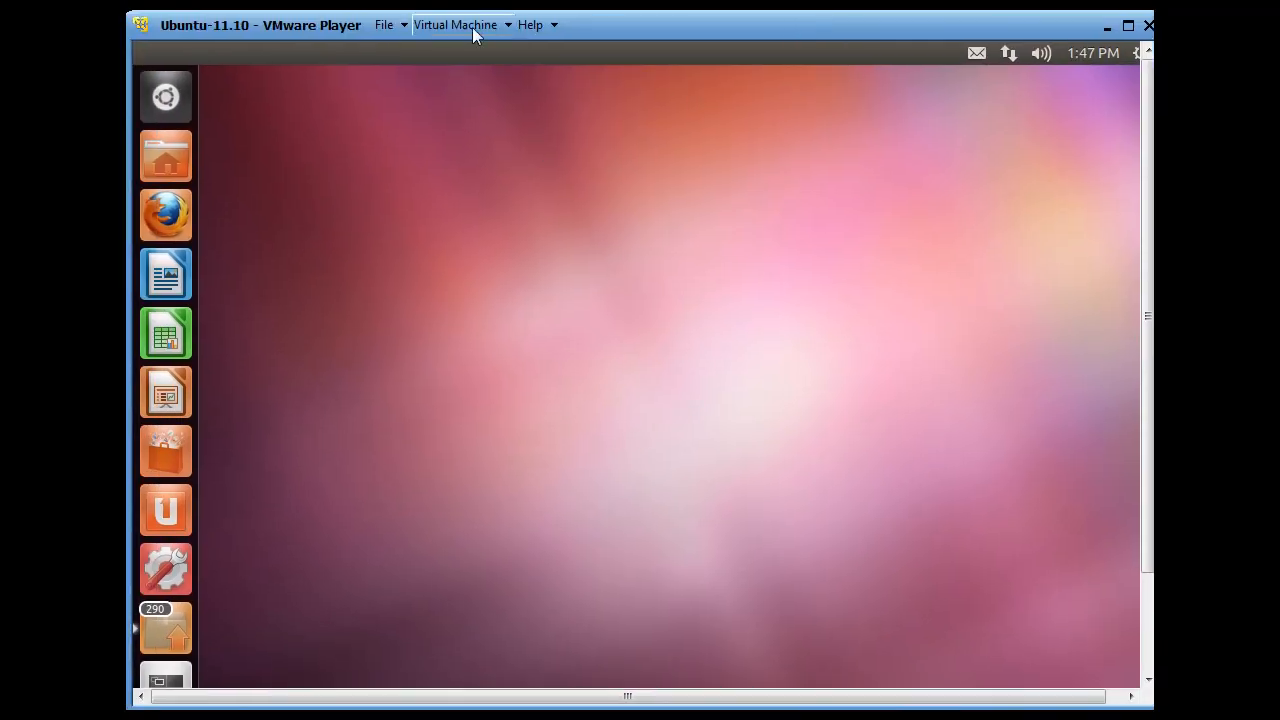
Set the Network Adapter to Bridged in Virtual Machine Settings and confirm with OK
left_click(456, 24)
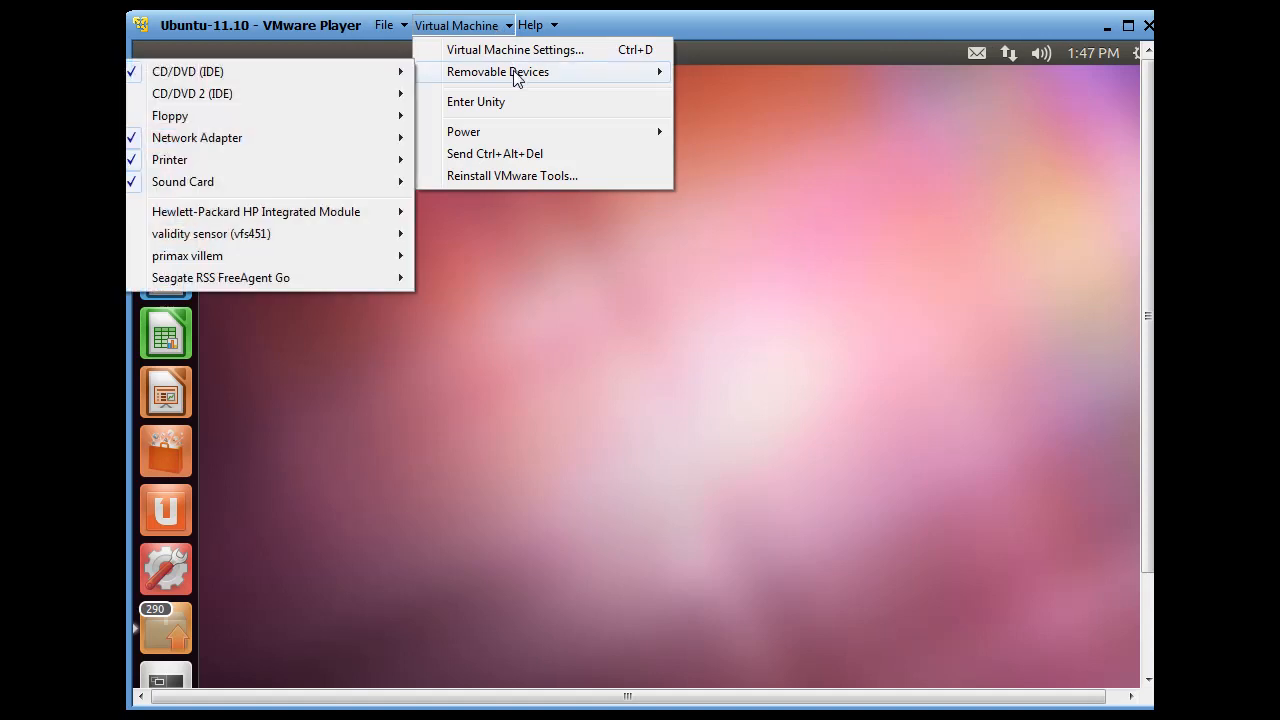
mouse_move(278, 136)
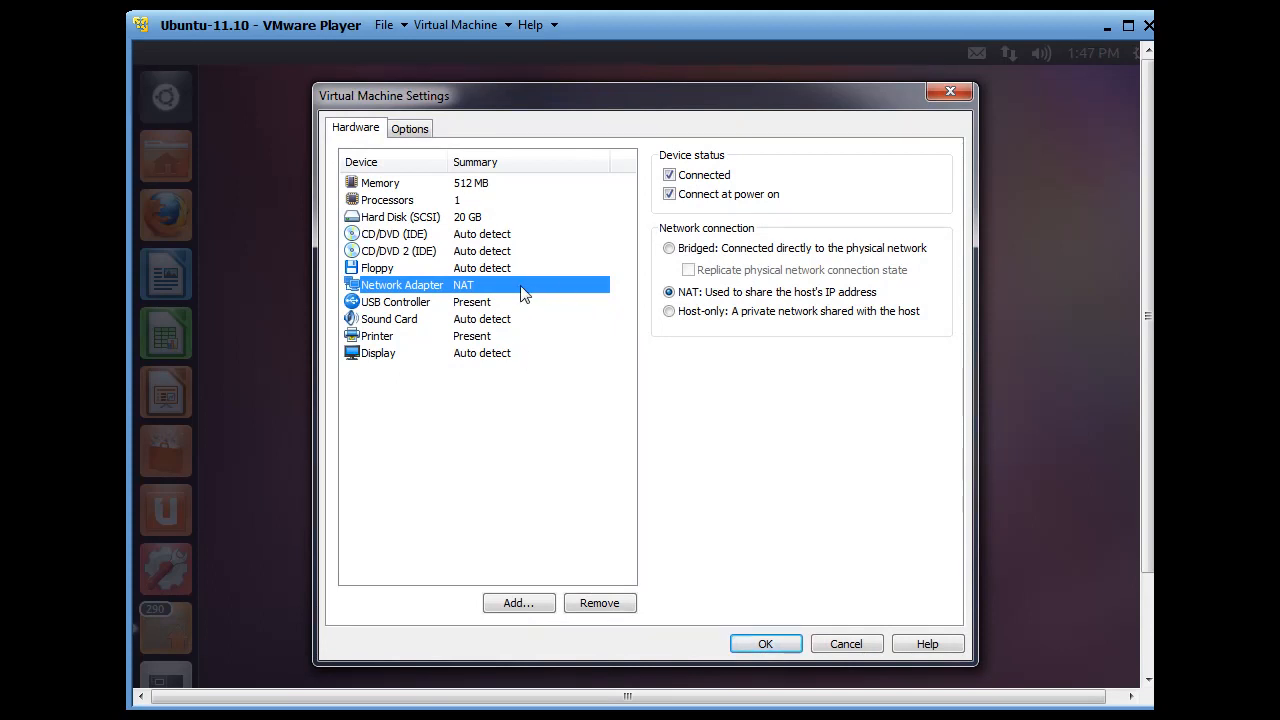
mouse_move(628, 298)
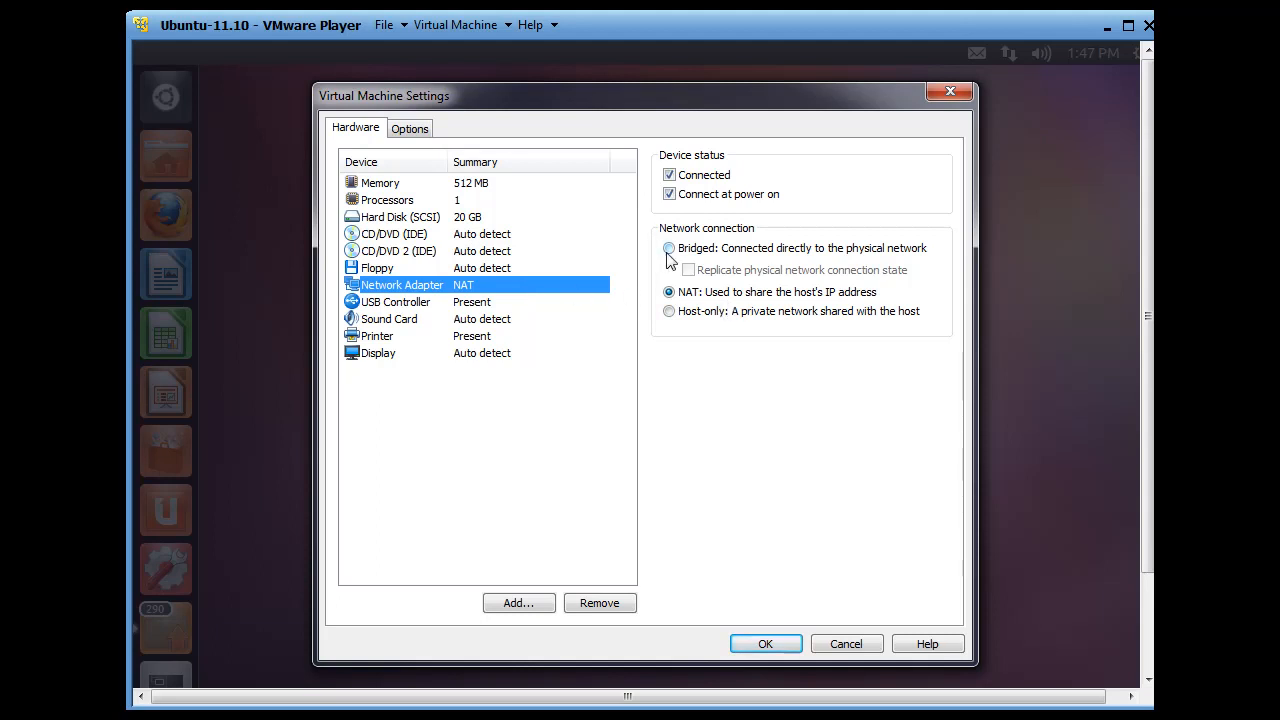
left_click(668, 248)
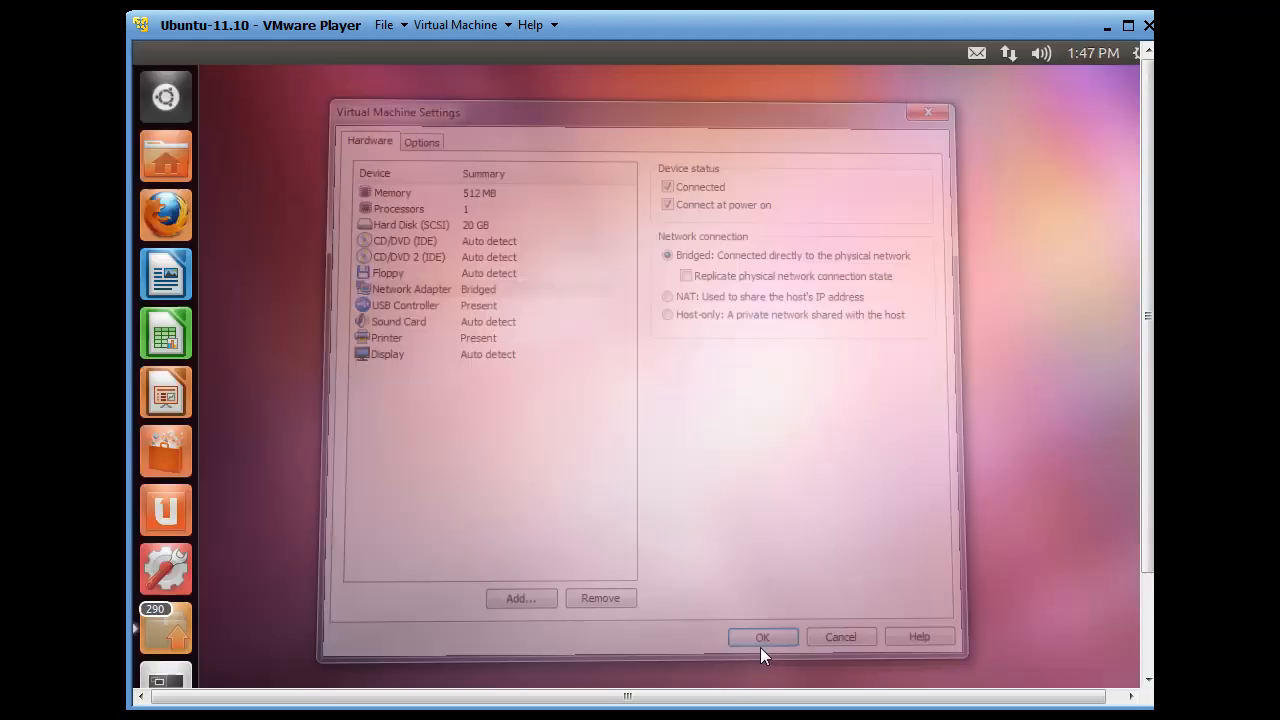
left_click(762, 636)
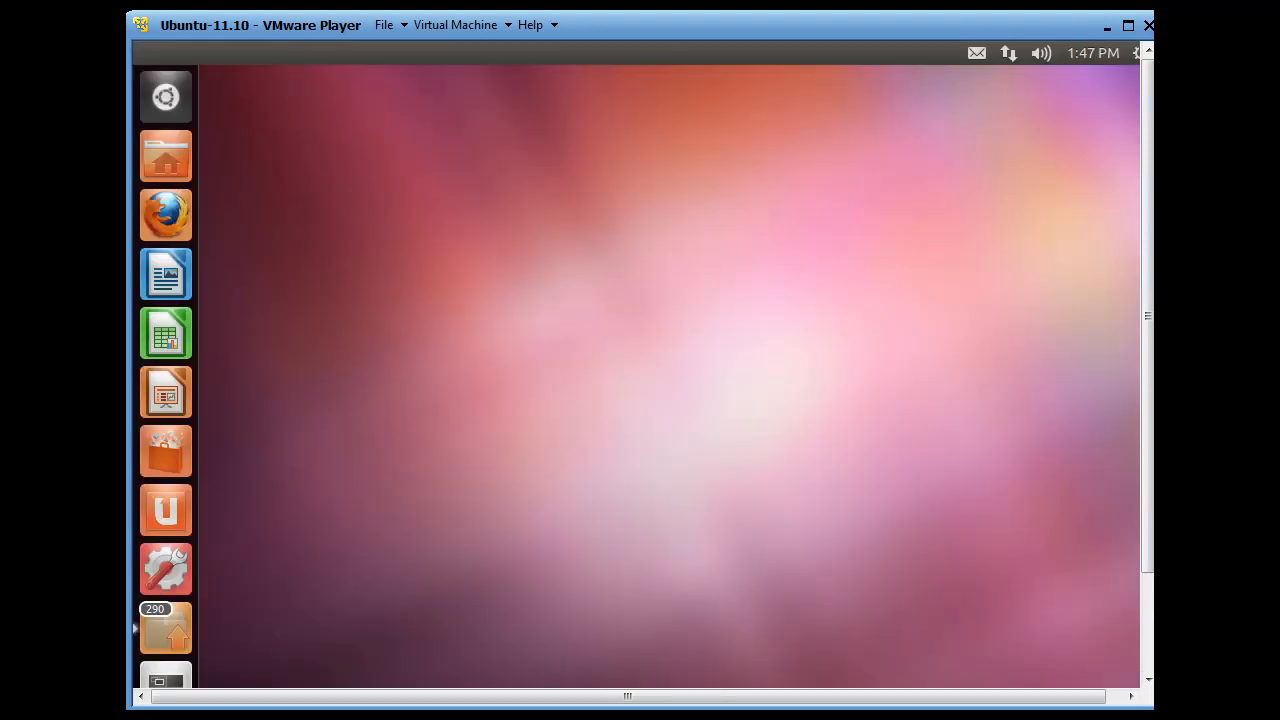
mouse_move(170, 190)
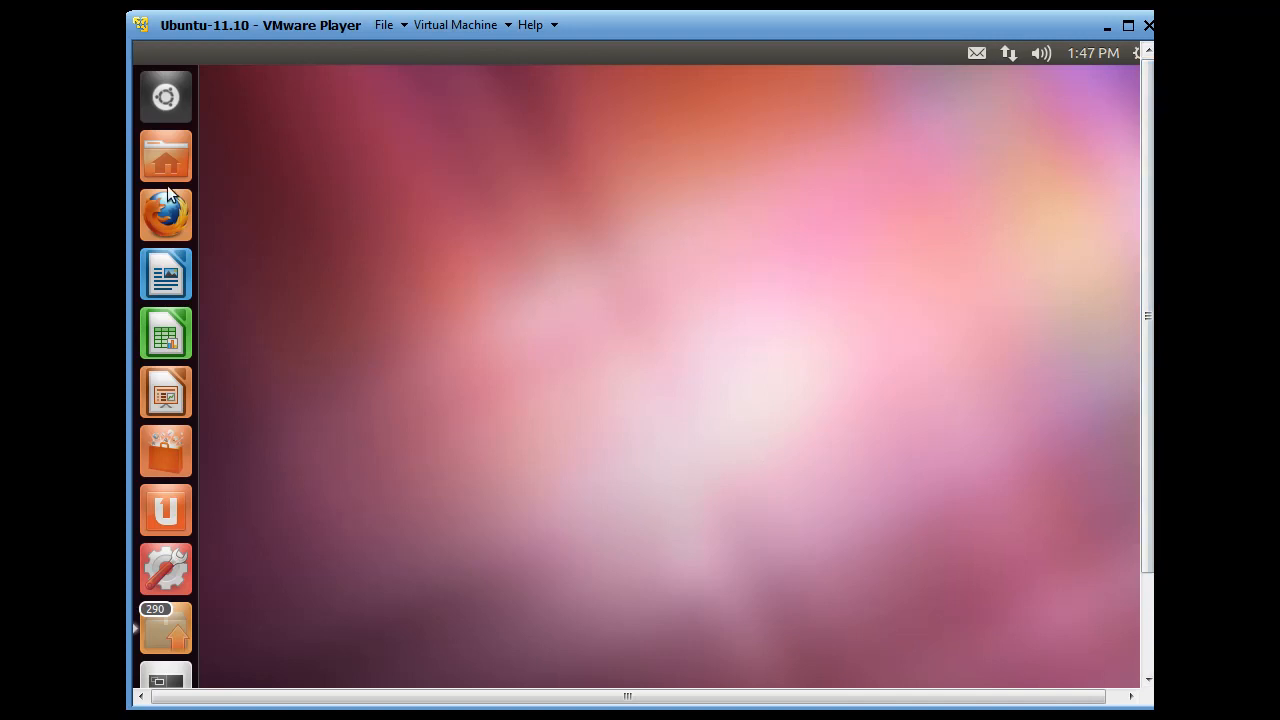
mouse_move(184, 222)
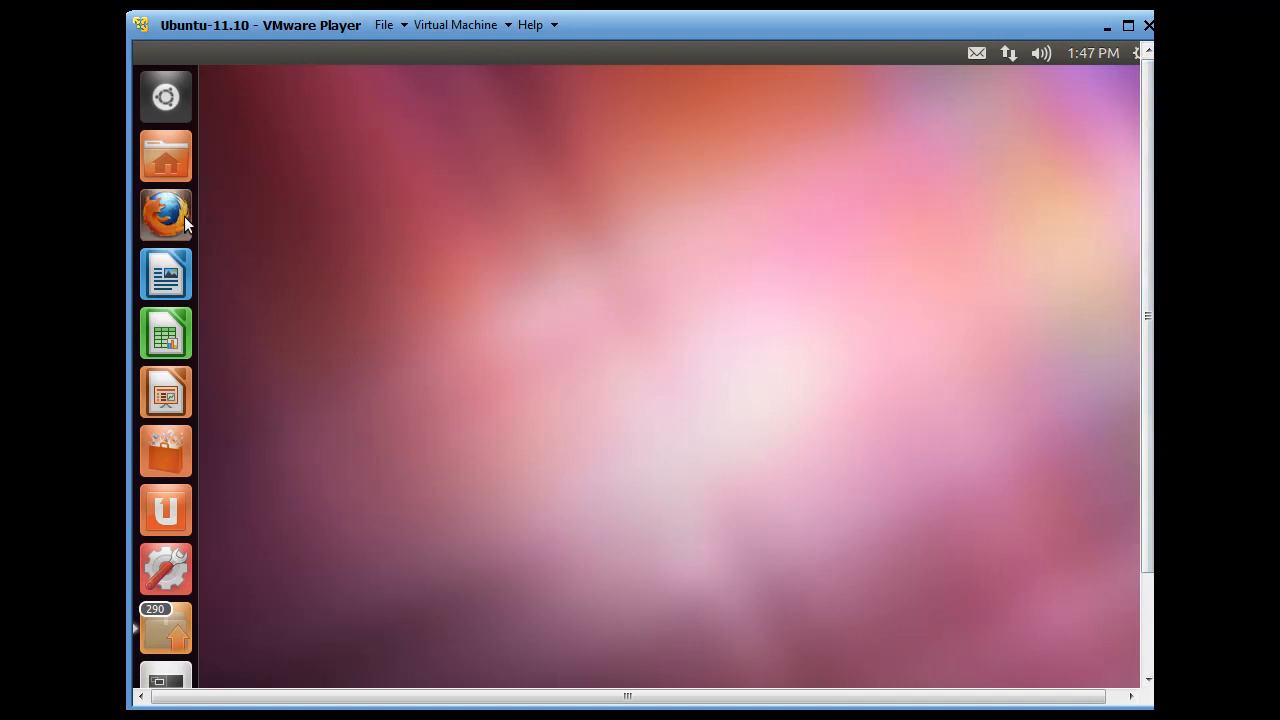
mouse_move(168, 224)
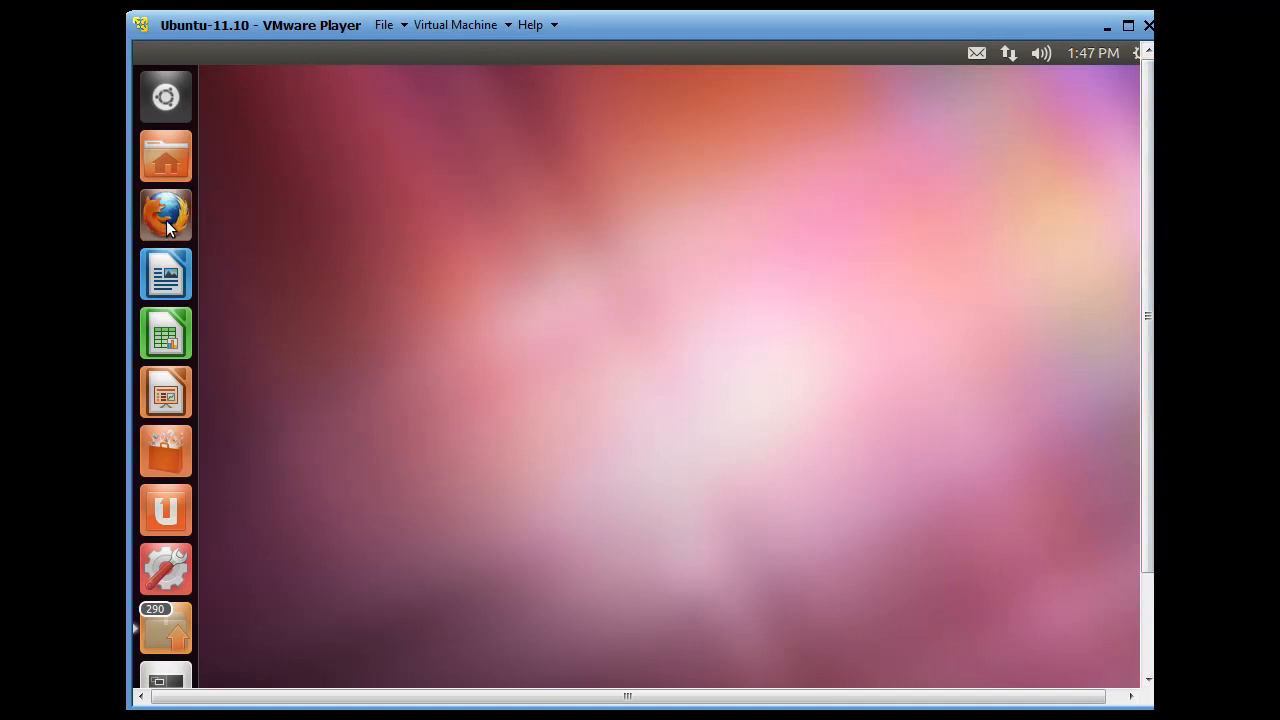
Start Firefox again from the Unity launcher
left_click(164, 214)
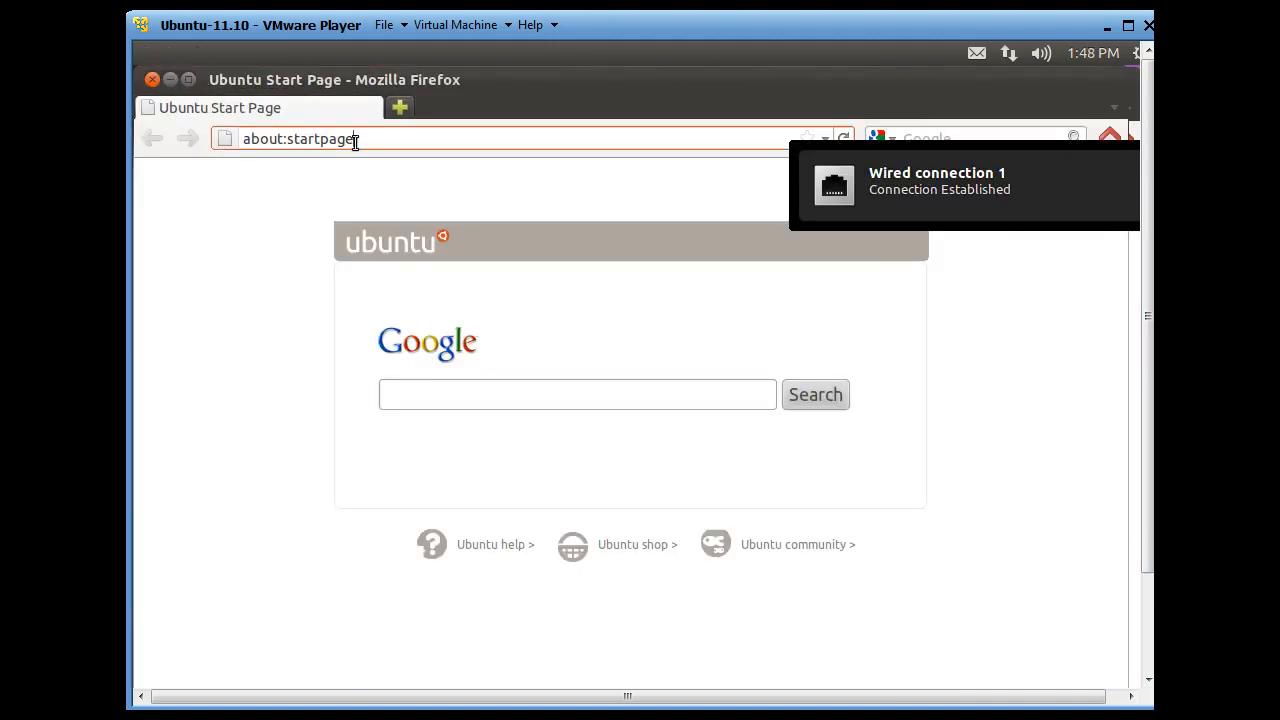
Enter 'espn' in the address bar to bring up the ESPN suggestions
type("espn")
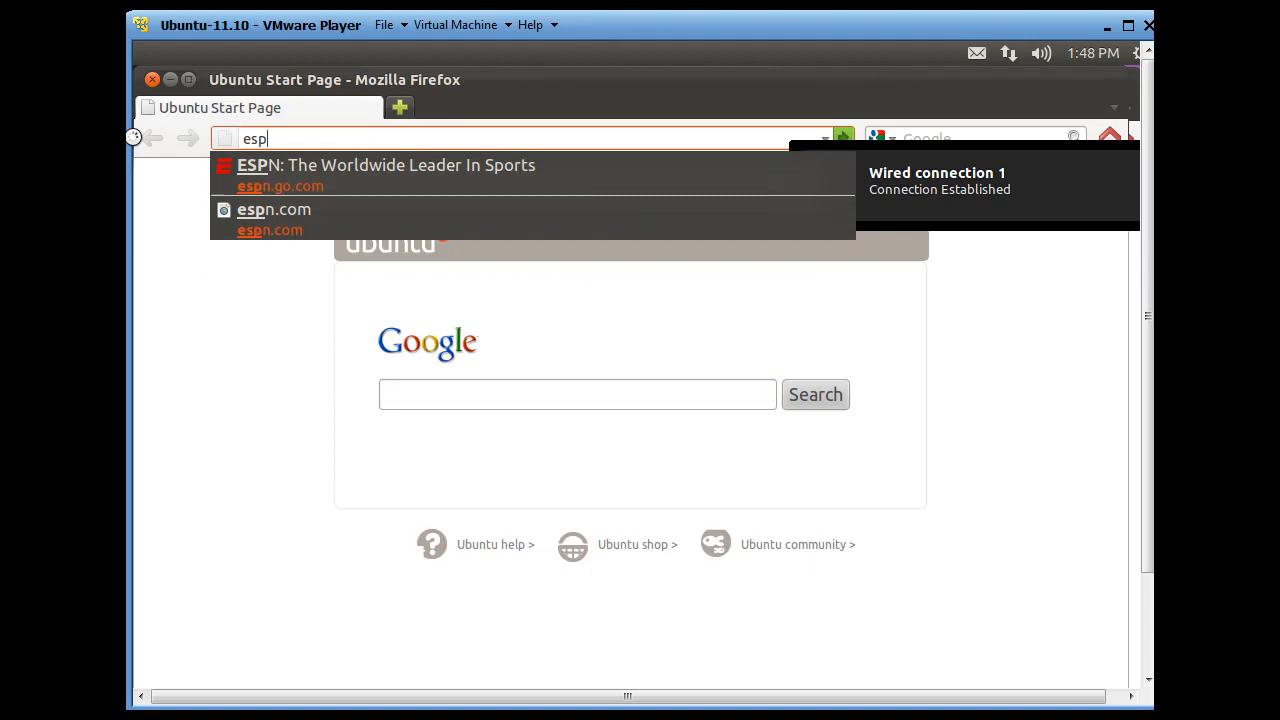